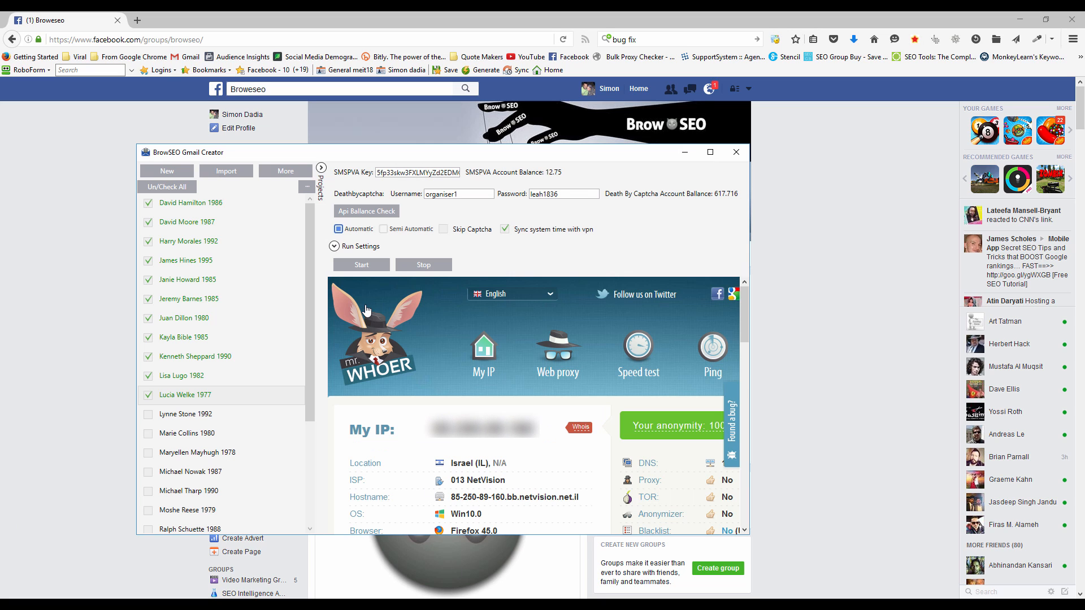
Remove the existing name projects with the '–' button's Delete Selected option.
{"action": "left_click", "coordinate": [187, 241]}
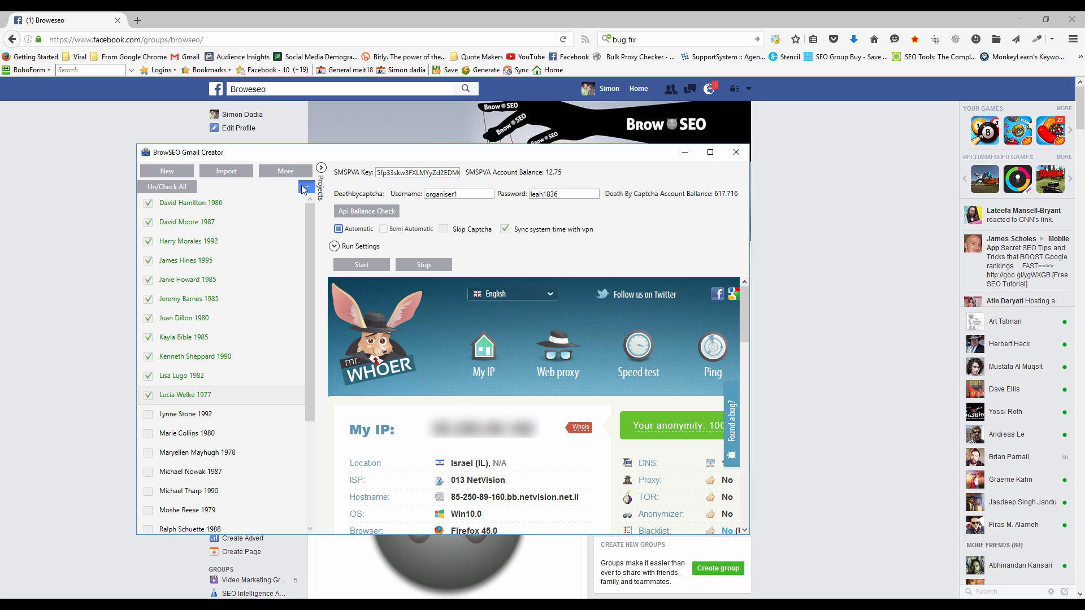
{"action": "left_click", "coordinate": [308, 187]}
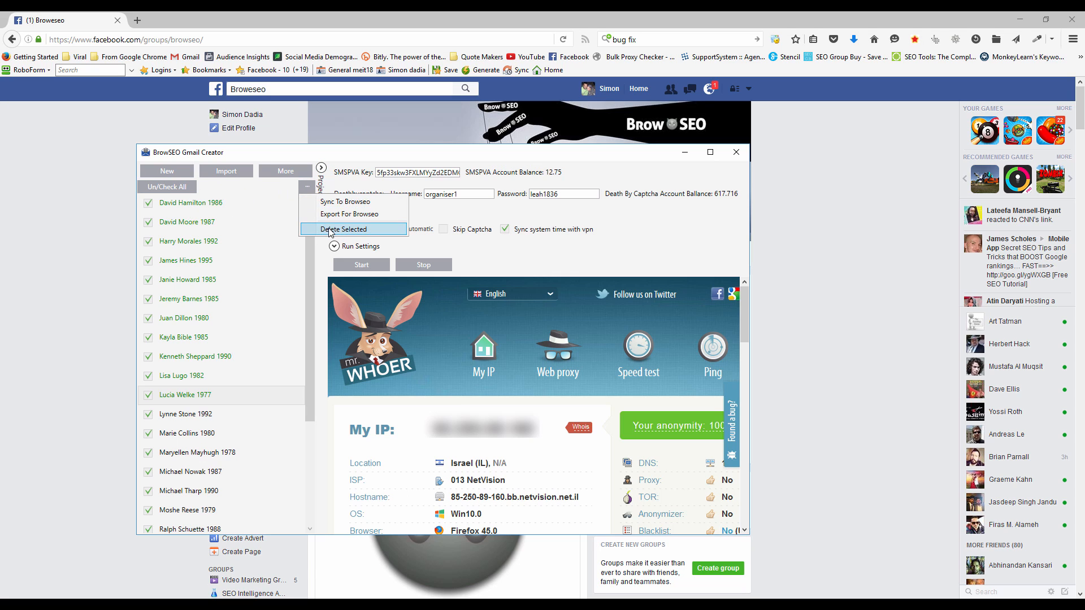
{"action": "left_click", "coordinate": [348, 229]}
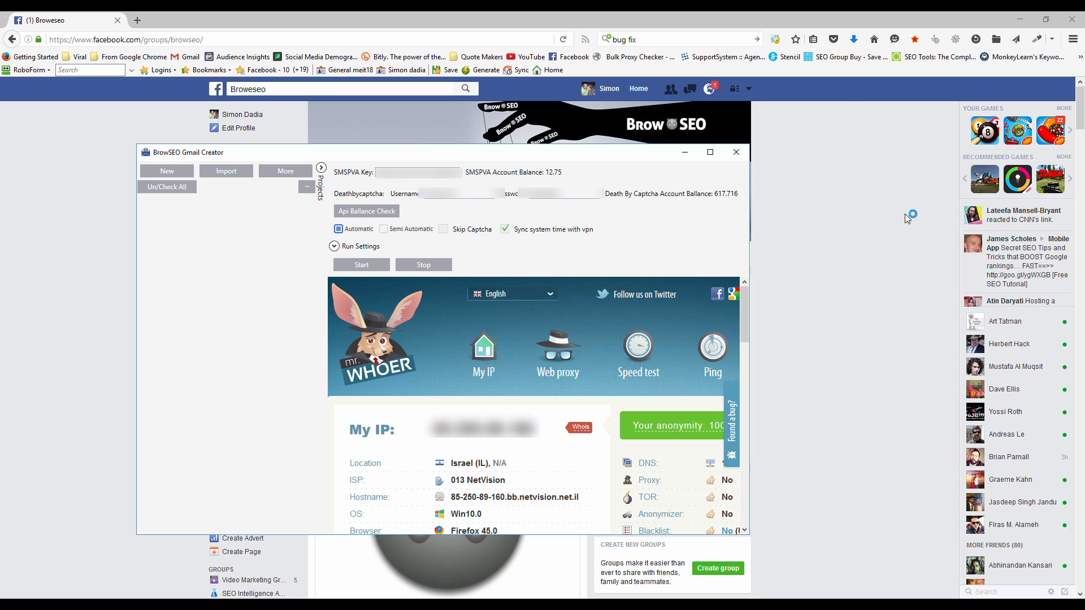
{"action": "mouse_move", "coordinate": [796, 164]}
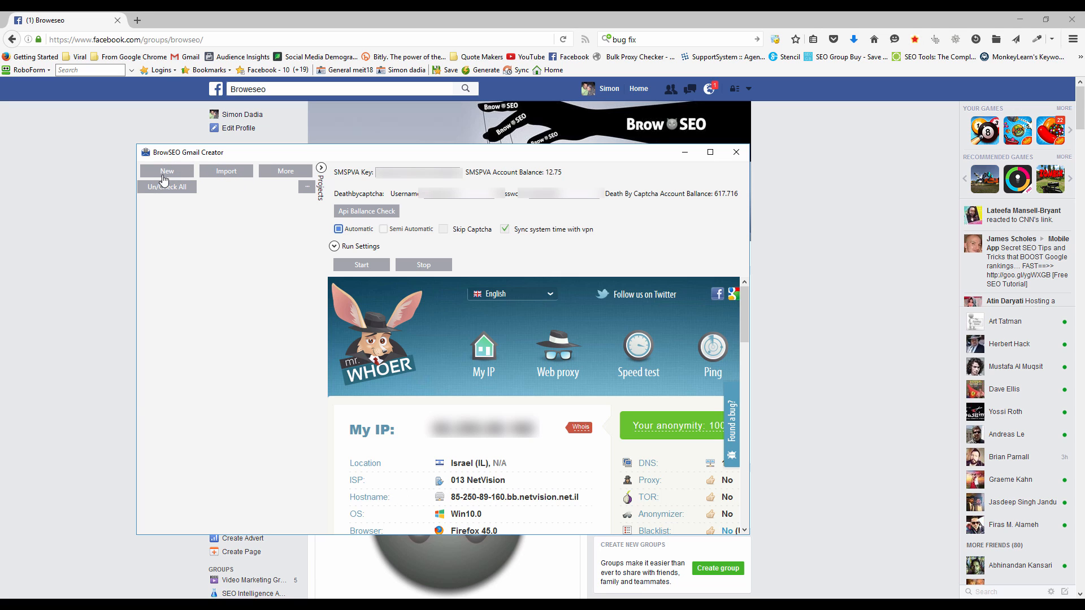
{"action": "left_click", "coordinate": [166, 171]}
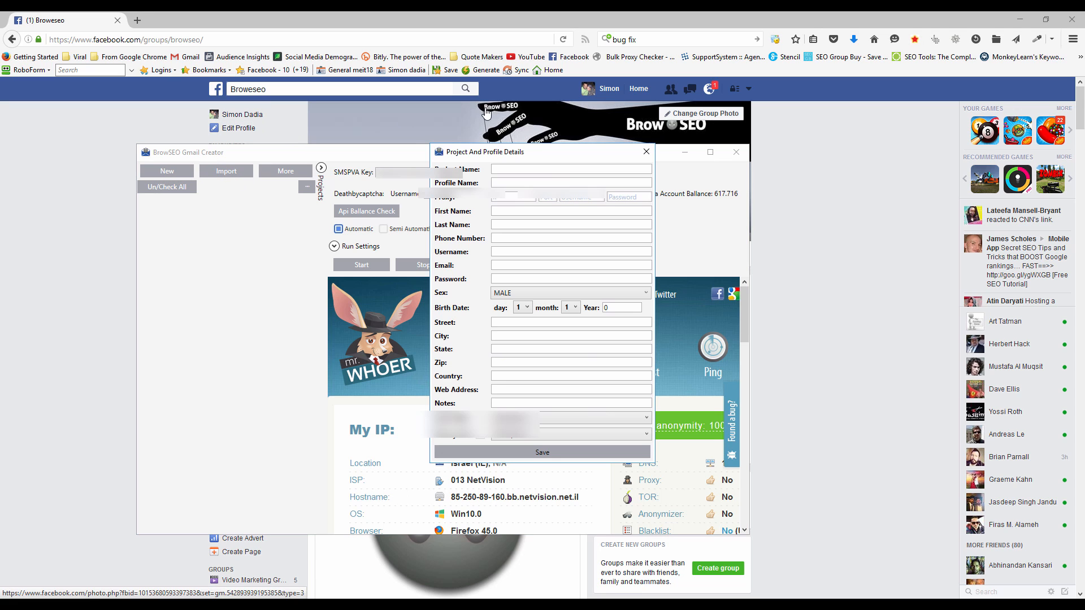
{"action": "left_click", "coordinate": [570, 169]}
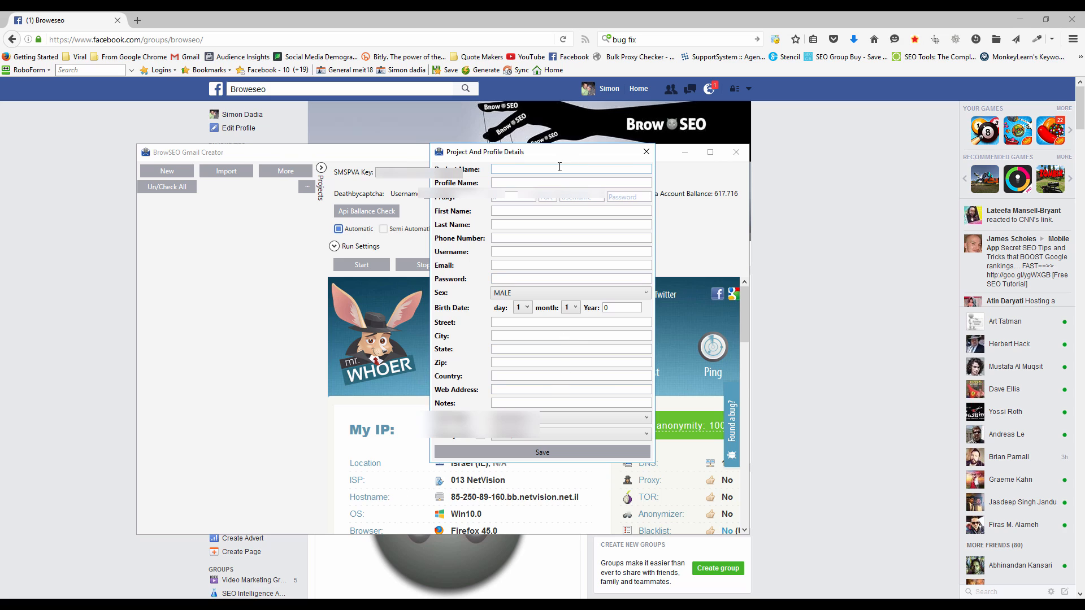
{"action": "left_click", "coordinate": [570, 182]}
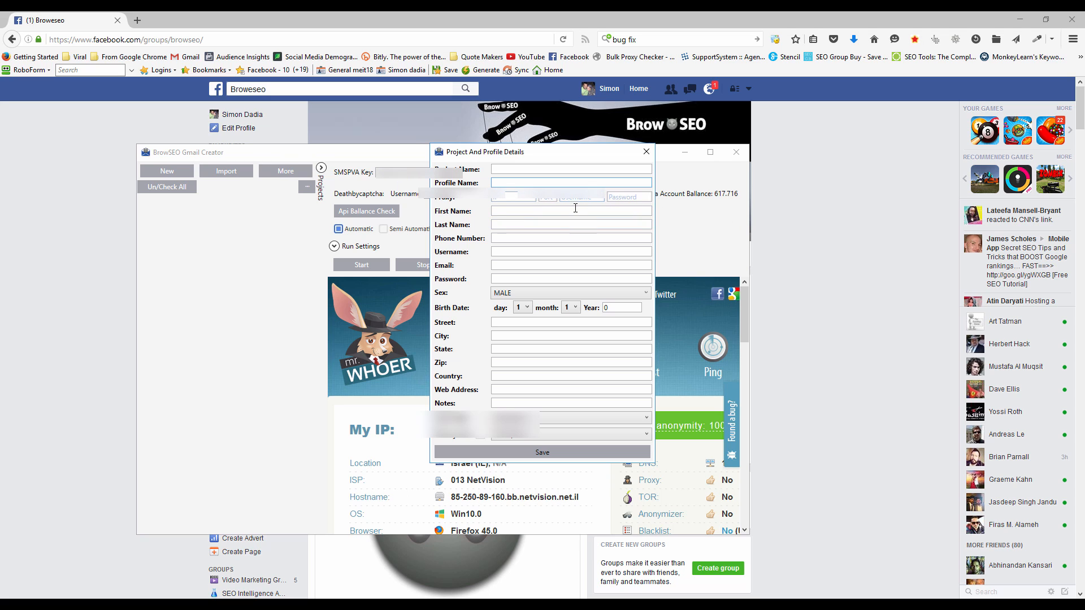
{"action": "mouse_move", "coordinate": [521, 389]}
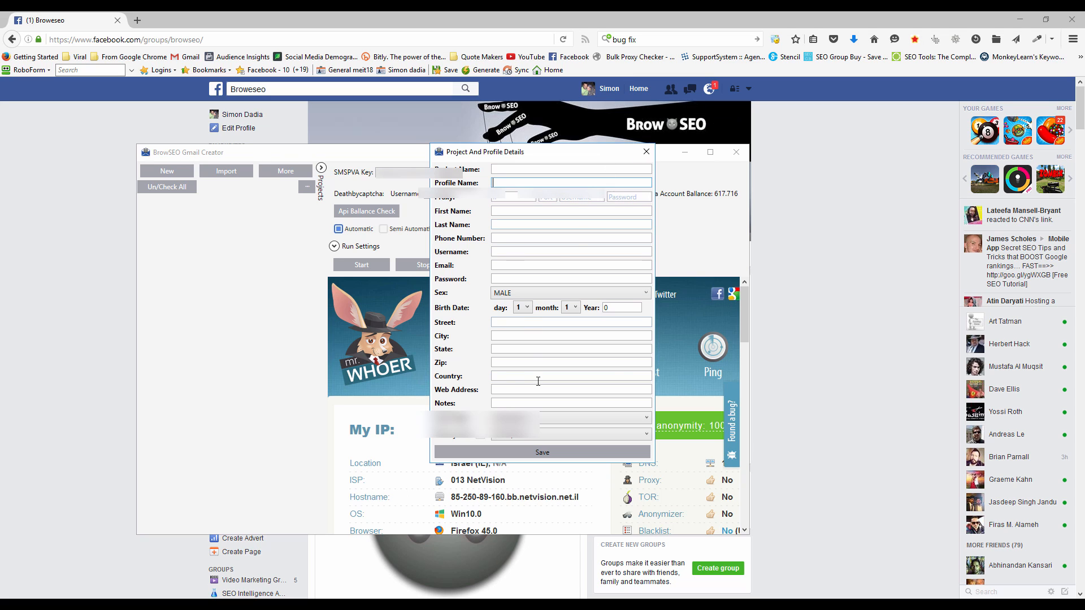
{"action": "mouse_move", "coordinate": [632, 154]}
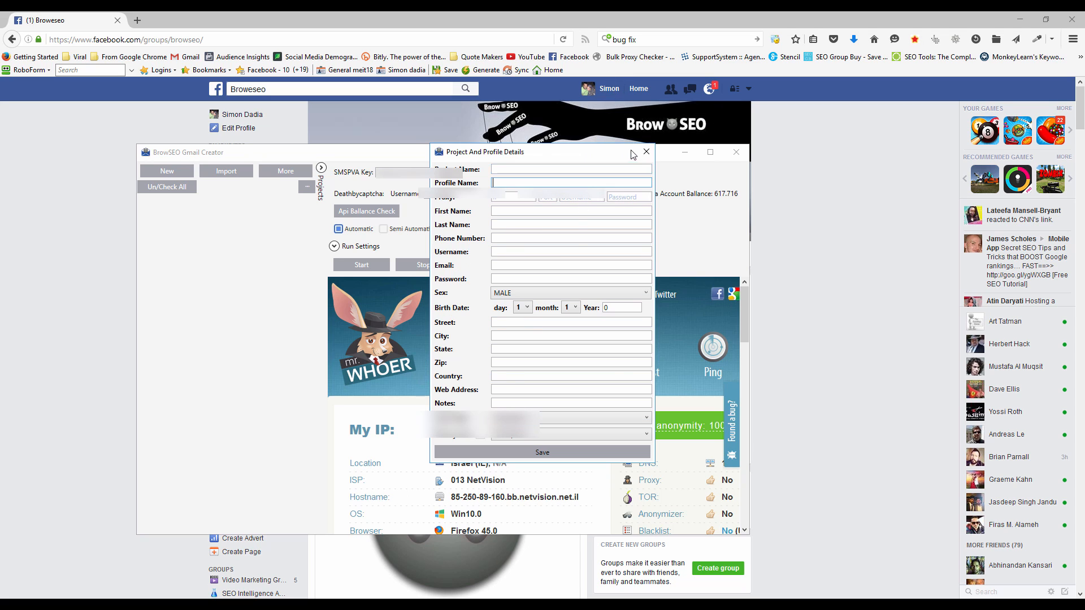
{"action": "mouse_move", "coordinate": [645, 152]}
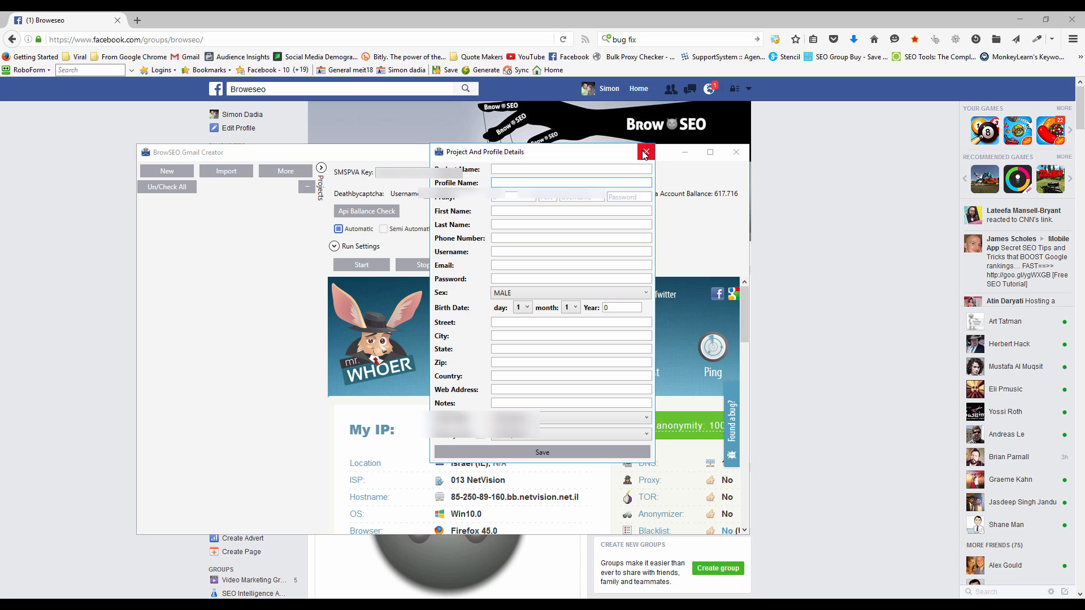
{"action": "mouse_move", "coordinate": [645, 152]}
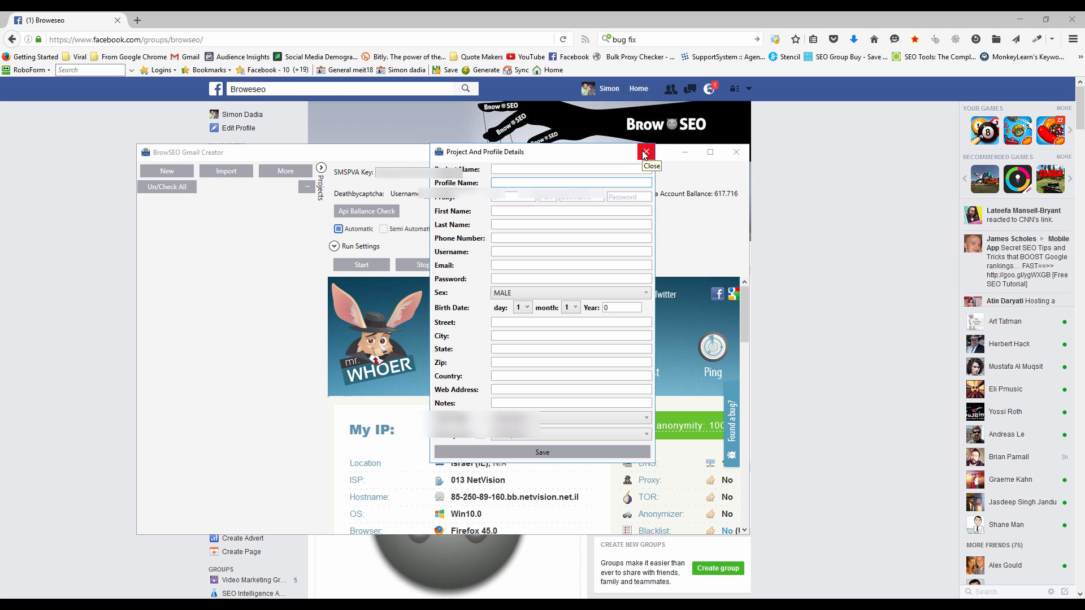
{"action": "left_click", "coordinate": [644, 152]}
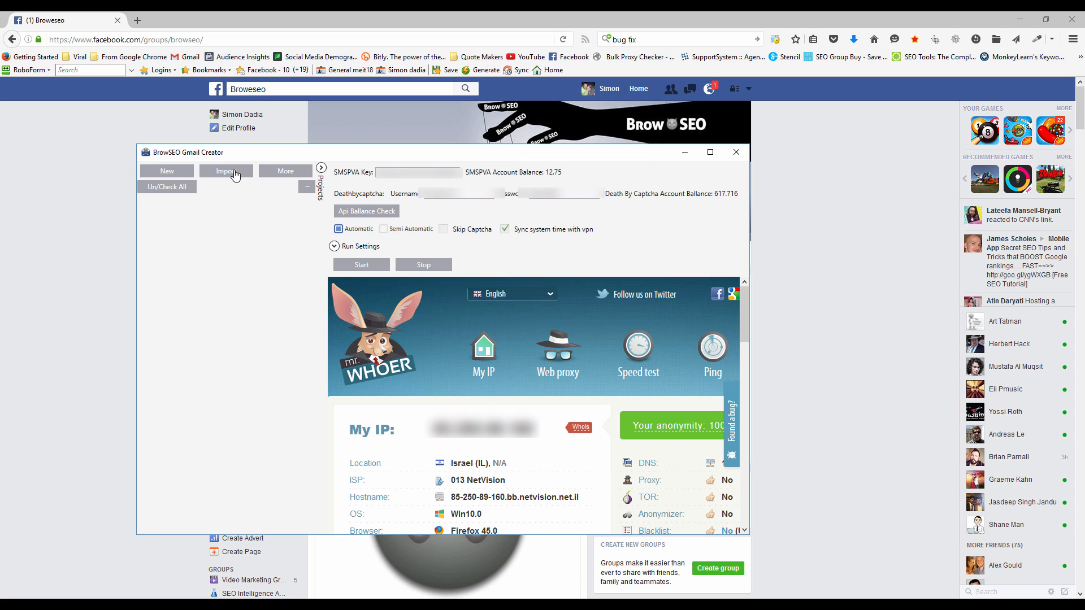
Launch the Dynamic Projects Importer from the Import button.
{"action": "left_click", "coordinate": [225, 170]}
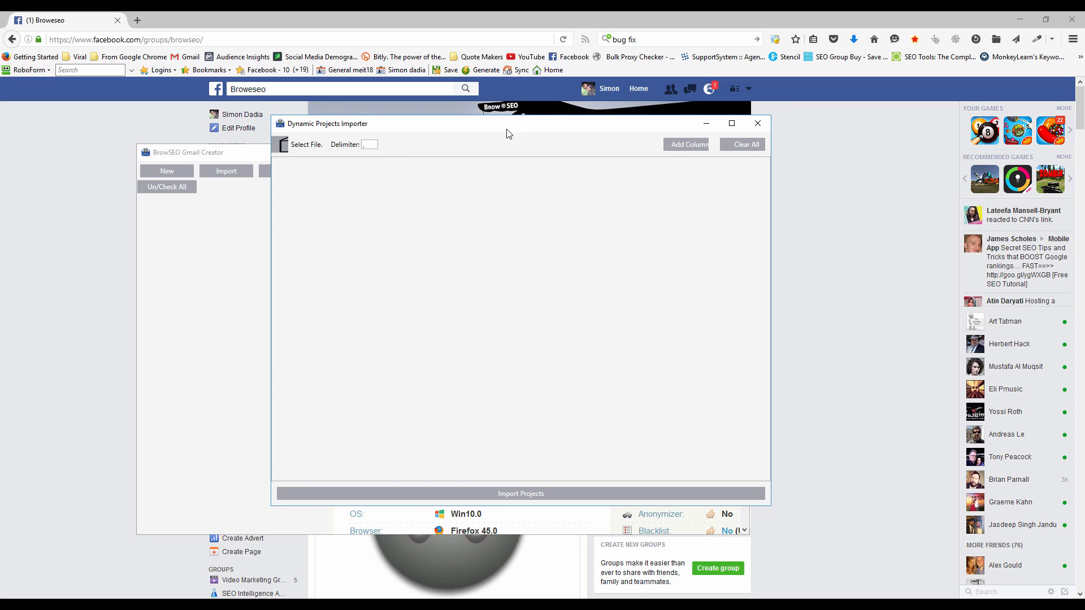
{"action": "mouse_move", "coordinate": [358, 151]}
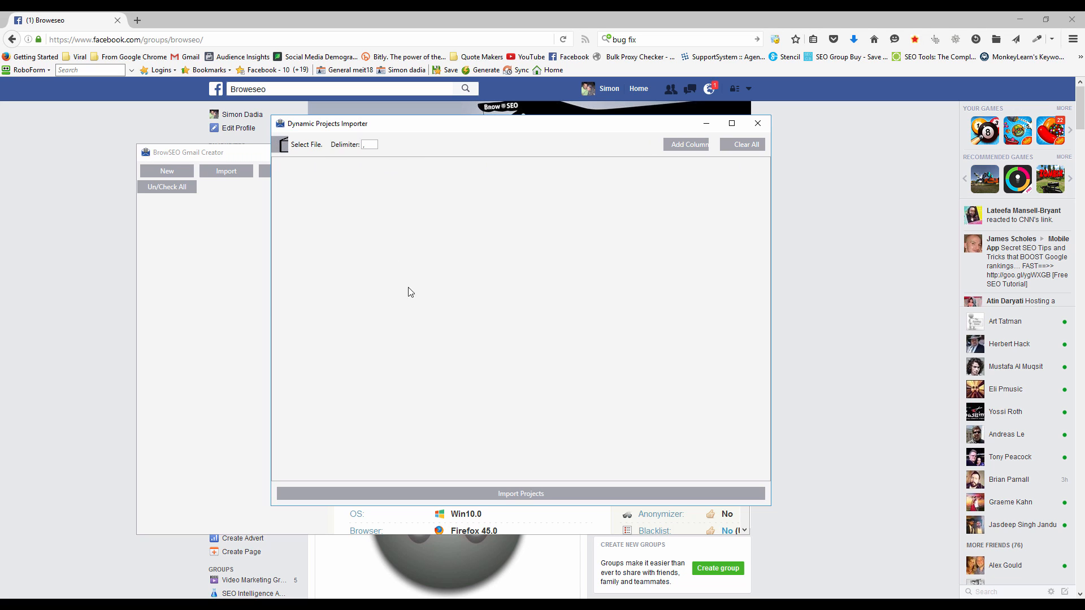
{"action": "mouse_move", "coordinate": [367, 171]}
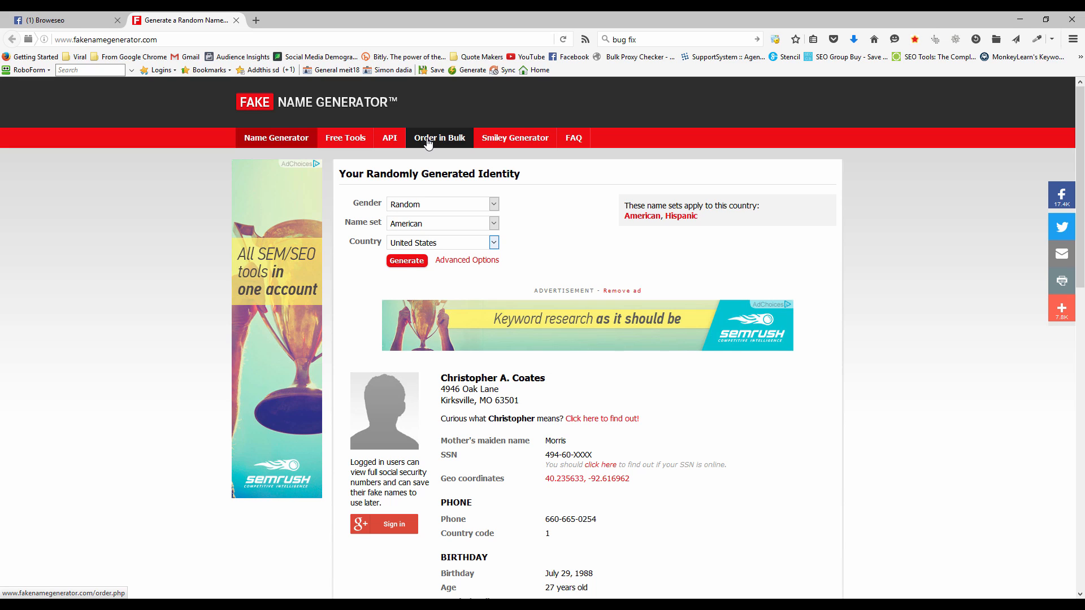
Go to the Order in Bulk page from the red navigation bar.
{"action": "left_click", "coordinate": [440, 138]}
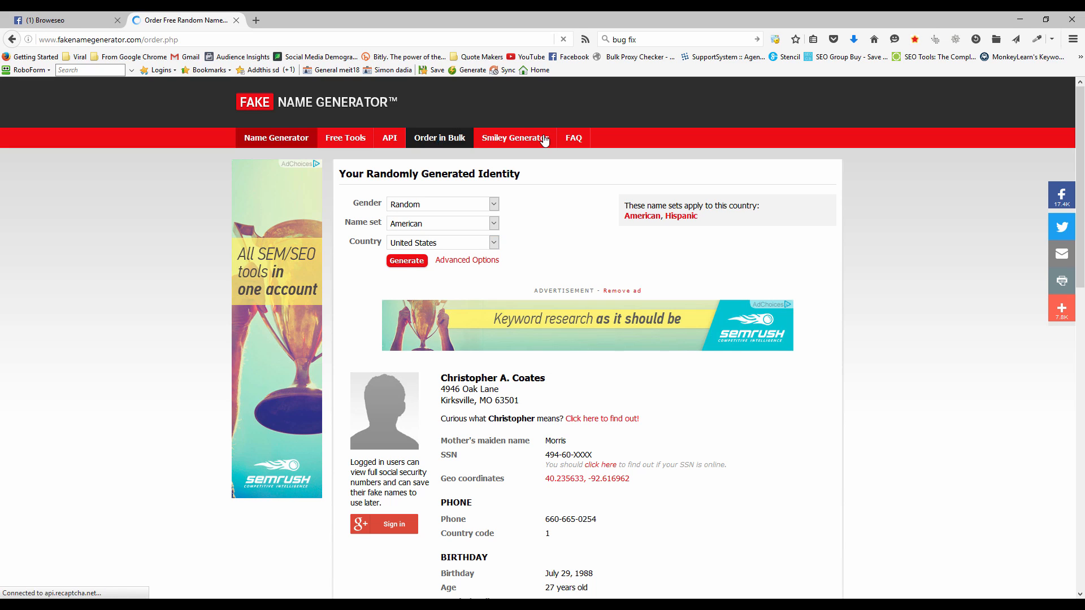
{"action": "left_click", "coordinate": [439, 138]}
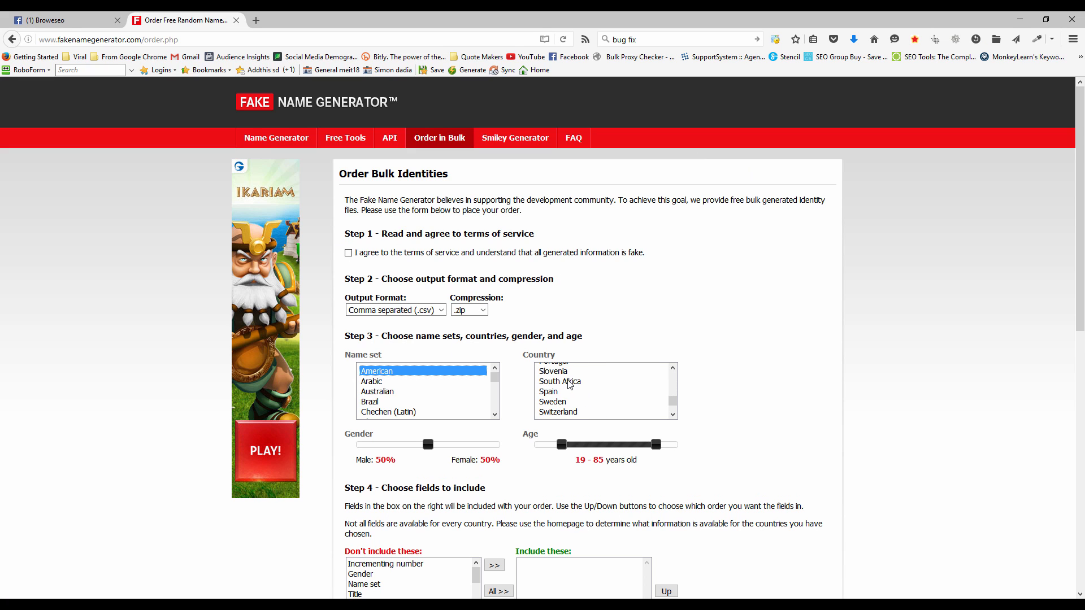
Choose United States and set the gender slider to 100% female for the bulk order.
{"action": "left_click", "coordinate": [562, 404]}
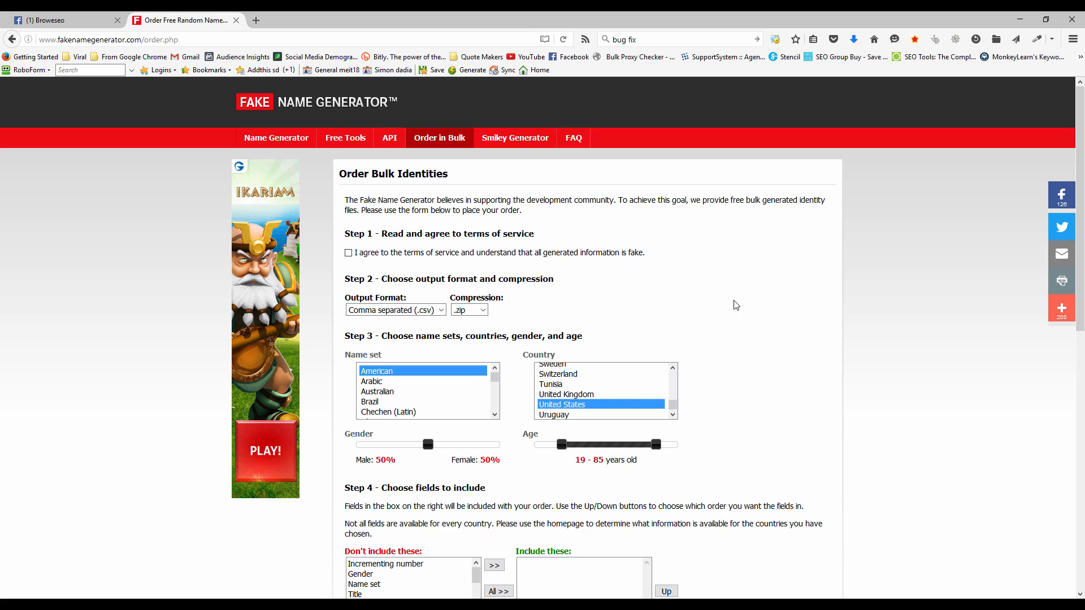
{"action": "scroll", "scroll_direction": "down", "scroll_amount": 3}
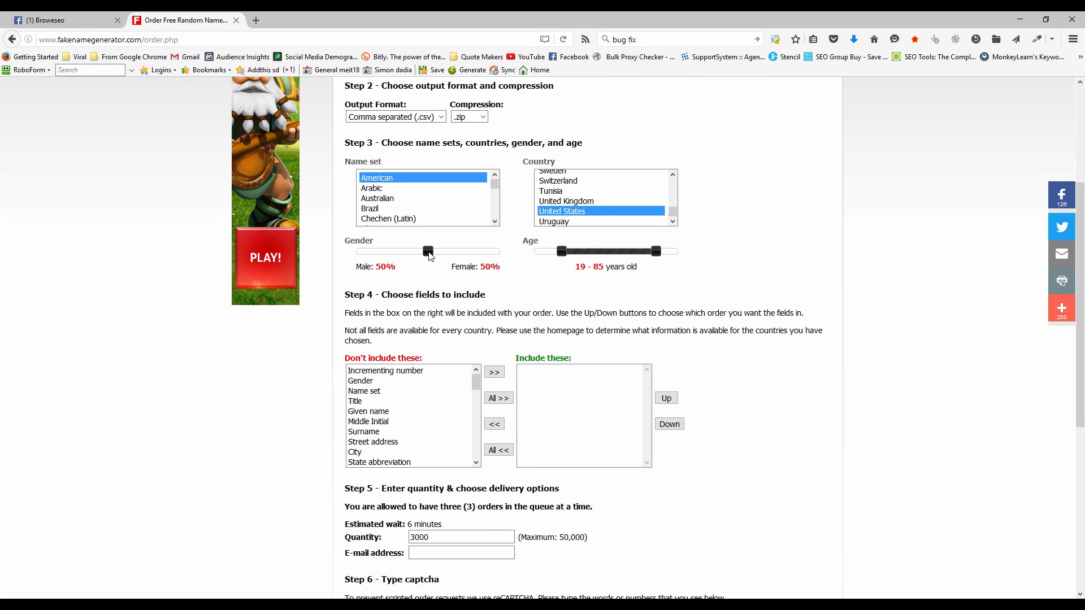
{"action": "left_click_drag", "start_coordinate": [428, 251], "coordinate": [354, 251]}
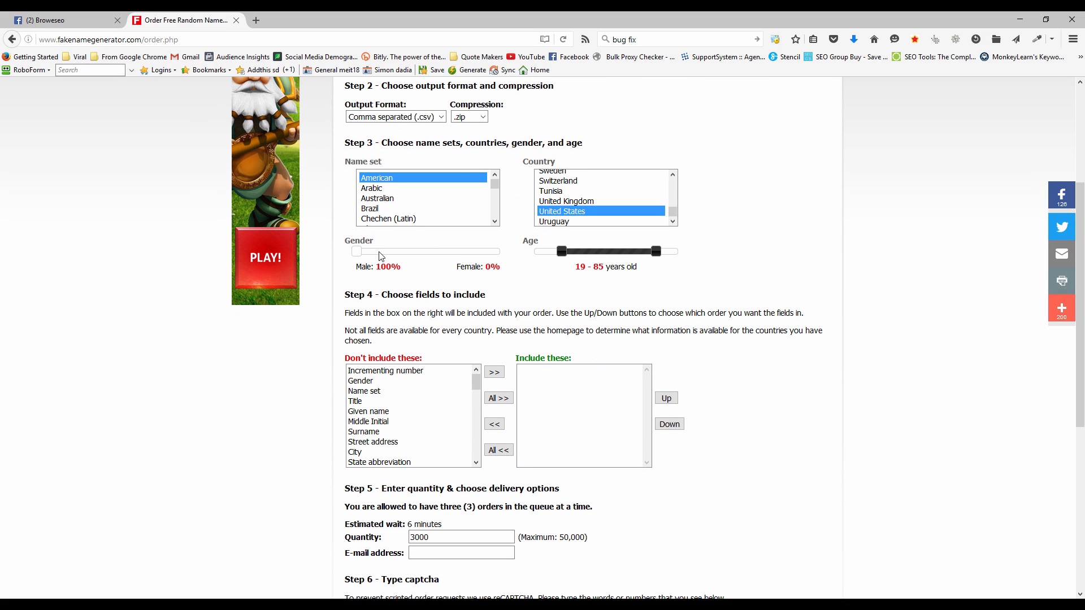
{"action": "left_click_drag", "start_coordinate": [379, 251], "coordinate": [370, 251]}
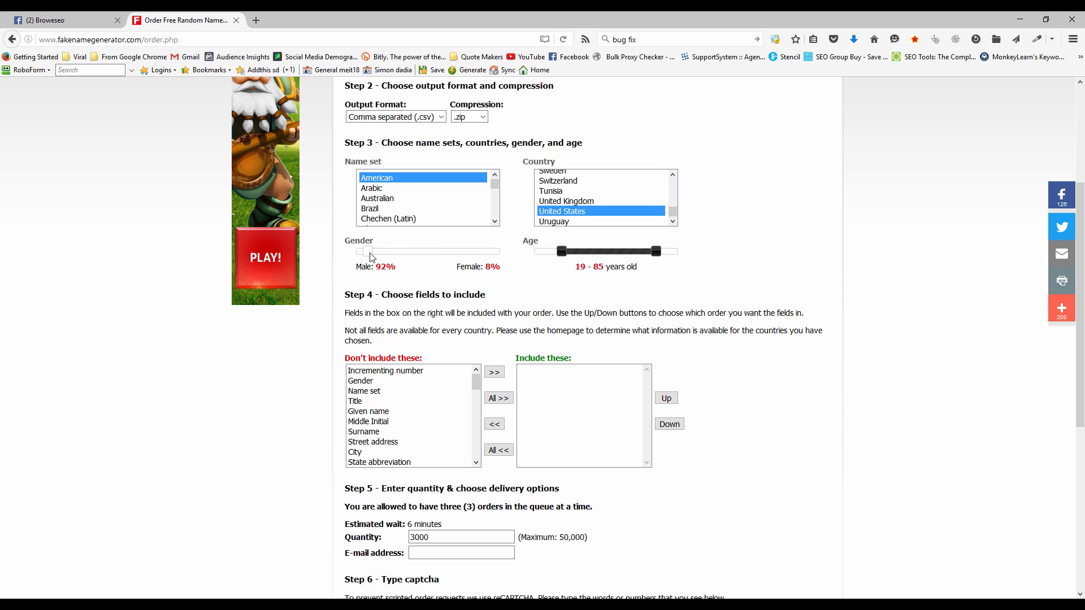
{"action": "left_click_drag", "start_coordinate": [374, 251], "coordinate": [500, 251]}
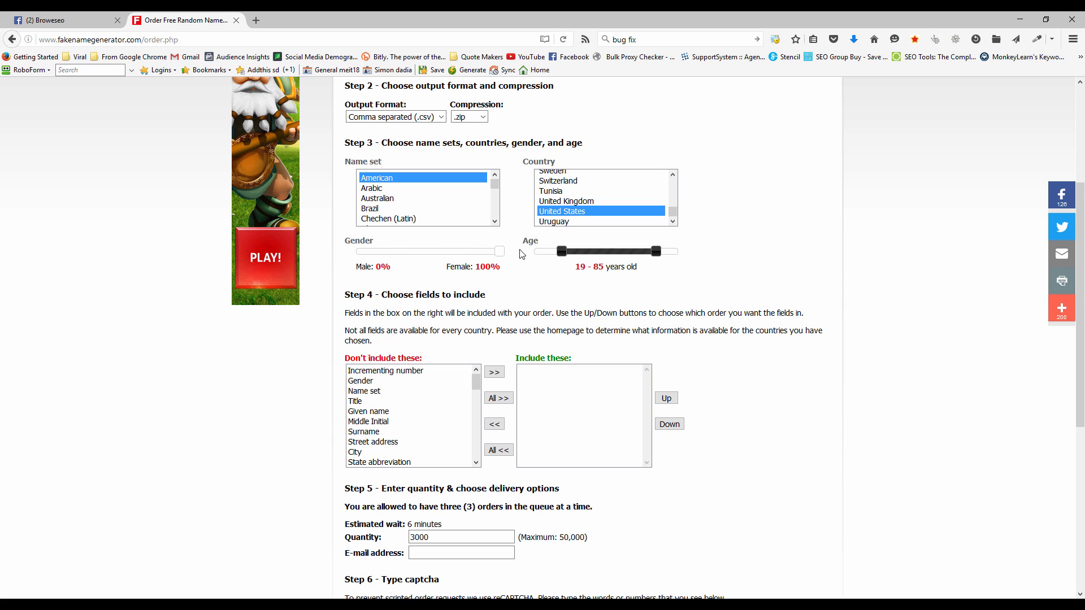
{"action": "scroll", "scroll_direction": "down", "scroll_amount": 3}
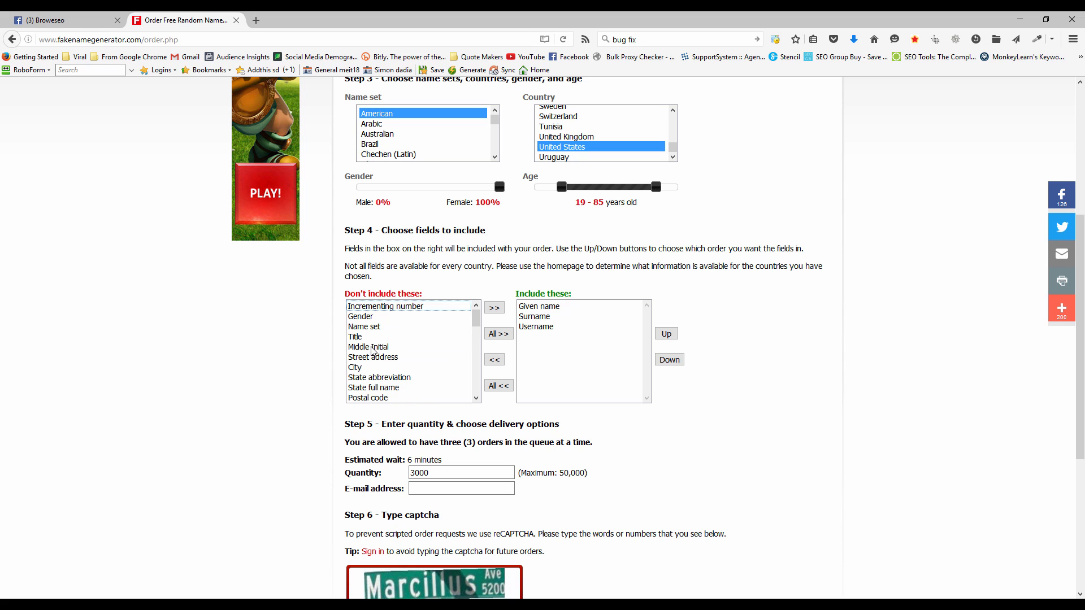
{"action": "scroll", "scroll_direction": "down", "scroll_amount": 3}
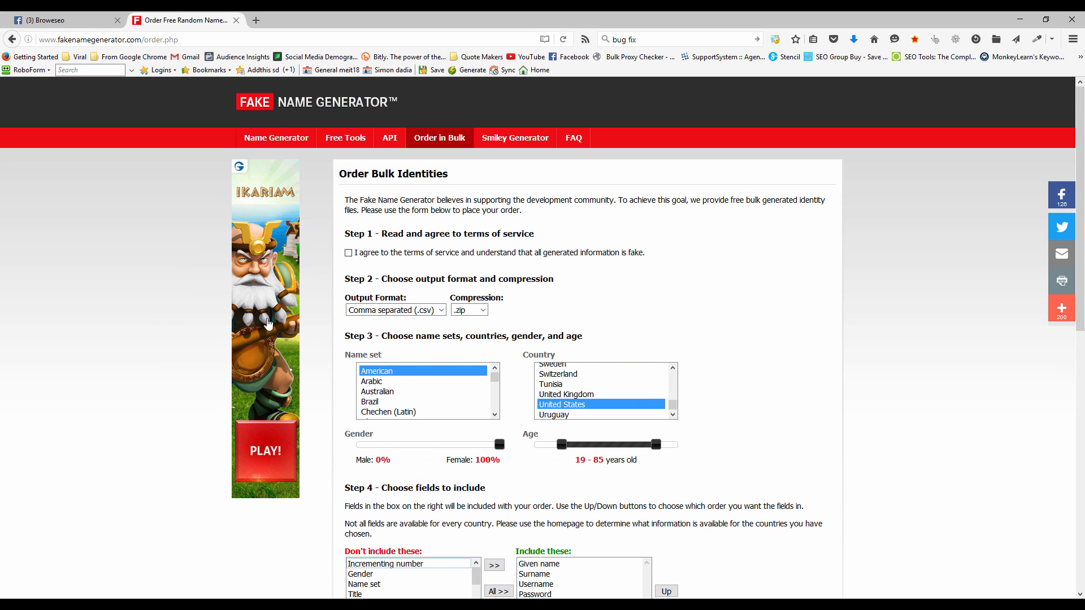
Include Street address and move Birthday (m/d/yyyy) up to sit right after Password.
{"action": "scroll", "scroll_direction": "down", "scroll_amount": 3}
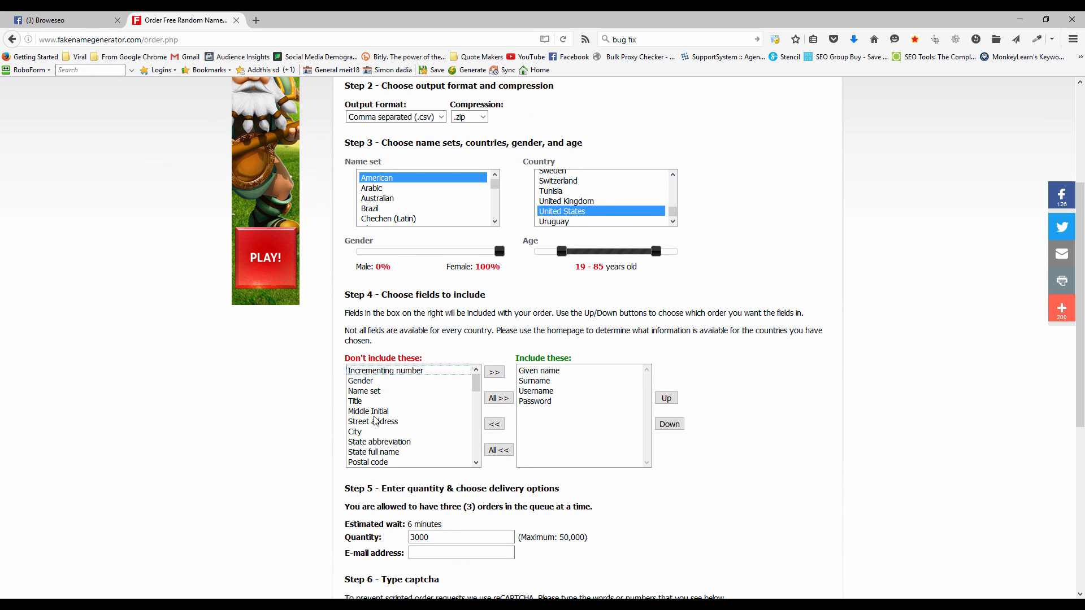
{"action": "left_click", "coordinate": [494, 373]}
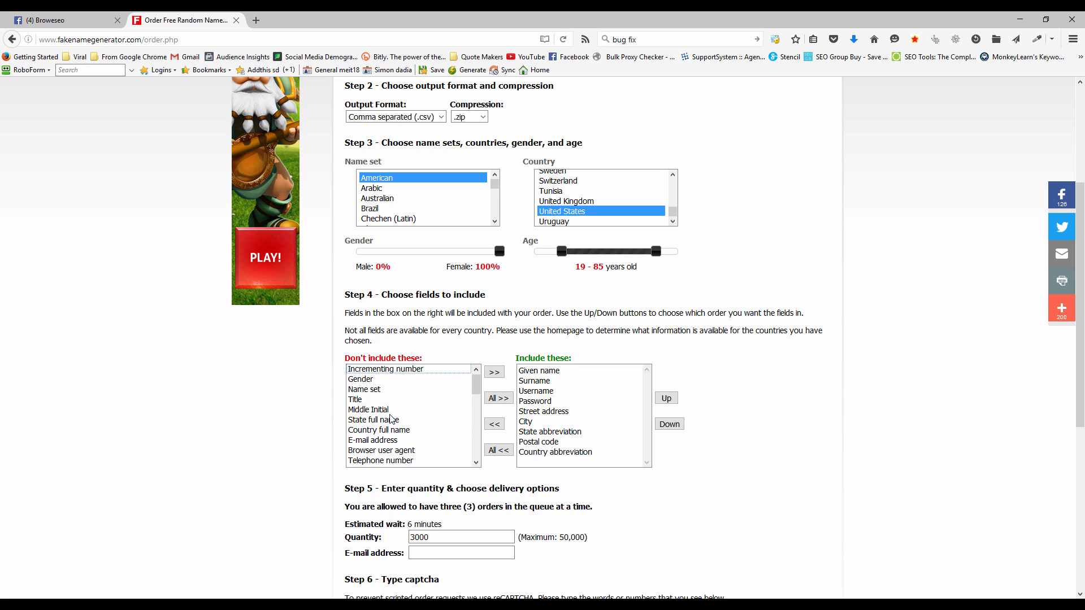
{"action": "scroll", "scroll_direction": "down", "scroll_amount": 3}
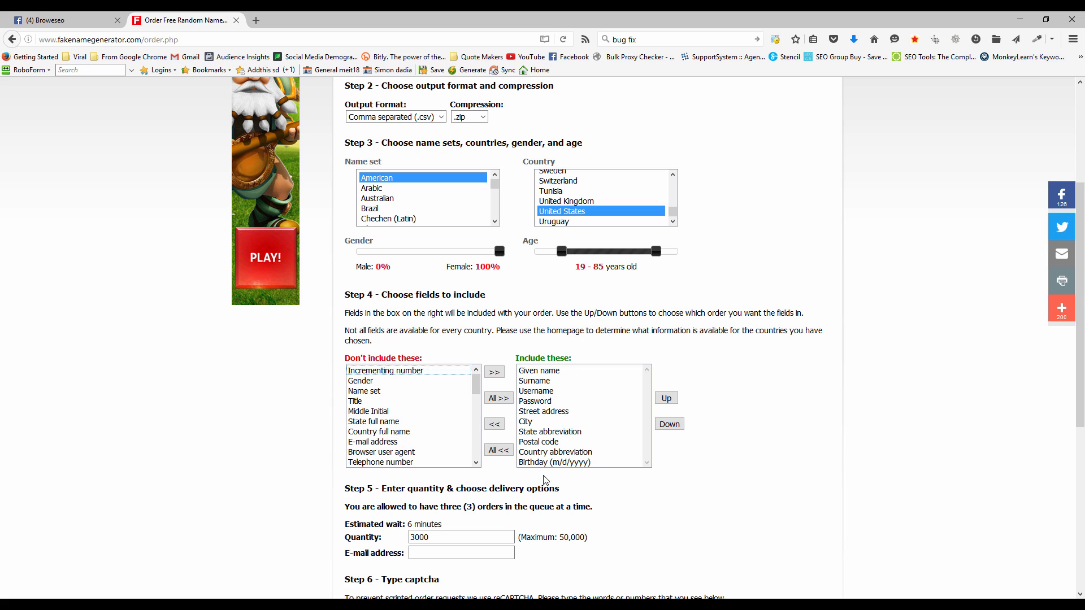
{"action": "left_click", "coordinate": [554, 463]}
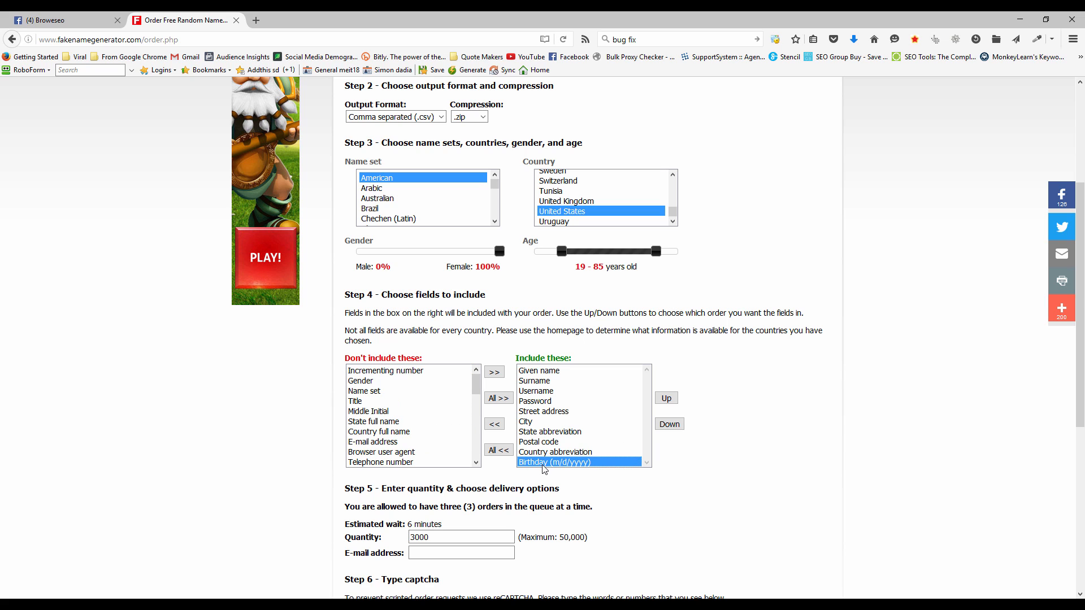
{"action": "left_click", "coordinate": [666, 398]}
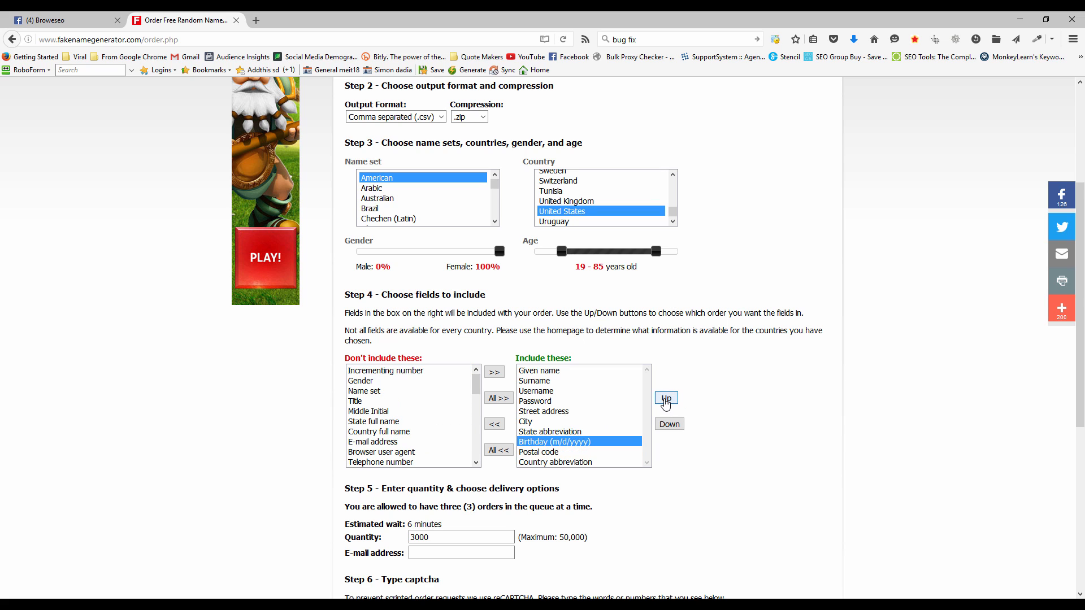
{"action": "left_click", "coordinate": [666, 398]}
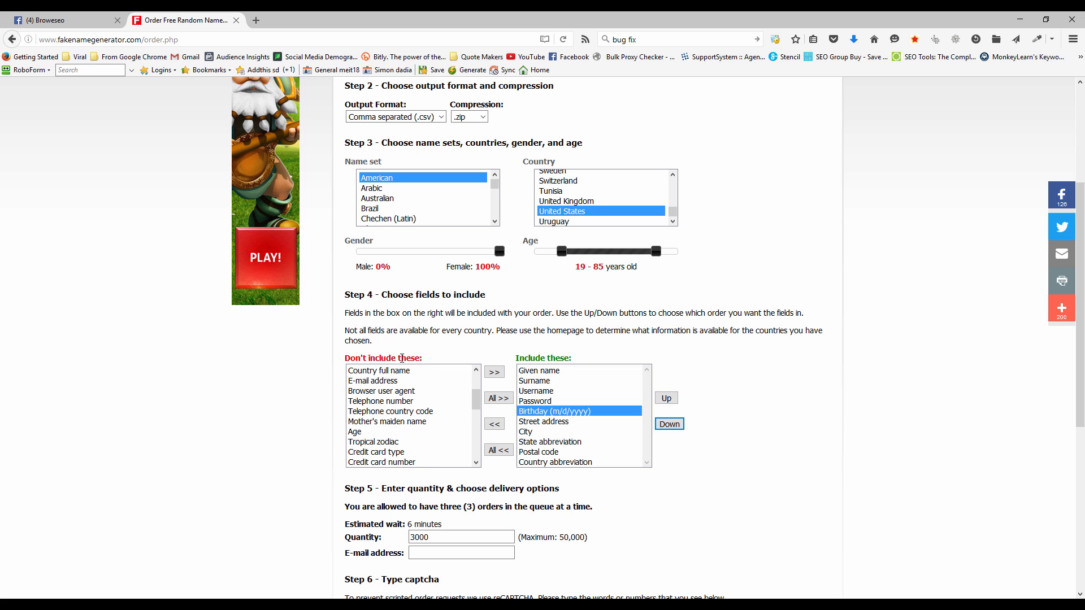
{"action": "mouse_move", "coordinate": [445, 379]}
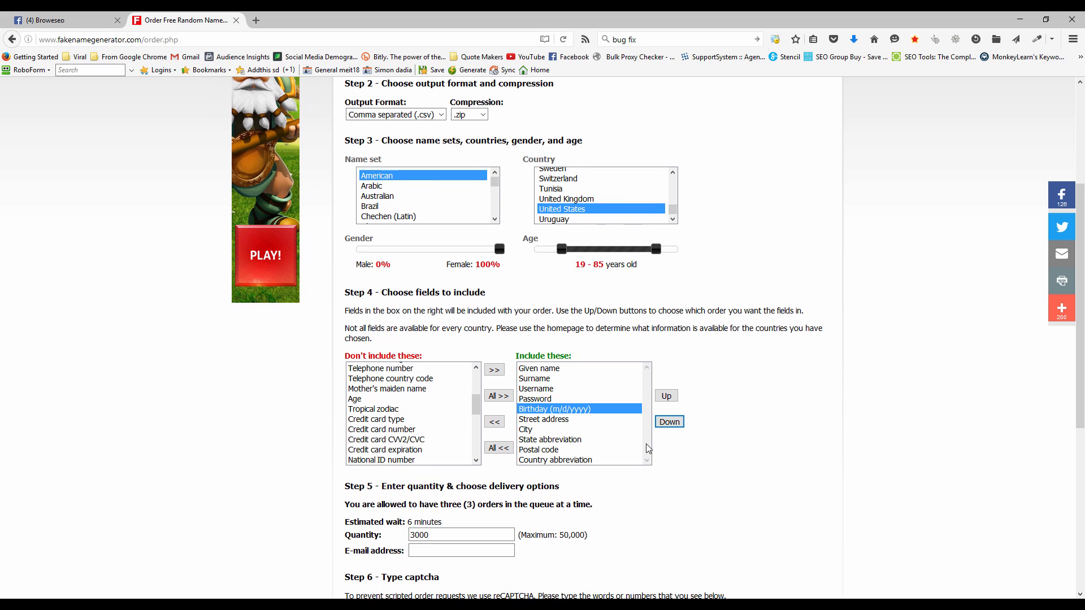
{"action": "scroll", "scroll_direction": "down", "scroll_amount": 3}
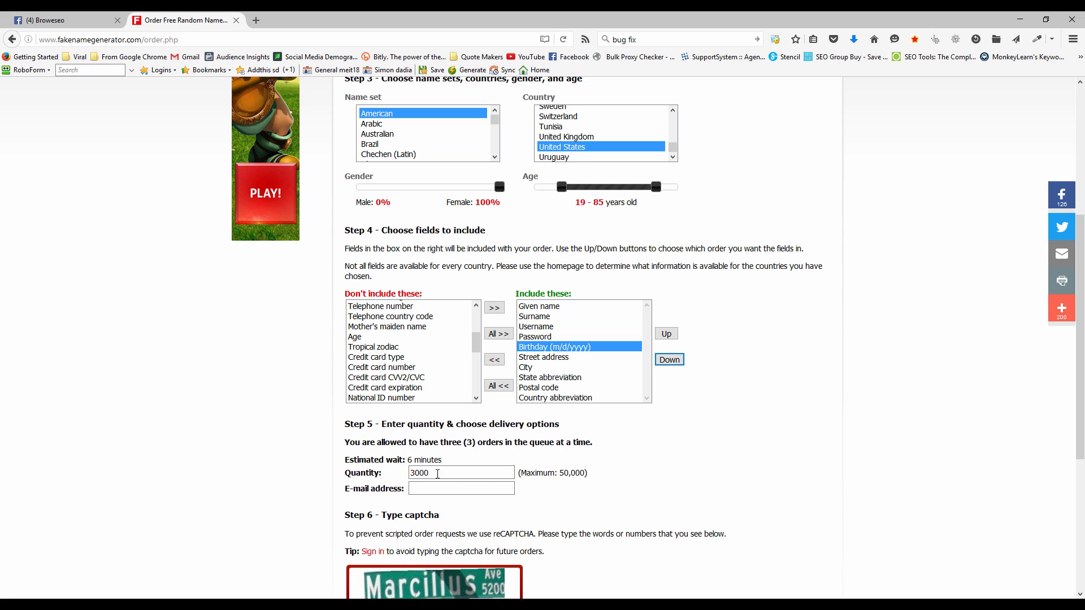
Enter the delivery email 'mal' and submit the free bulk order.
{"action": "left_click", "coordinate": [460, 488]}
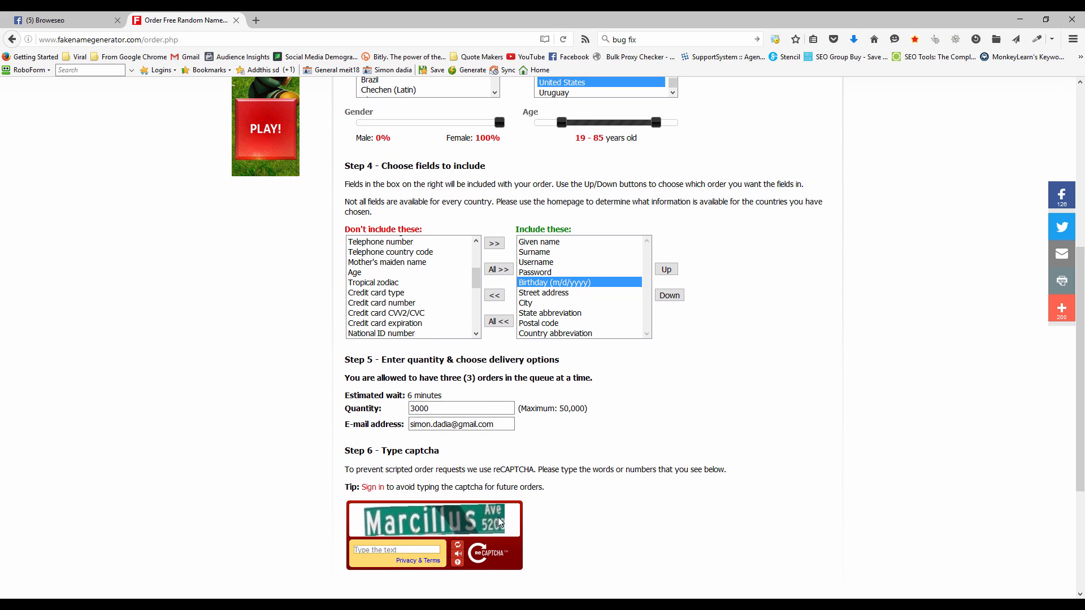
{"action": "type", "text": "mal"}
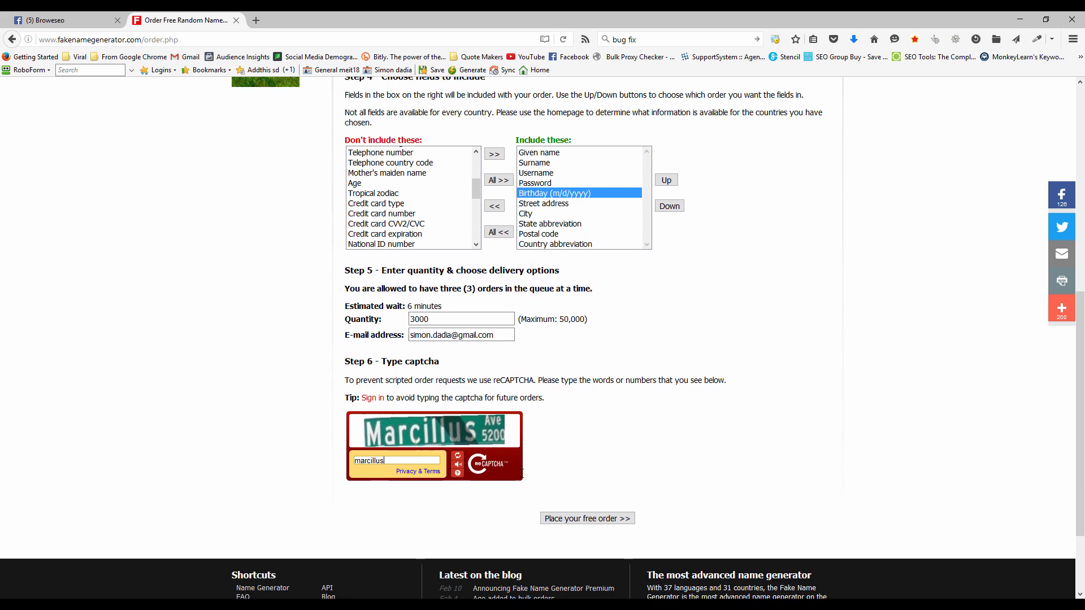
{"action": "left_click", "coordinate": [586, 518]}
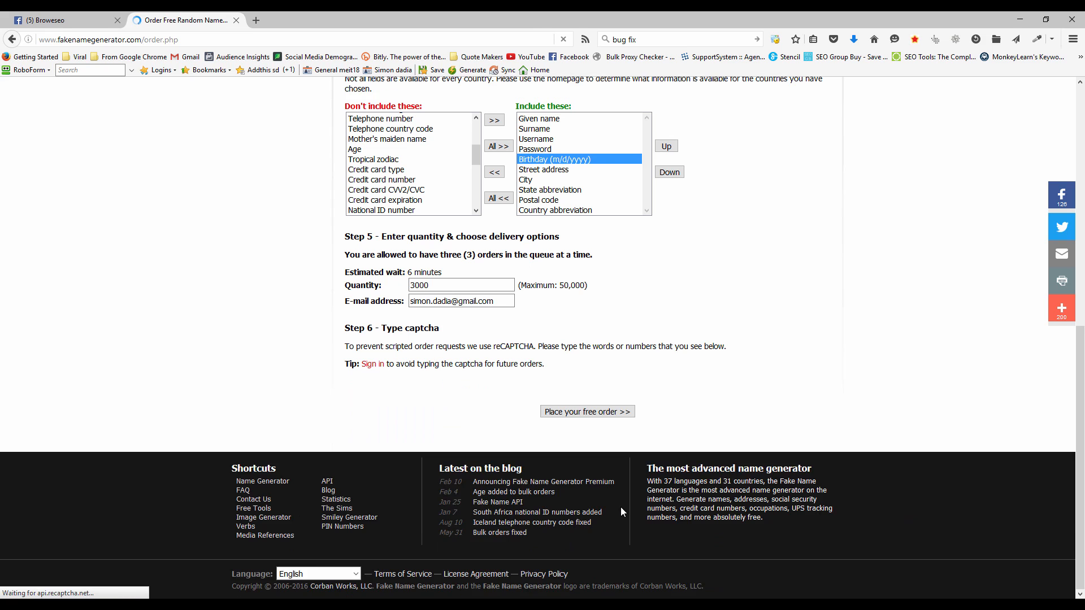
Accept the terms of service, fill in the captcha, and submit the order.
{"action": "left_click", "coordinate": [587, 412]}
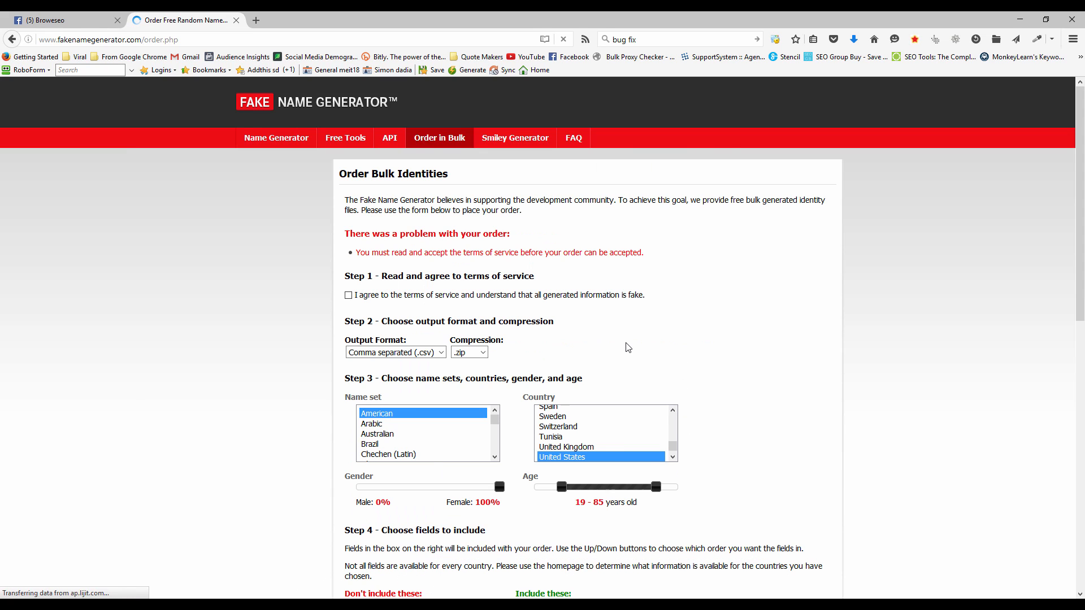
{"action": "left_click", "coordinate": [347, 295]}
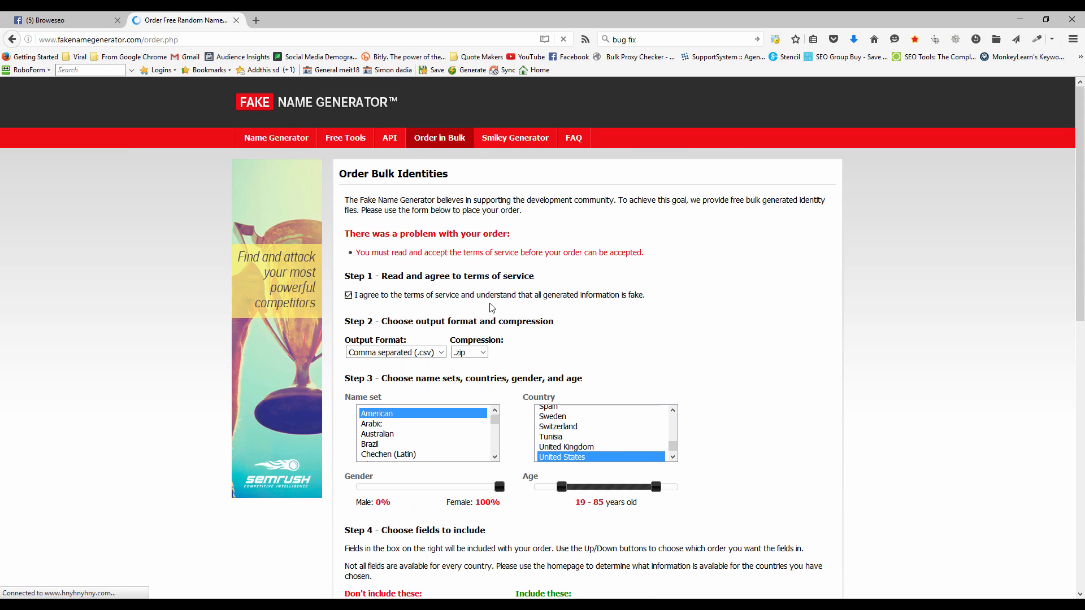
{"action": "scroll", "scroll_direction": "down", "scroll_amount": 3}
{"action": "type", "text": "10"}
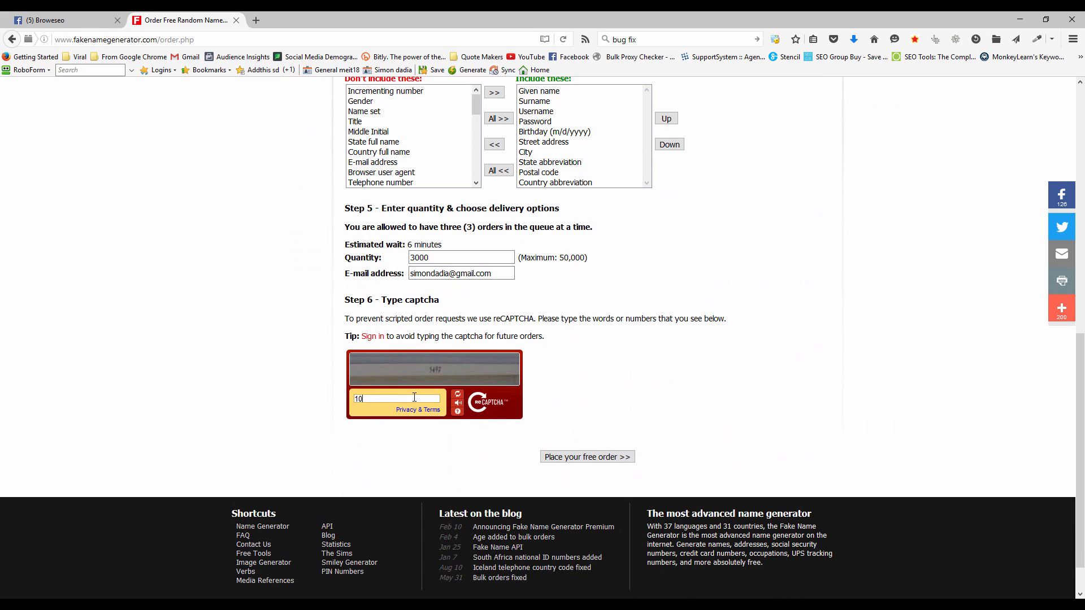
{"action": "left_click", "coordinate": [586, 457]}
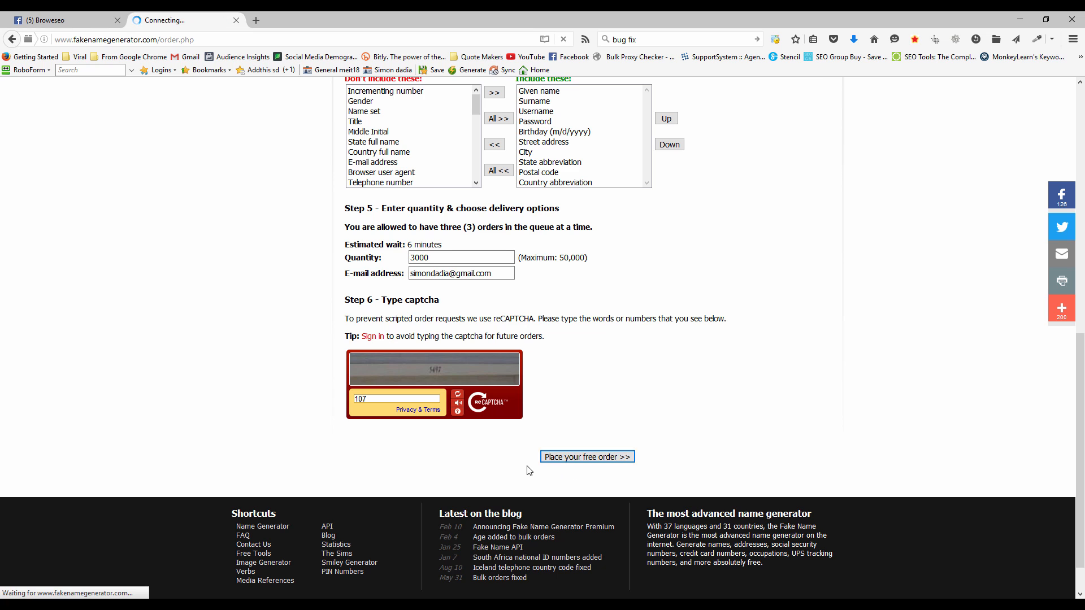
{"action": "left_click", "coordinate": [586, 457]}
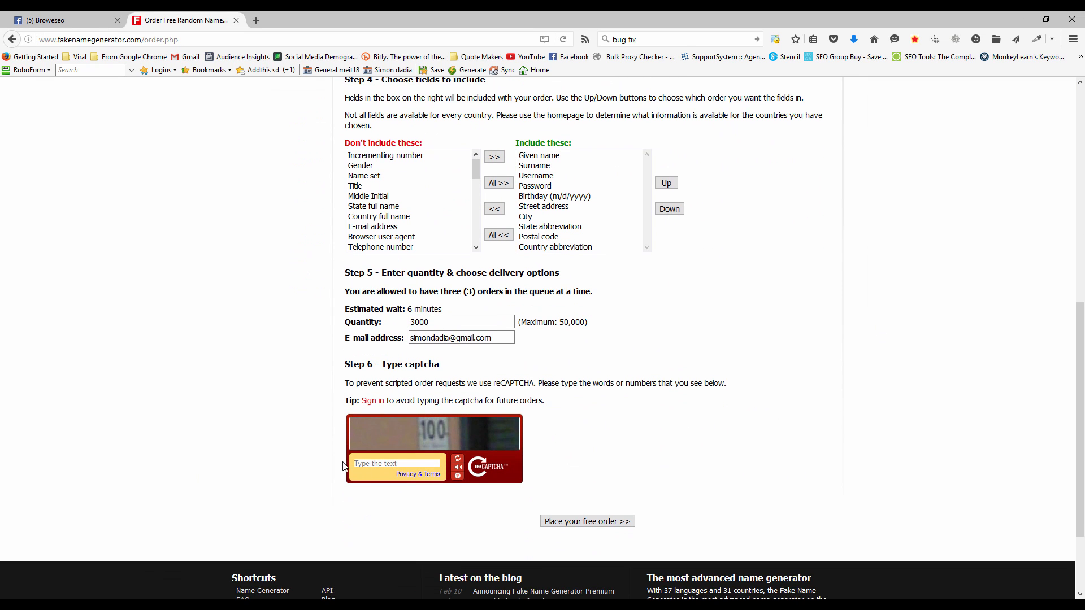
Type the new captcha answer '100' and resubmit until the thank-you page appears.
{"action": "type", "text": "100"}
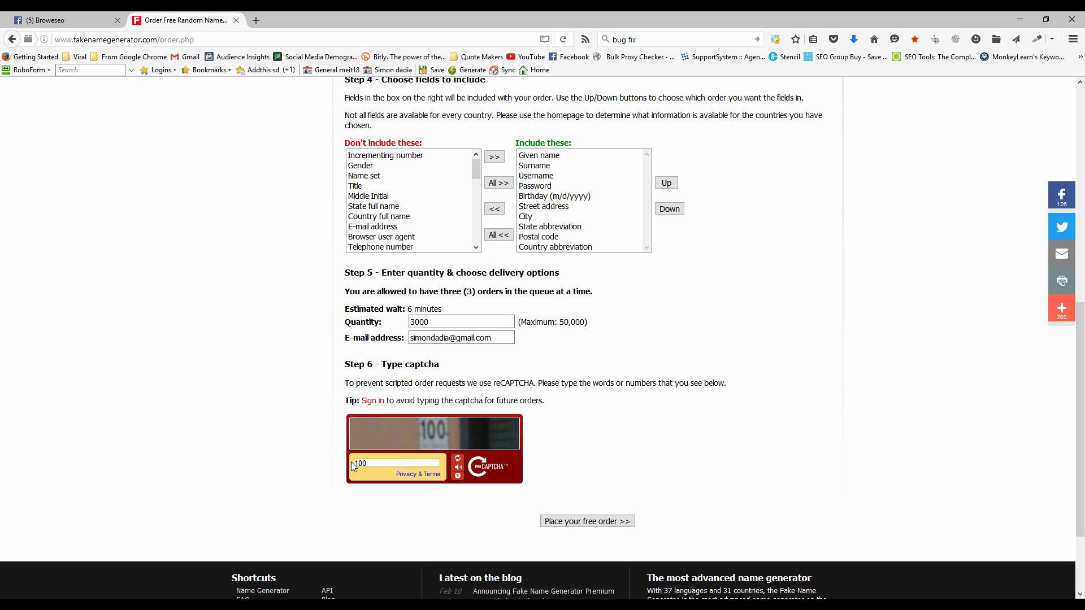
{"action": "left_click", "coordinate": [587, 522]}
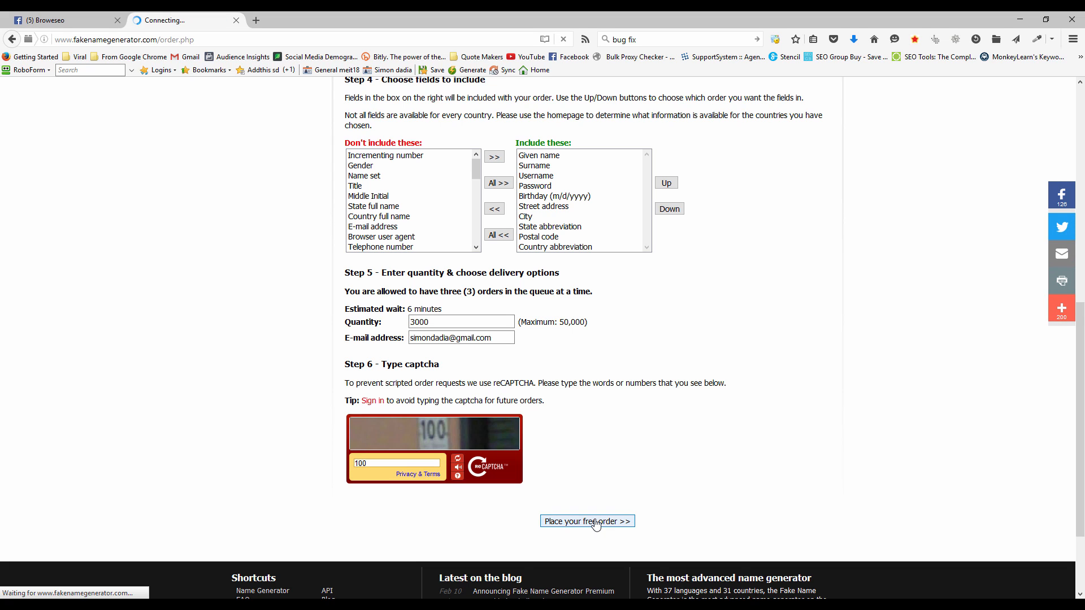
{"action": "left_click", "coordinate": [586, 521]}
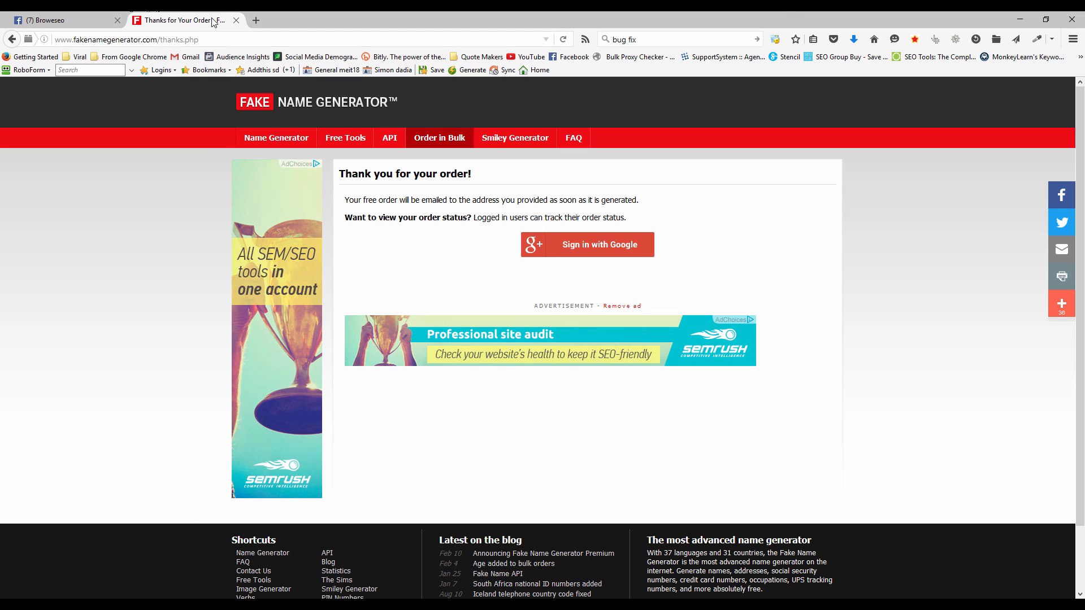
{"action": "mouse_move", "coordinate": [895, 69]}
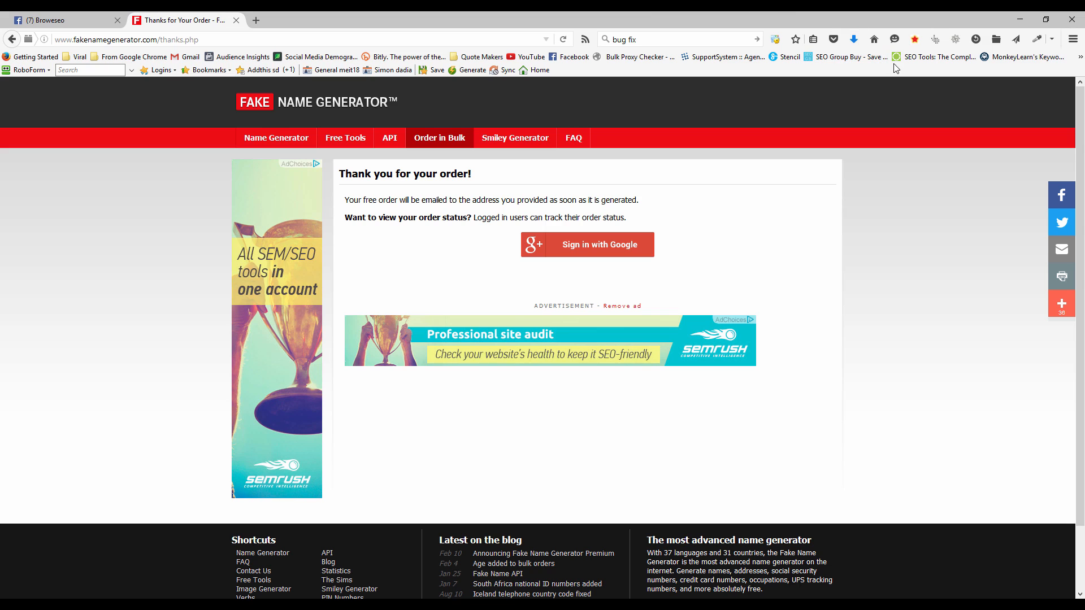
{"action": "mouse_move", "coordinate": [931, 593]}
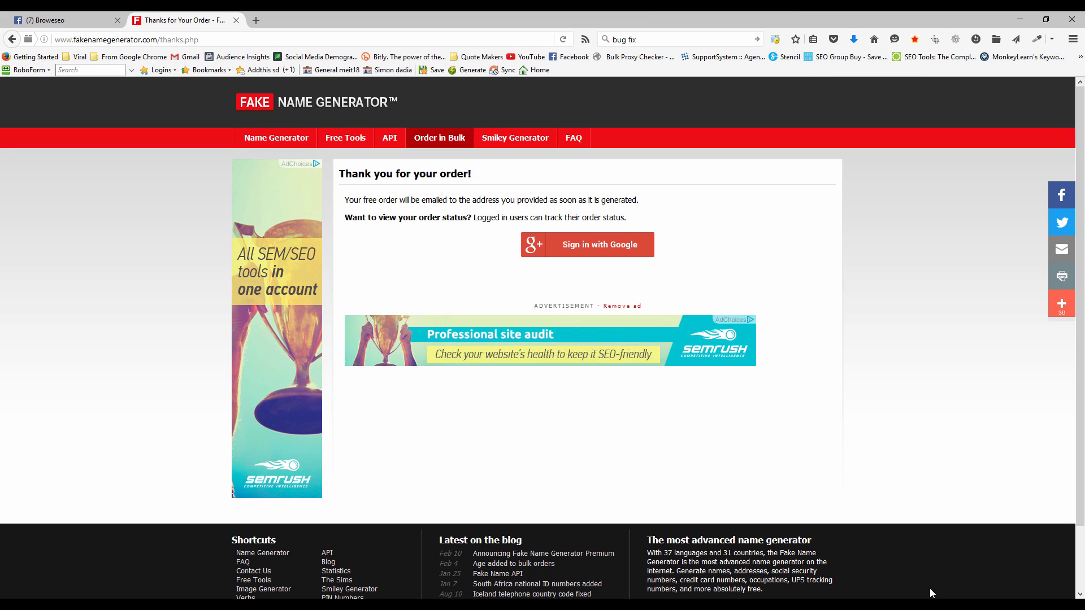
Open the 'Your Fake Name Generator order is ready' email and follow its pickup.php link.
{"action": "left_click", "coordinate": [302, 20]}
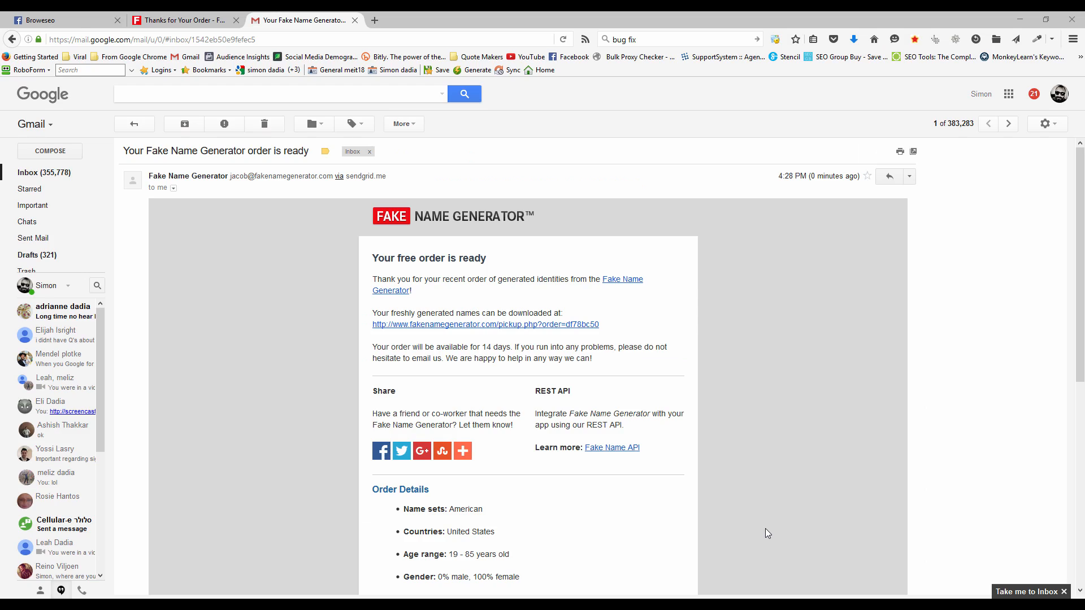
{"action": "mouse_move", "coordinate": [888, 154]}
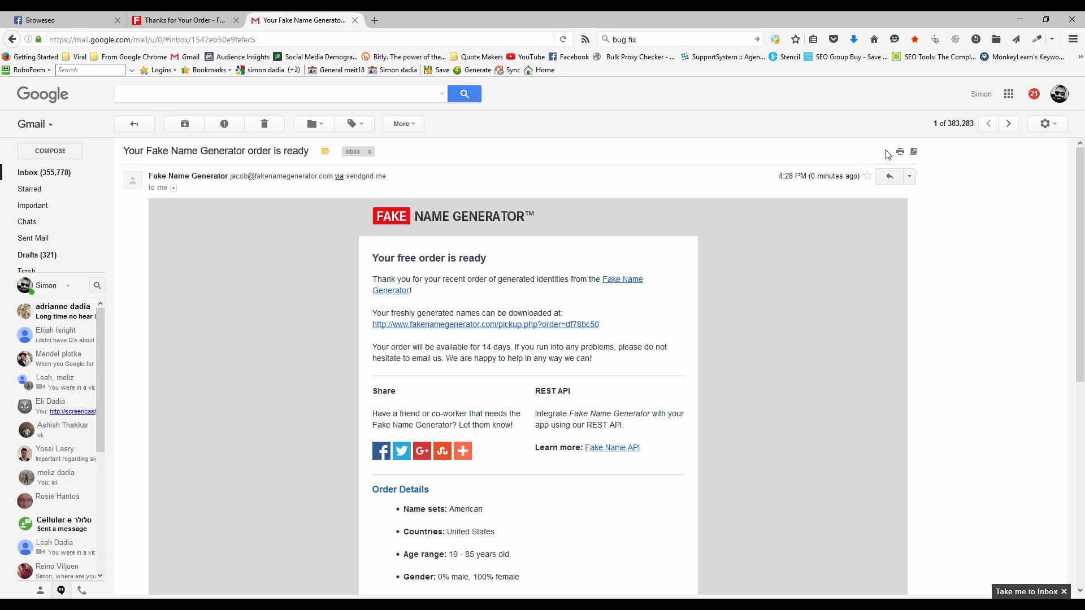
{"action": "mouse_move", "coordinate": [715, 264]}
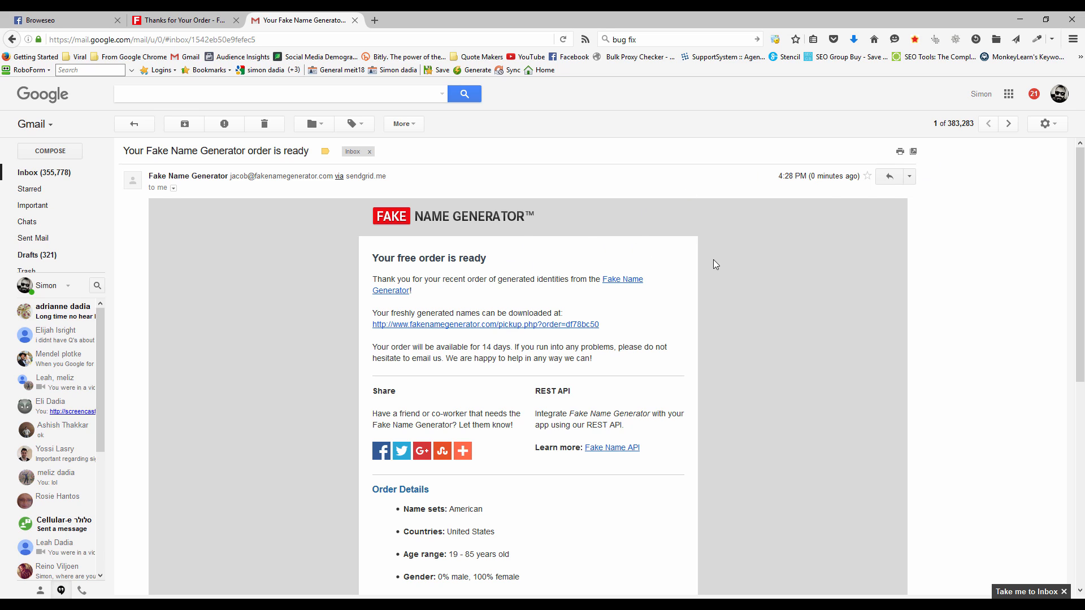
{"action": "mouse_move", "coordinate": [472, 329]}
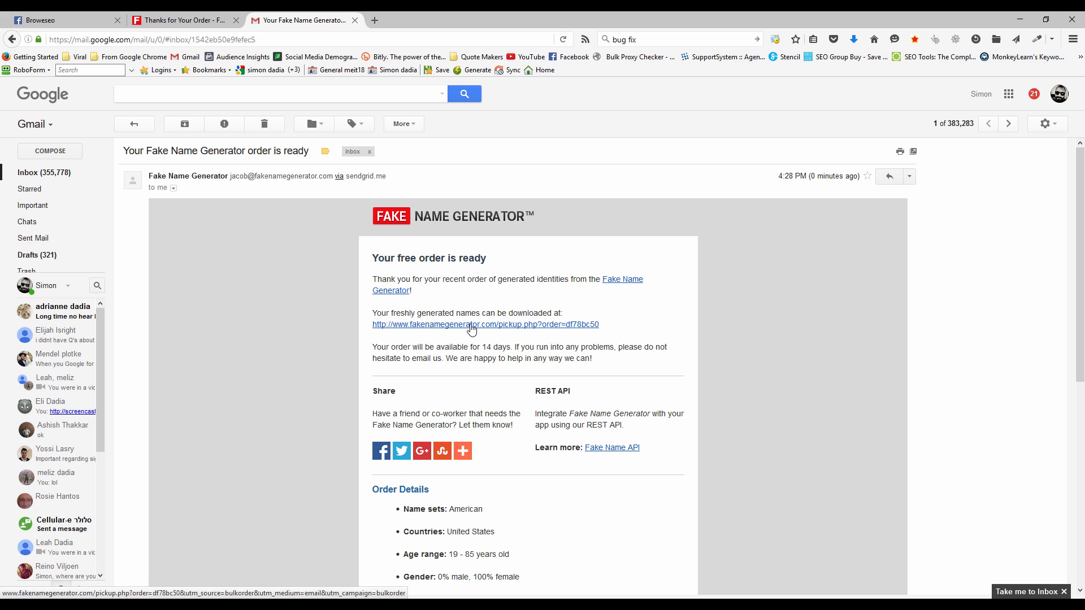
{"action": "left_click", "coordinate": [484, 324]}
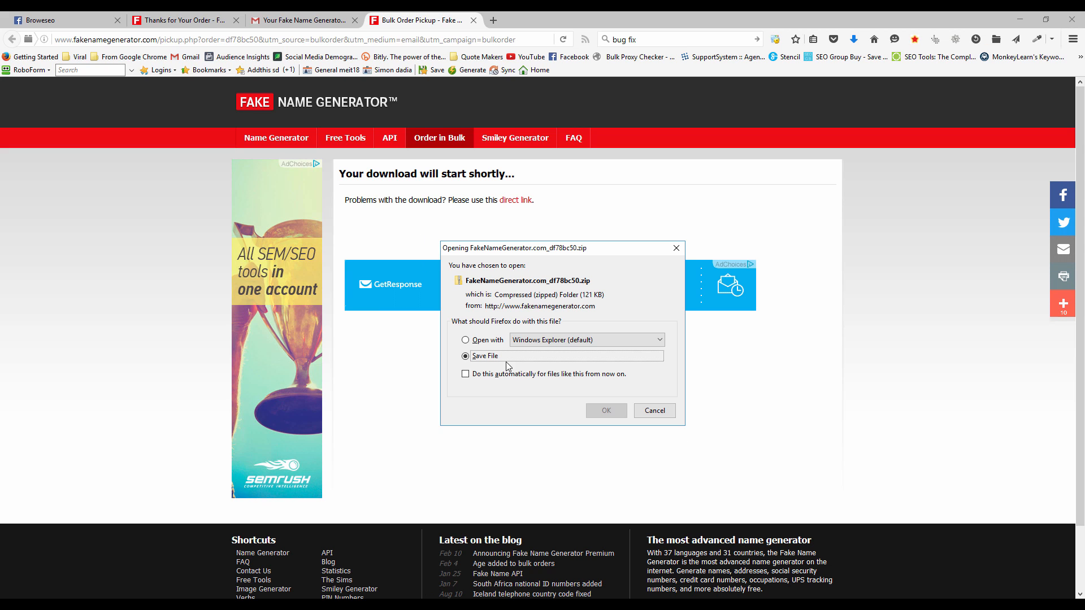
Save the order zip into Gmail Creator Browseo and show it in its folder.
{"action": "left_click", "coordinate": [605, 410]}
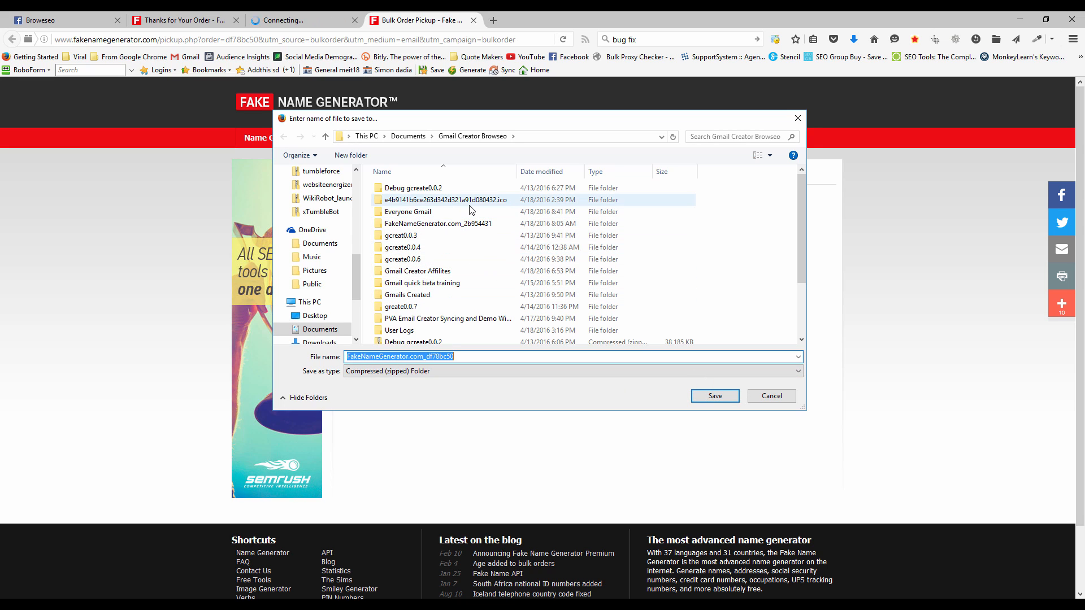
{"action": "left_click", "coordinate": [714, 396]}
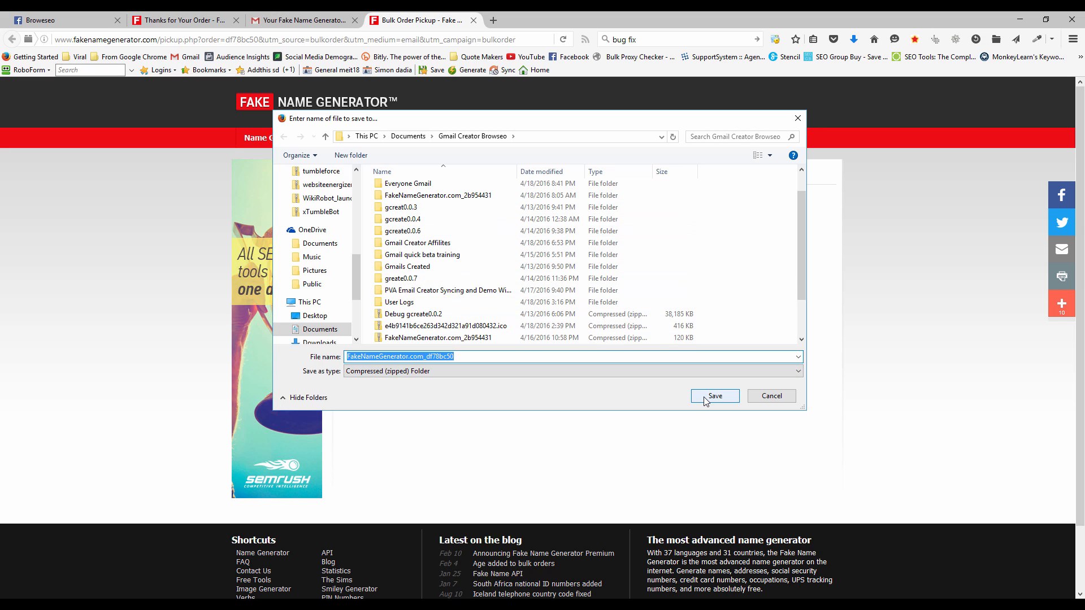
{"action": "left_click", "coordinate": [715, 396]}
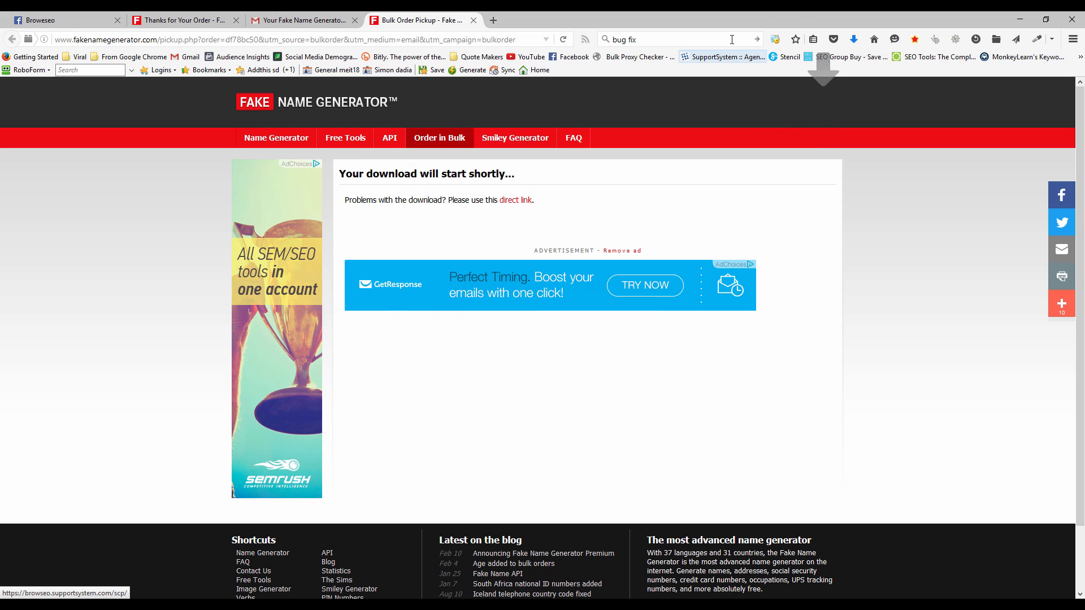
{"action": "left_click", "coordinate": [853, 39]}
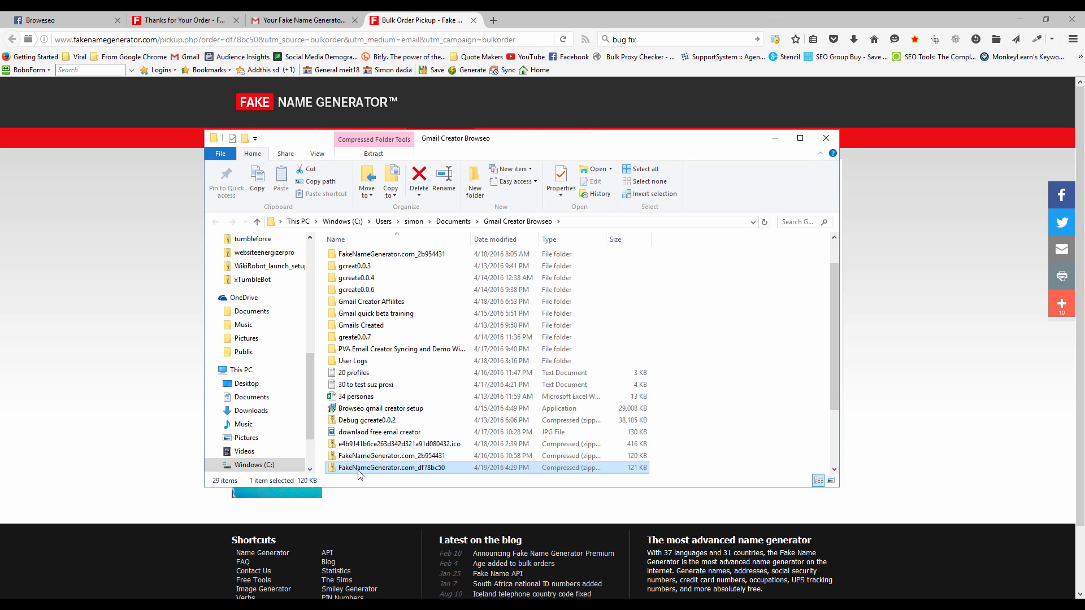
Extract the order zip and open the FakeNameGenerator.com_df78bc50 spreadsheet in Excel.
{"action": "right_click", "coordinate": [392, 468]}
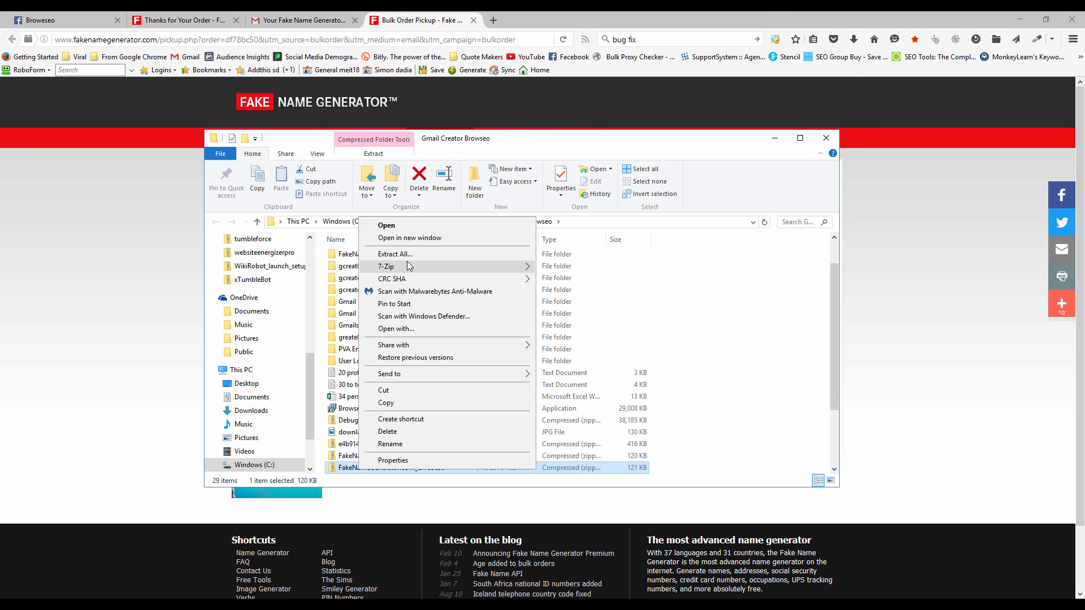
{"action": "left_click", "coordinate": [394, 254]}
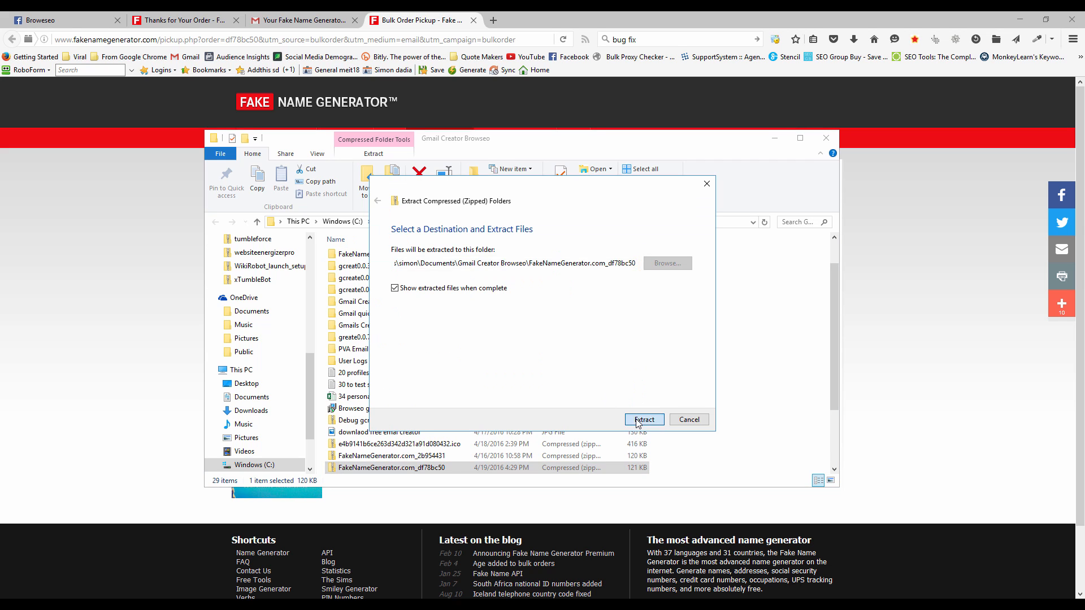
{"action": "left_click", "coordinate": [644, 419]}
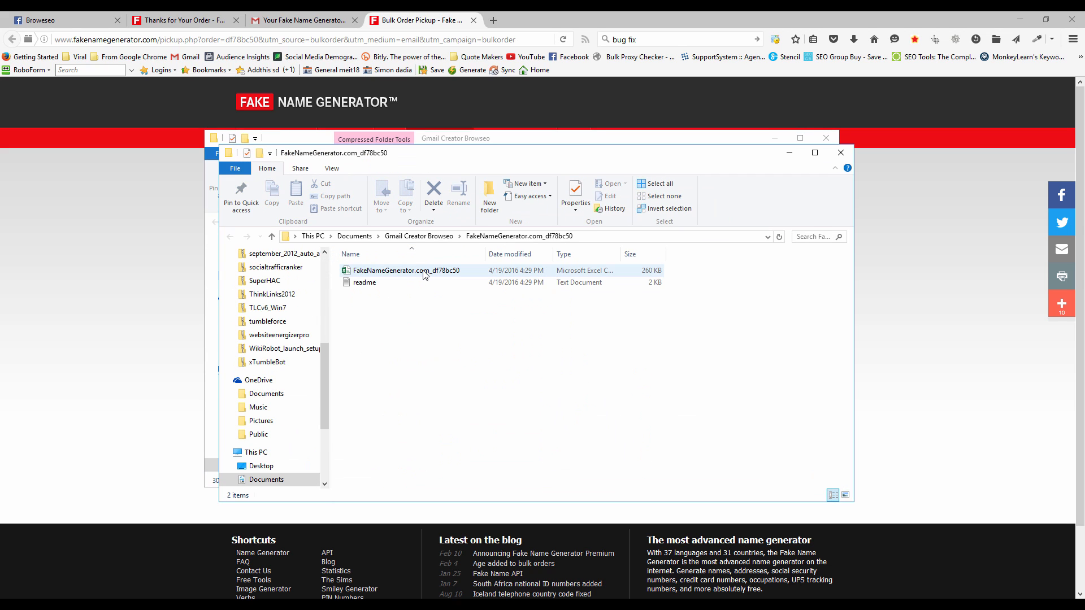
{"action": "double_click", "coordinate": [408, 271]}
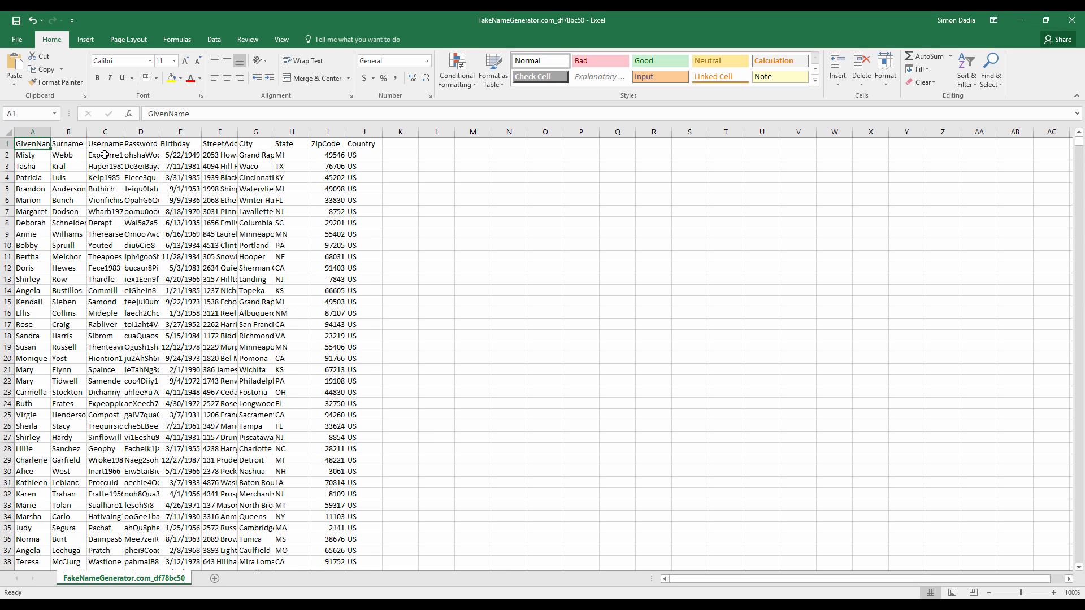
Insert a blank row at row 21 to separate the first 19 profiles.
{"action": "left_click", "coordinate": [105, 154]}
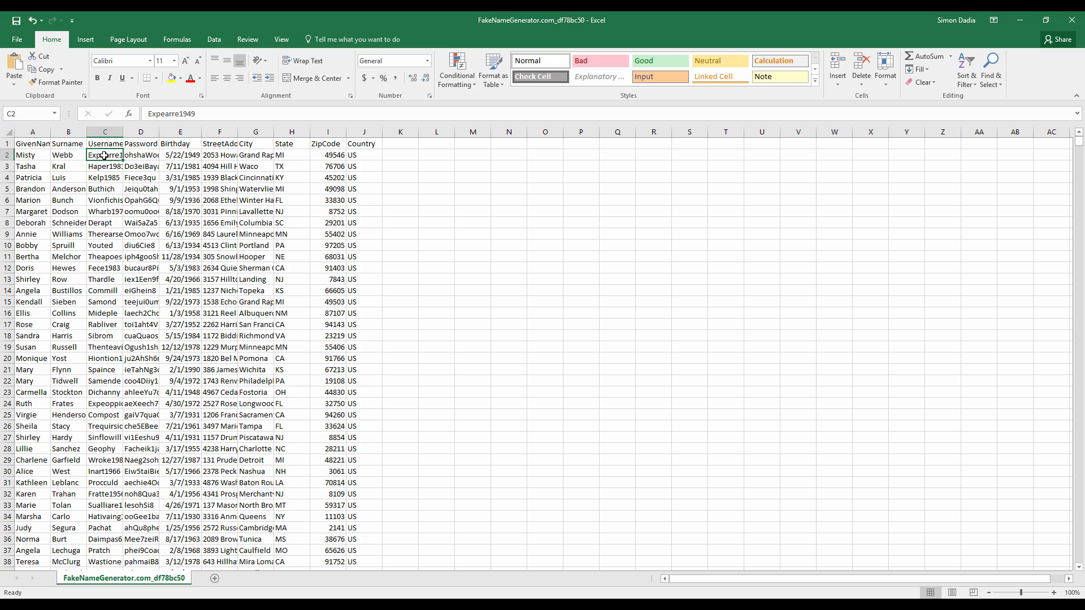
{"action": "left_click_drag", "start_coordinate": [104, 154], "coordinate": [104, 358]}
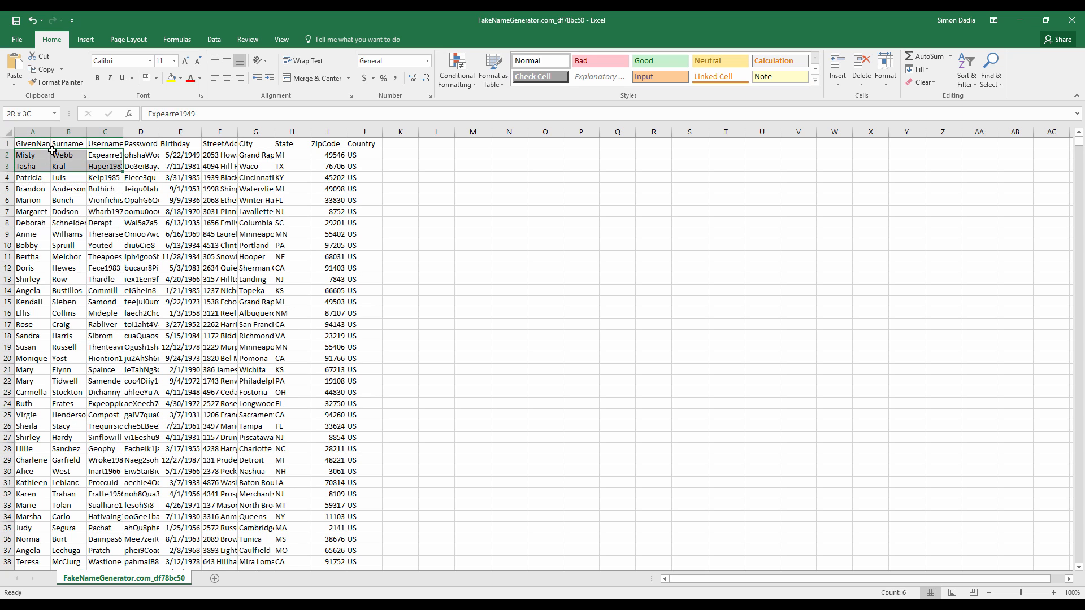
{"action": "left_click", "coordinate": [104, 154]}
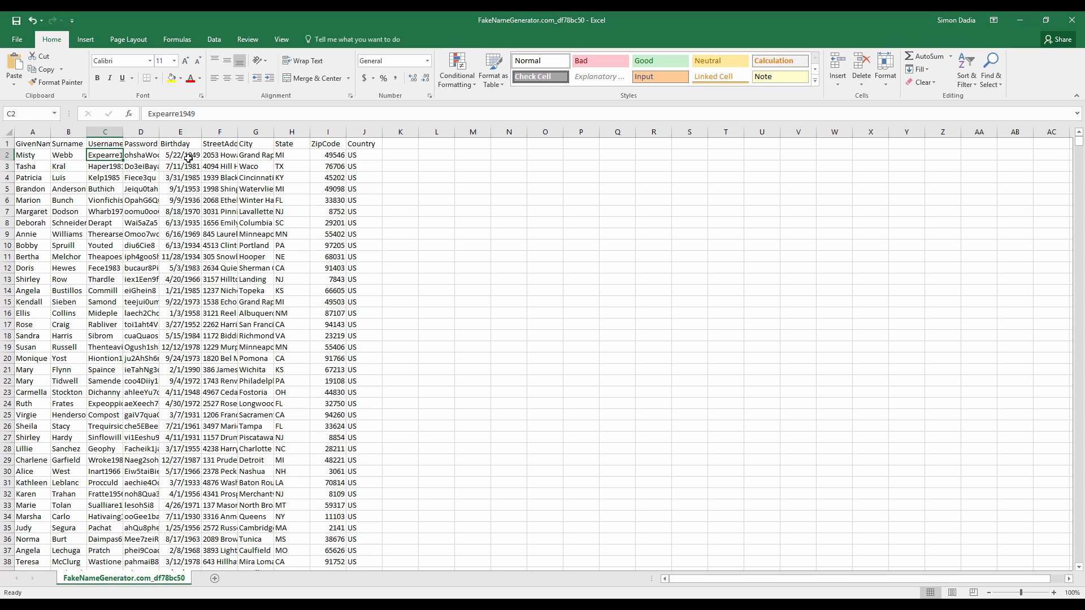
{"action": "left_click", "coordinate": [179, 155]}
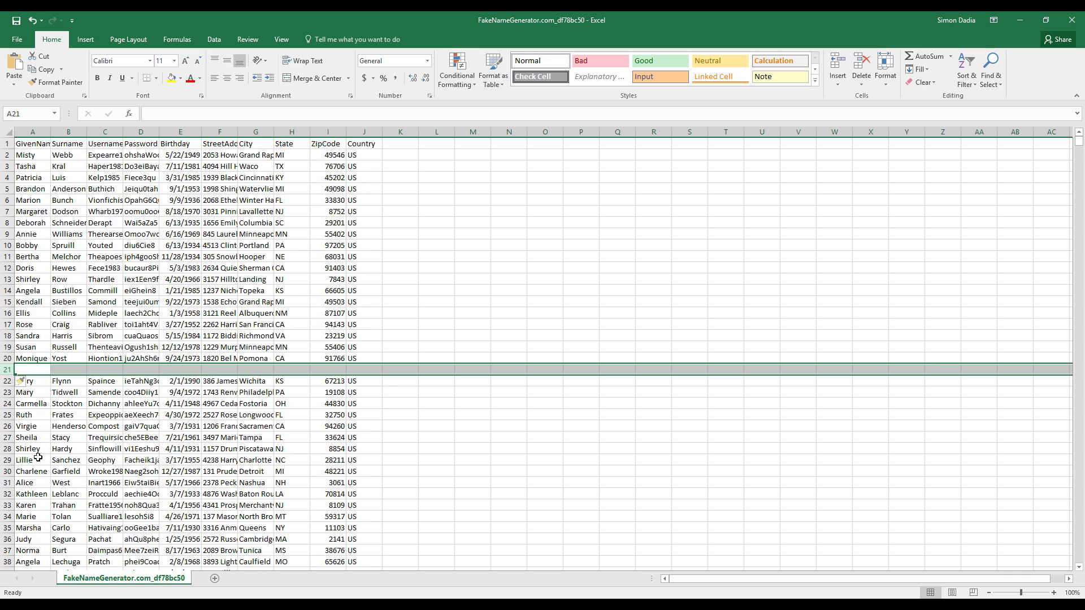
{"action": "left_click", "coordinate": [32, 154]}
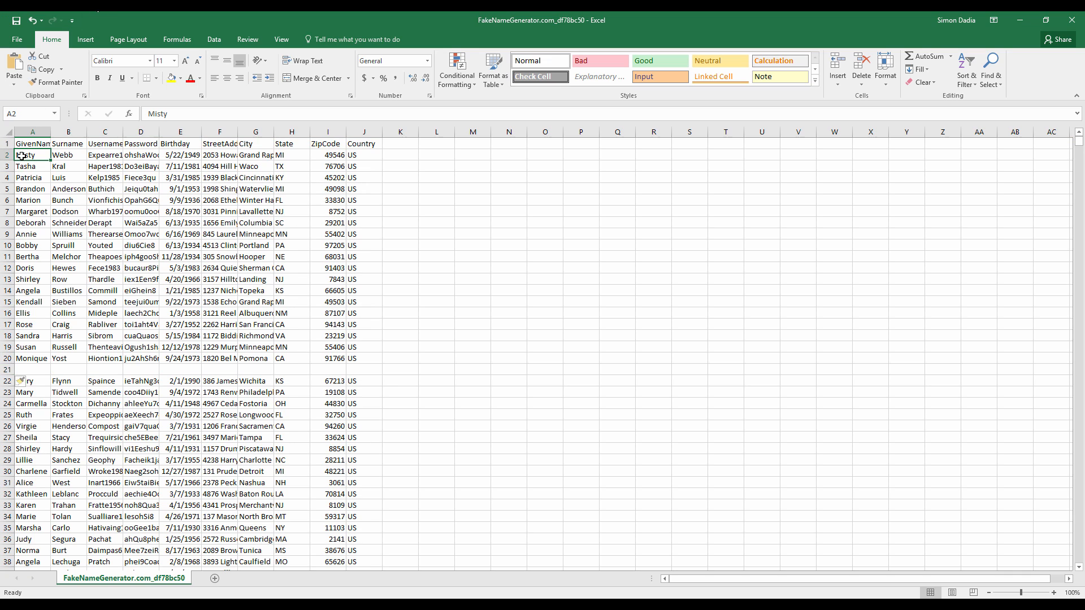
{"action": "left_click", "coordinate": [68, 189]}
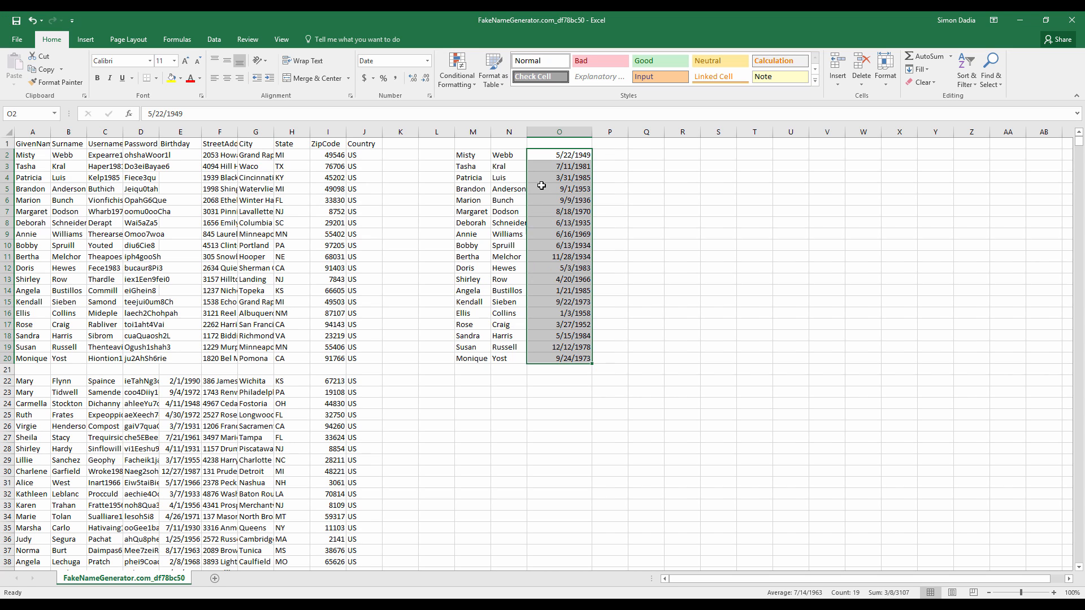
{"action": "mouse_move", "coordinate": [577, 182]}
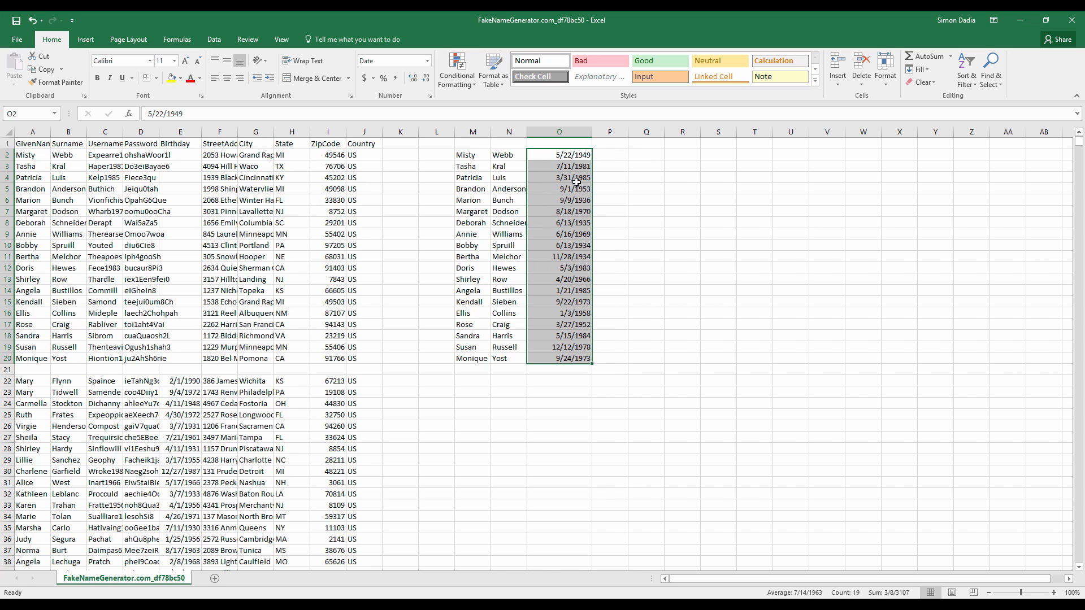
{"action": "mouse_move", "coordinate": [550, 217]}
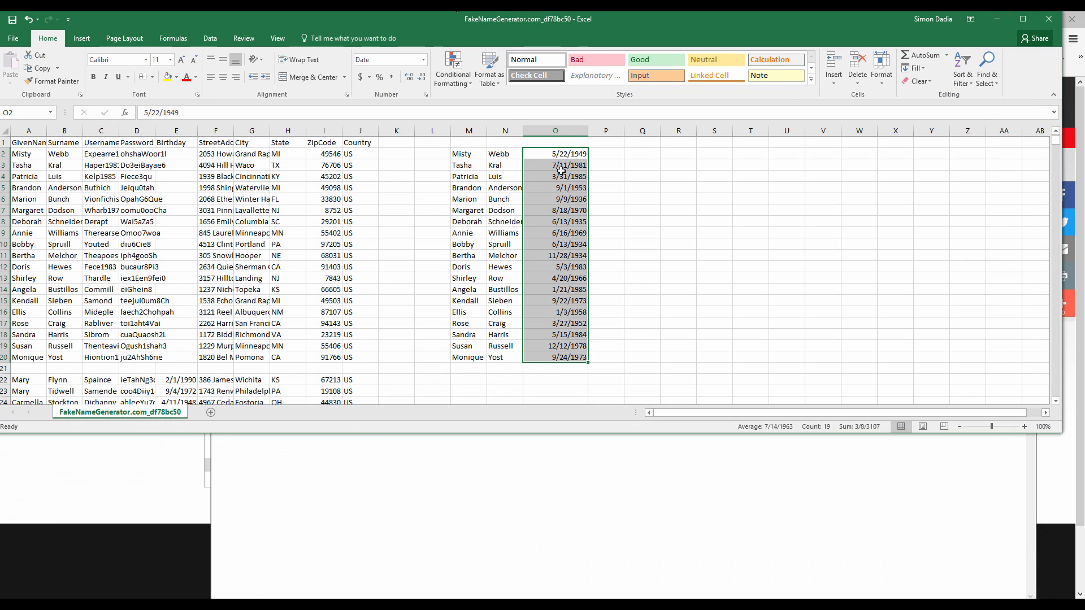
Copy the column O birthdays into Notepad and replace every slash with a comma.
{"action": "key", "text": "ctrl+c"}
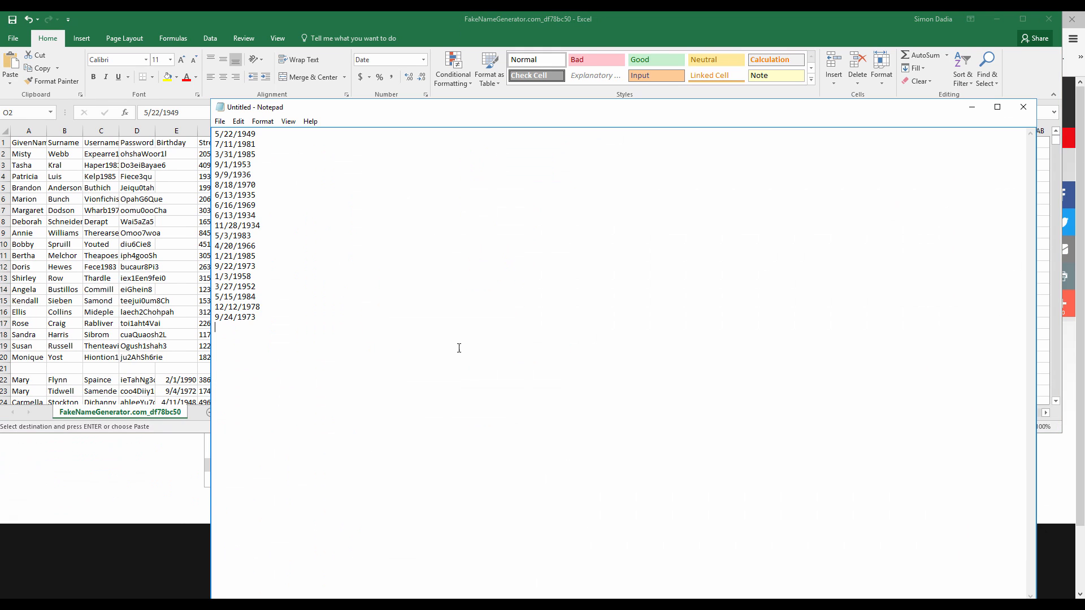
{"action": "mouse_move", "coordinate": [274, 136]}
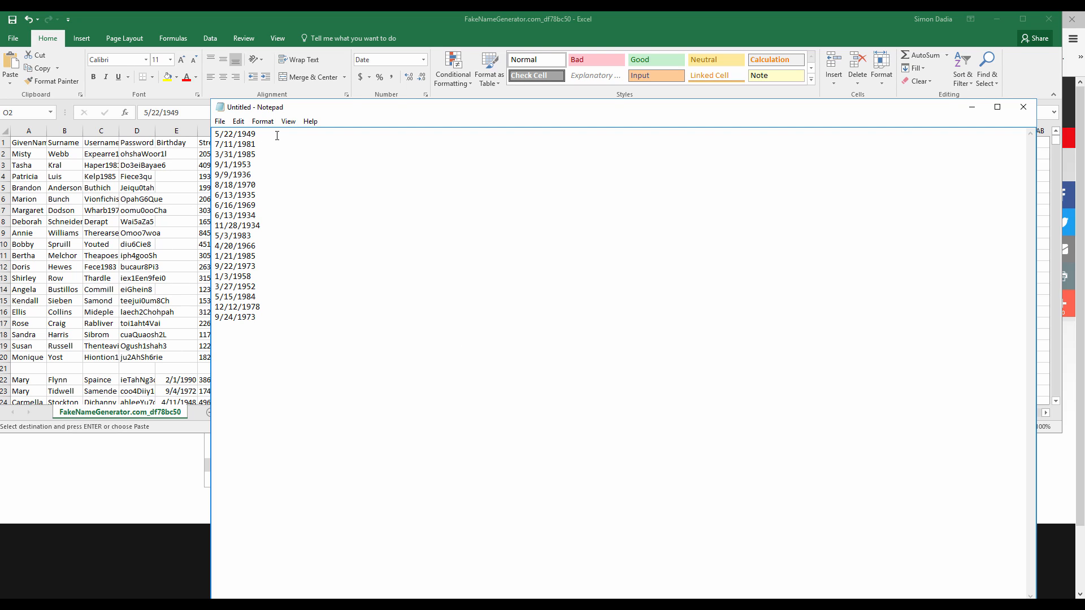
{"action": "mouse_move", "coordinate": [308, 149]}
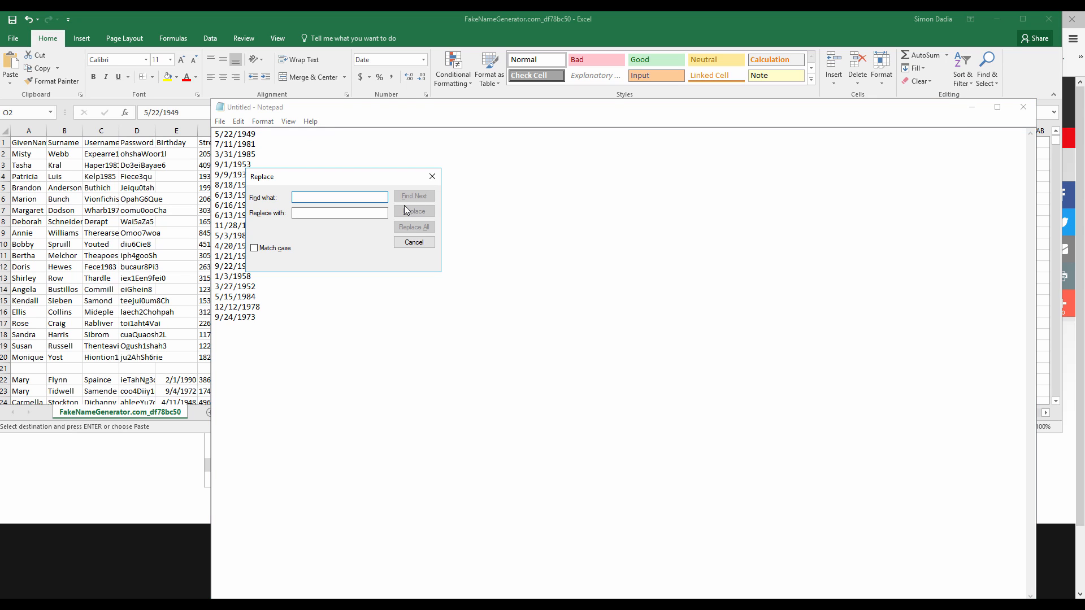
{"action": "type", "text": "/"}
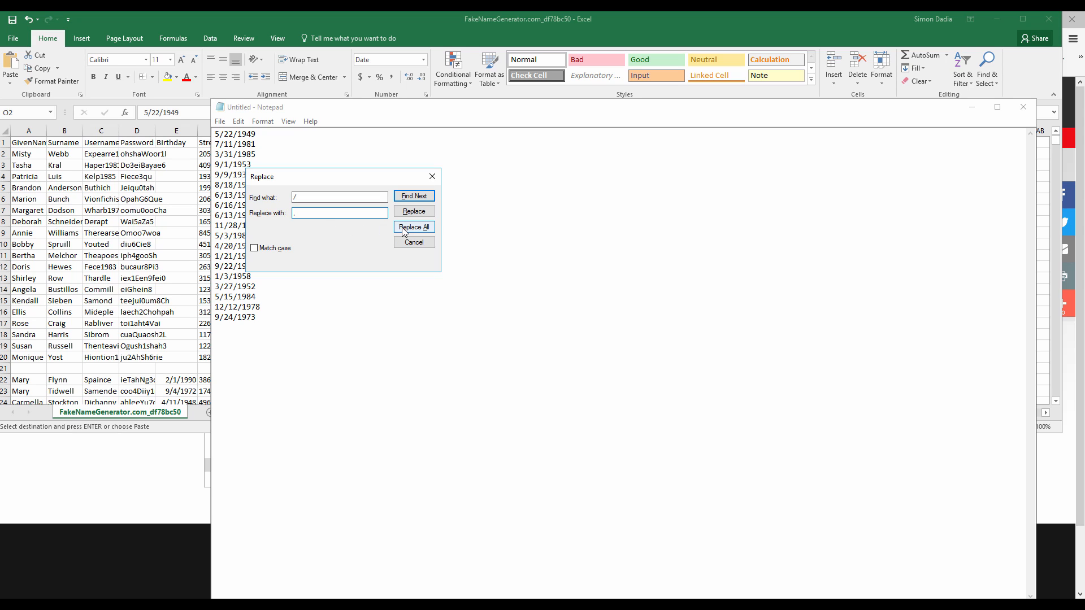
{"action": "left_click", "coordinate": [413, 227]}
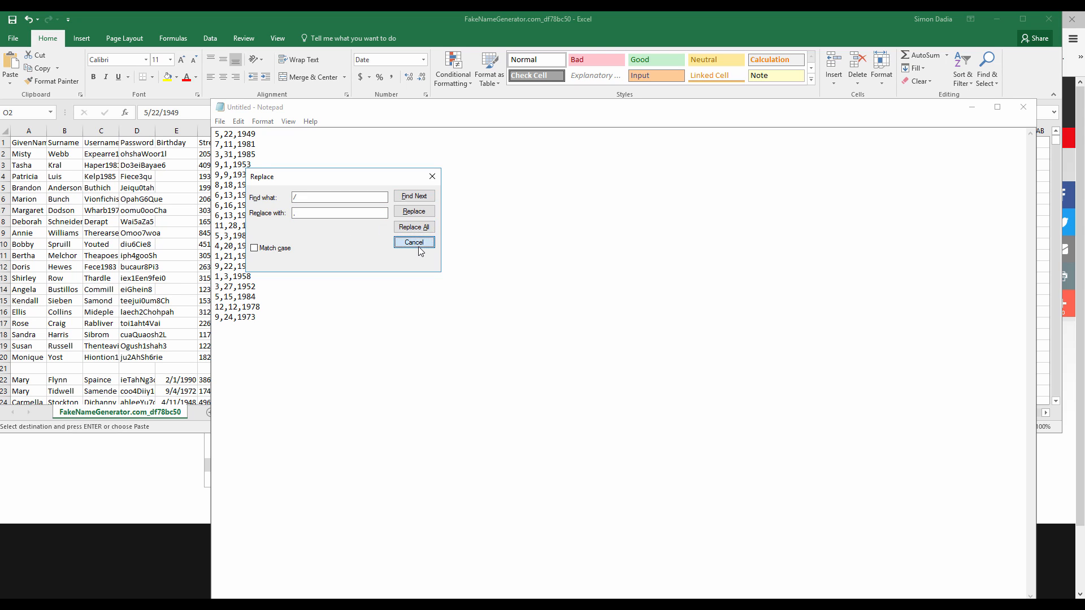
{"action": "left_click", "coordinate": [413, 242]}
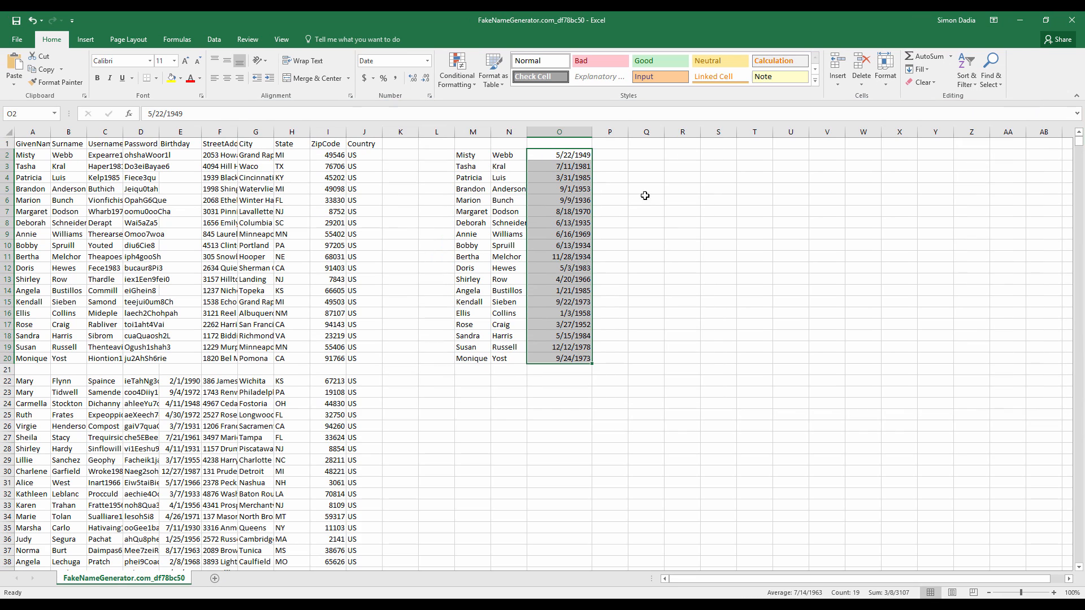
Clear O2:O20 and re-import the birthdays with the Text Import Wizard, splitting on commas.
{"action": "key", "text": "Delete"}
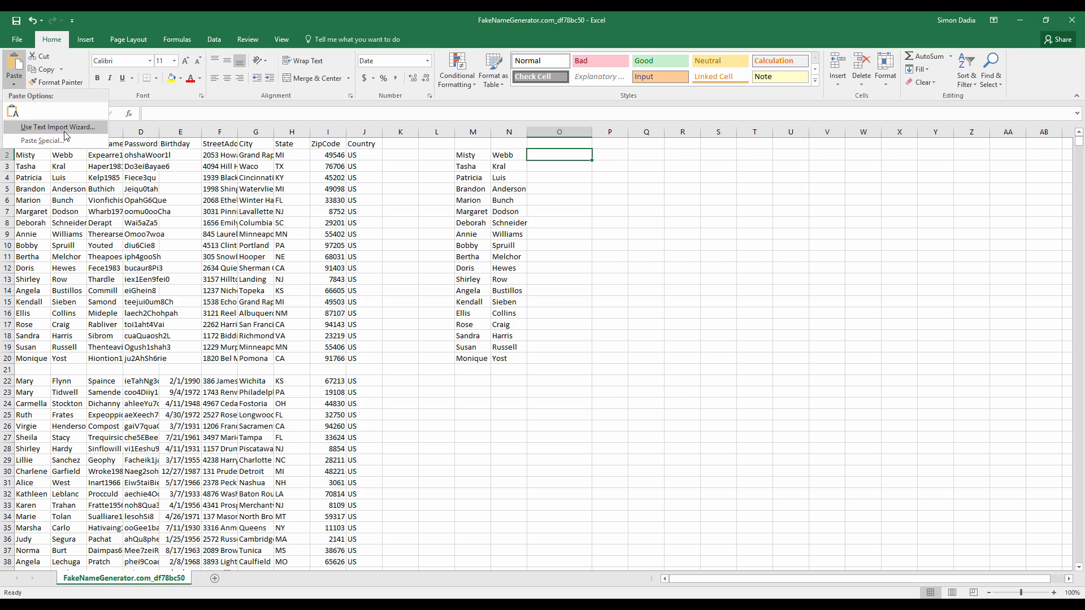
{"action": "left_click", "coordinate": [59, 127]}
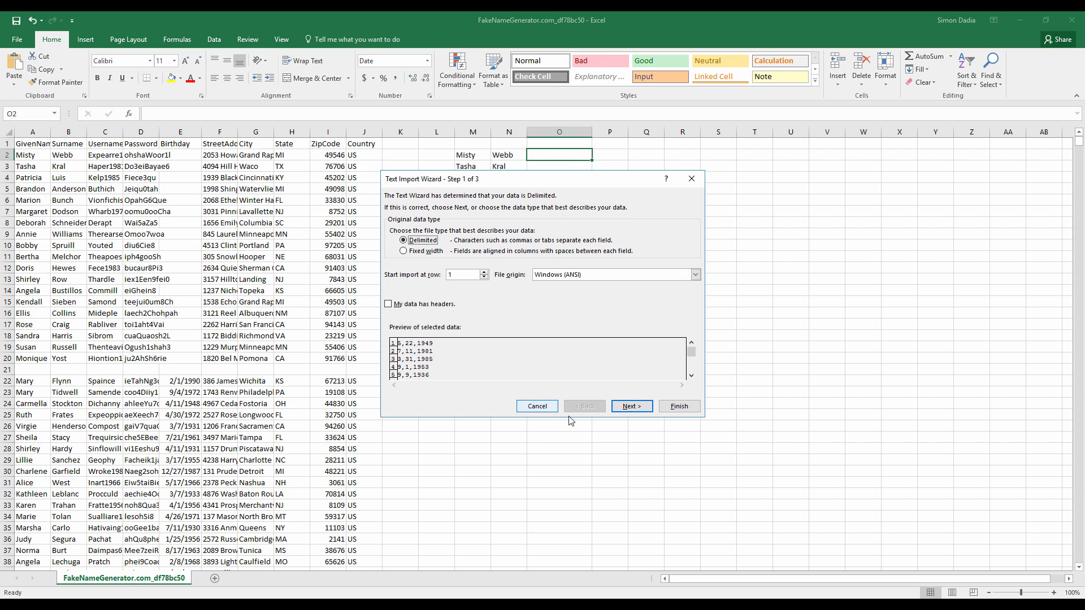
{"action": "left_click", "coordinate": [629, 407]}
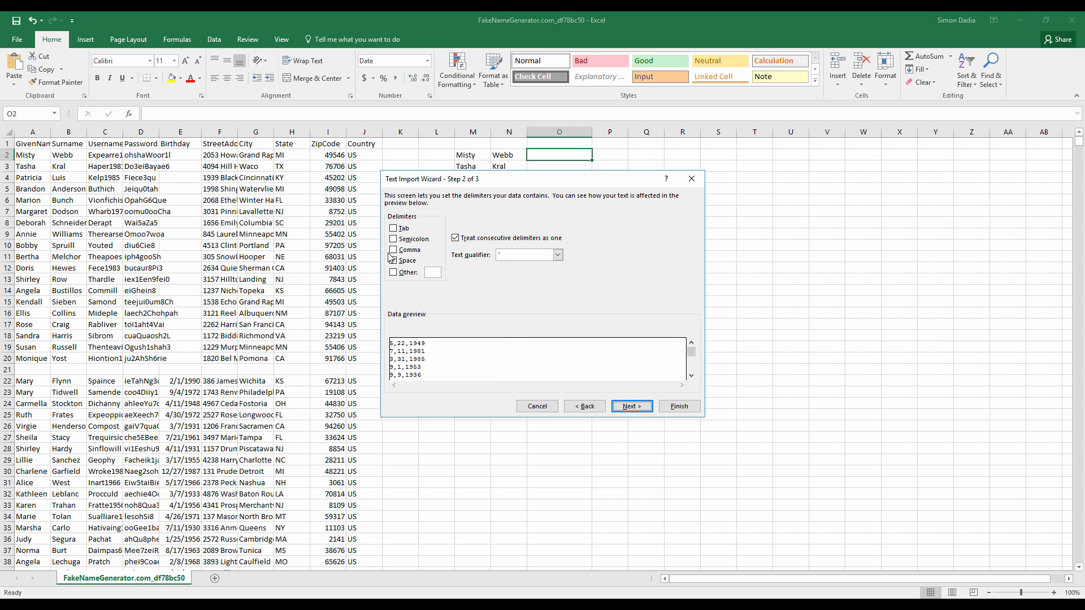
{"action": "left_click", "coordinate": [395, 250]}
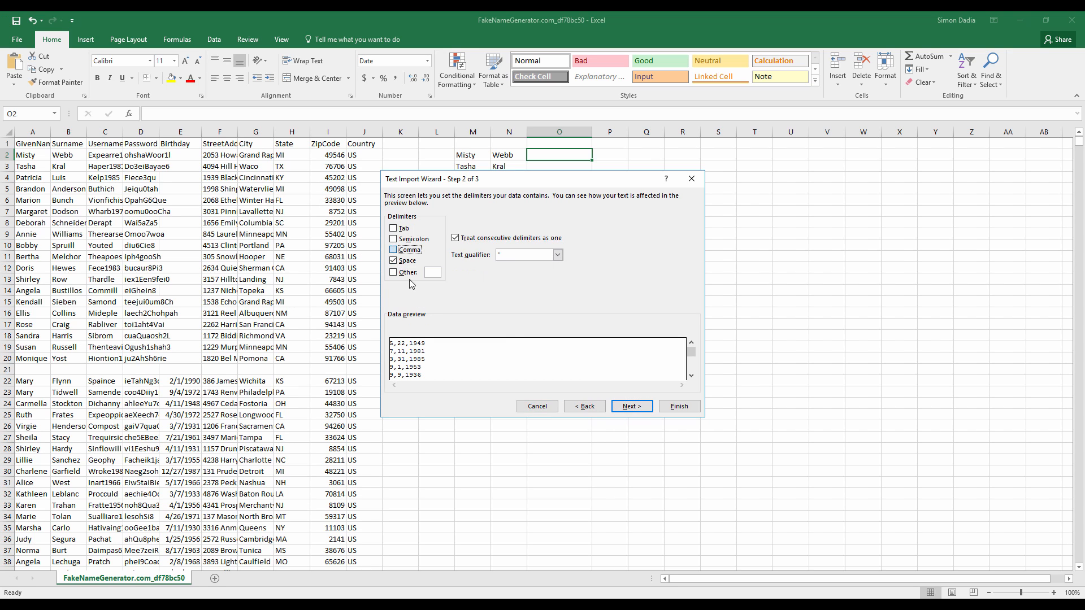
{"action": "left_click", "coordinate": [395, 249]}
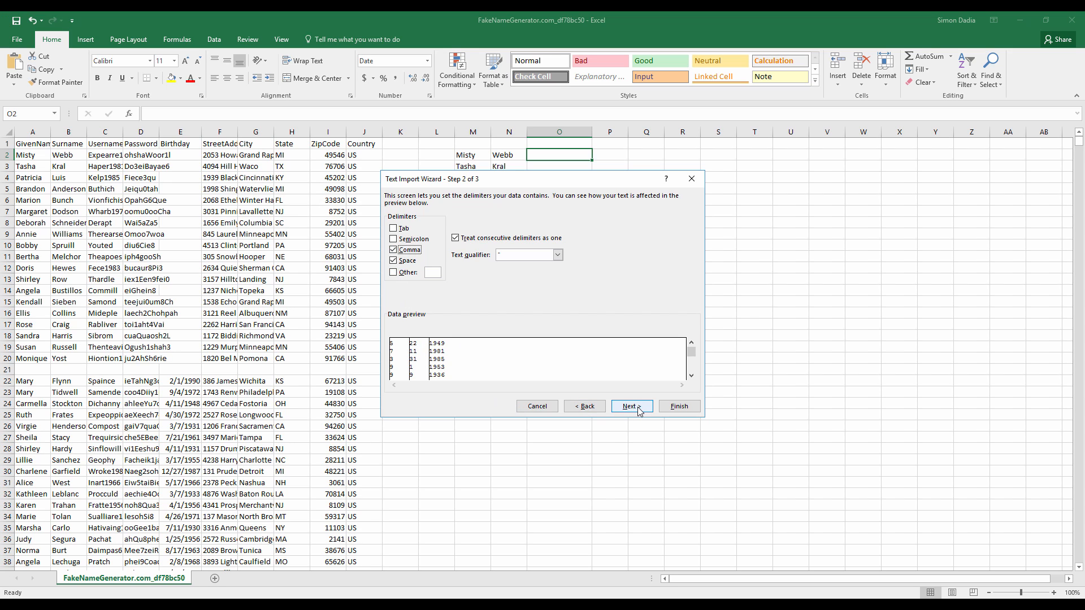
{"action": "left_click", "coordinate": [631, 407]}
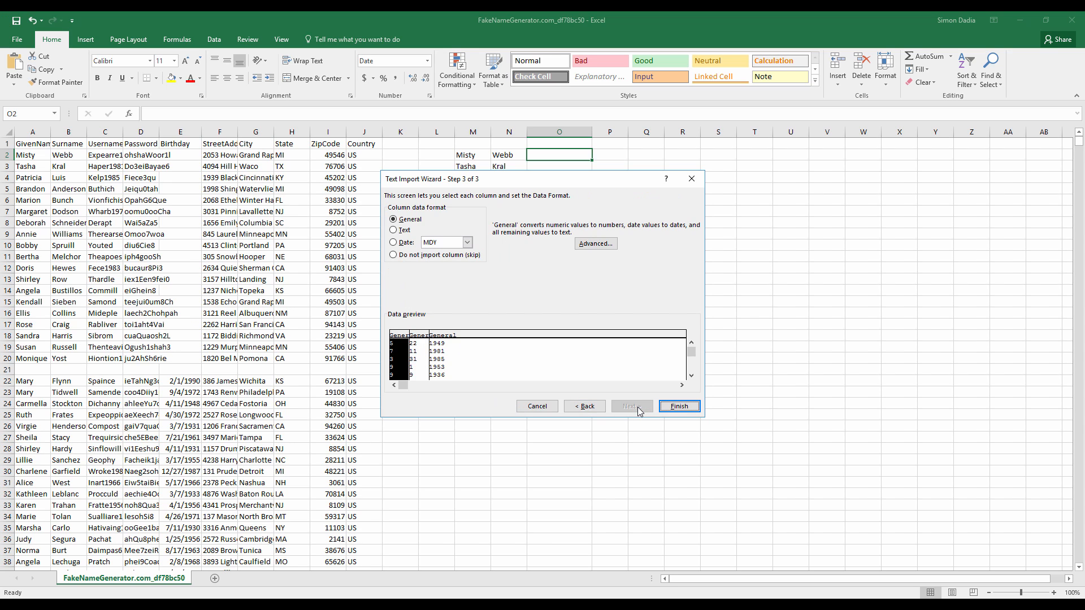
{"action": "left_click", "coordinate": [678, 406]}
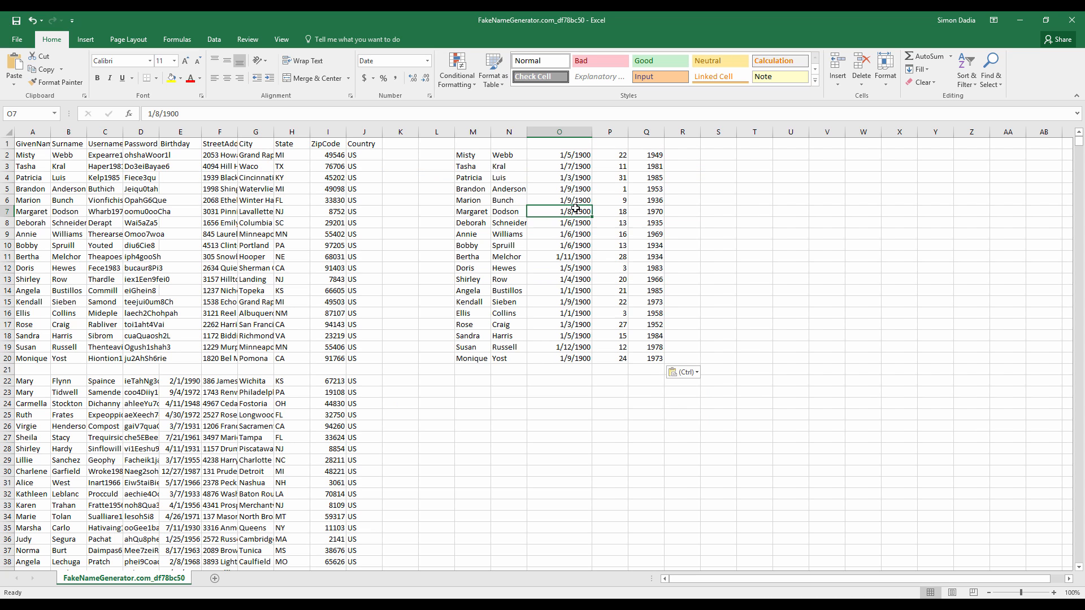
Clear the month values in O2:O20 and copy the birth years from Q2:Q20 into column O.
{"action": "left_click_drag", "start_coordinate": [559, 154], "coordinate": [559, 358]}
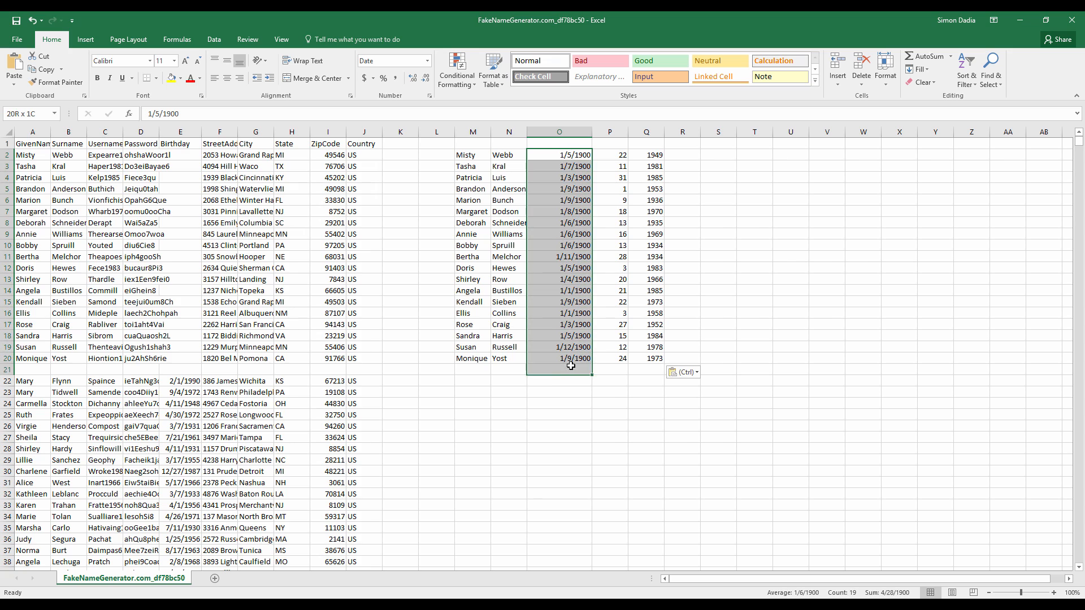
{"action": "key", "text": "Delete"}
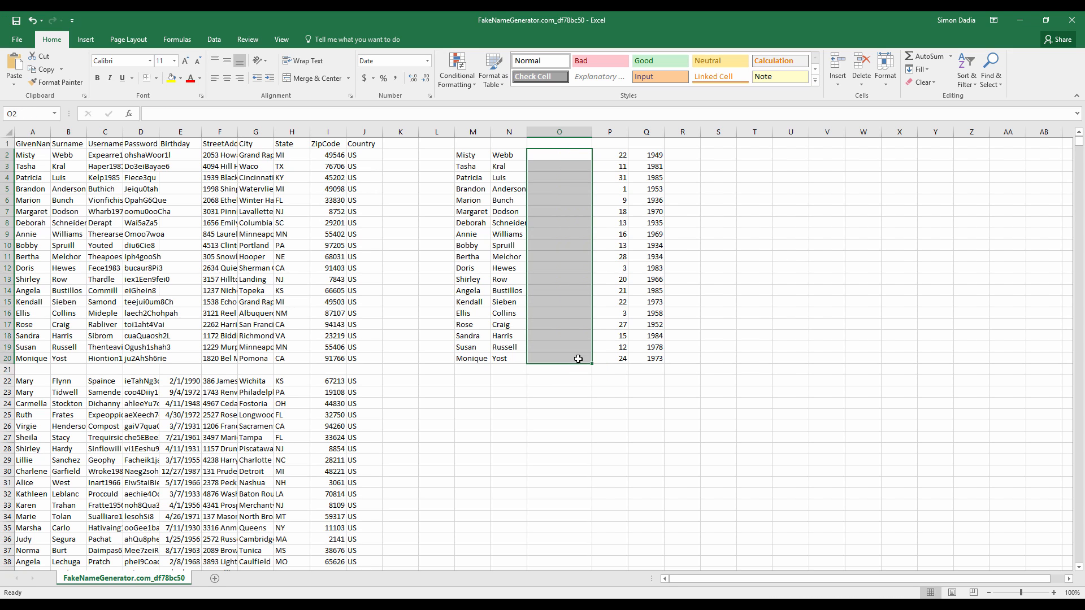
{"action": "left_click", "coordinate": [645, 155]}
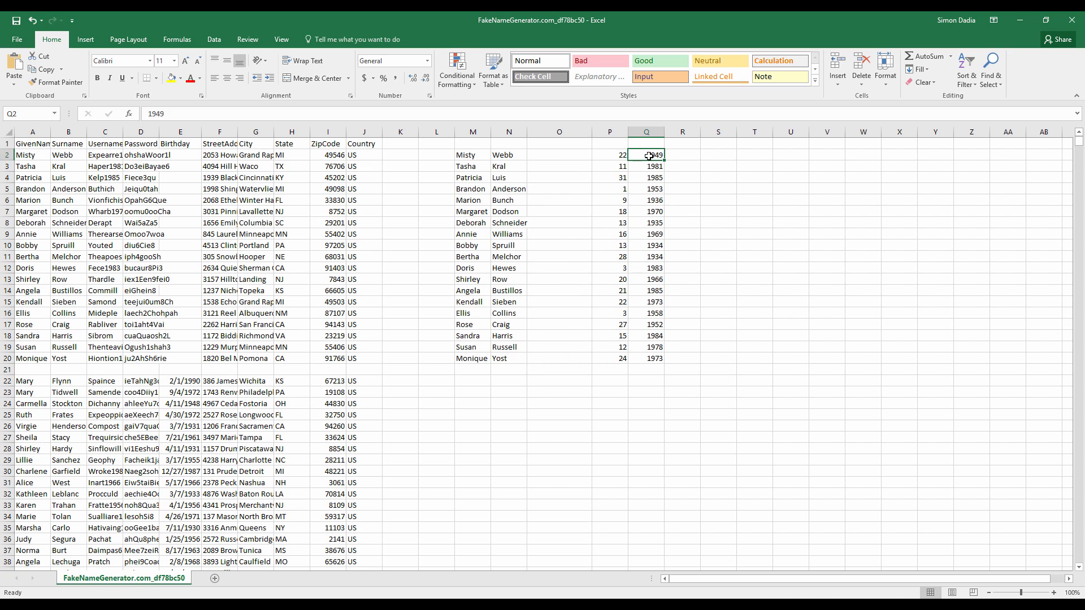
{"action": "left_click_drag", "start_coordinate": [647, 154], "coordinate": [647, 358]}
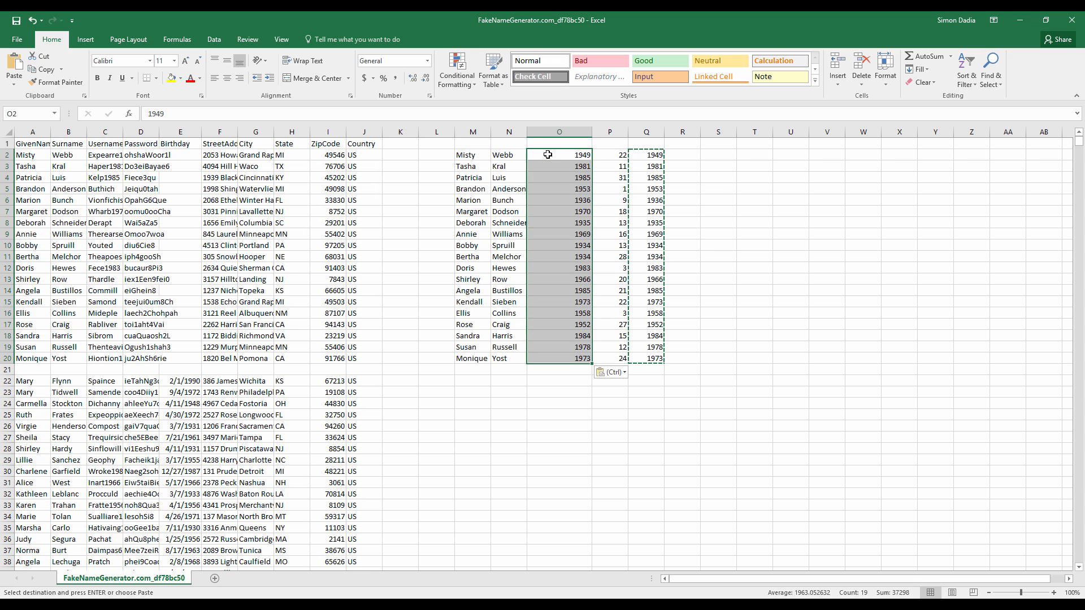
Copy the given names, surnames and birth years in M2:O20 into Notepad.
{"action": "left_click", "coordinate": [435, 166]}
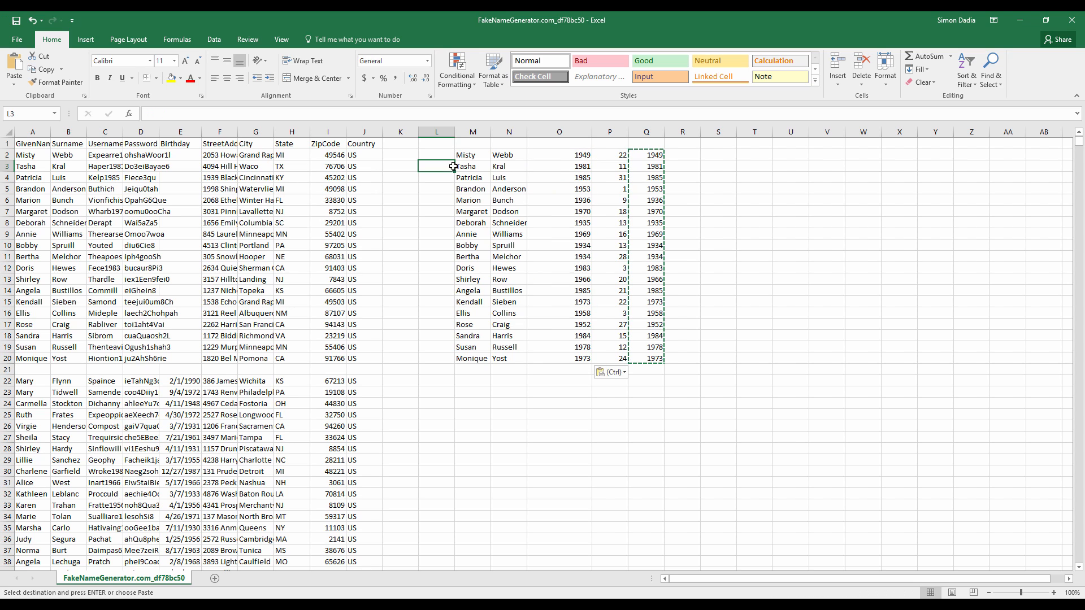
{"action": "left_click_drag", "start_coordinate": [466, 154], "coordinate": [559, 278]}
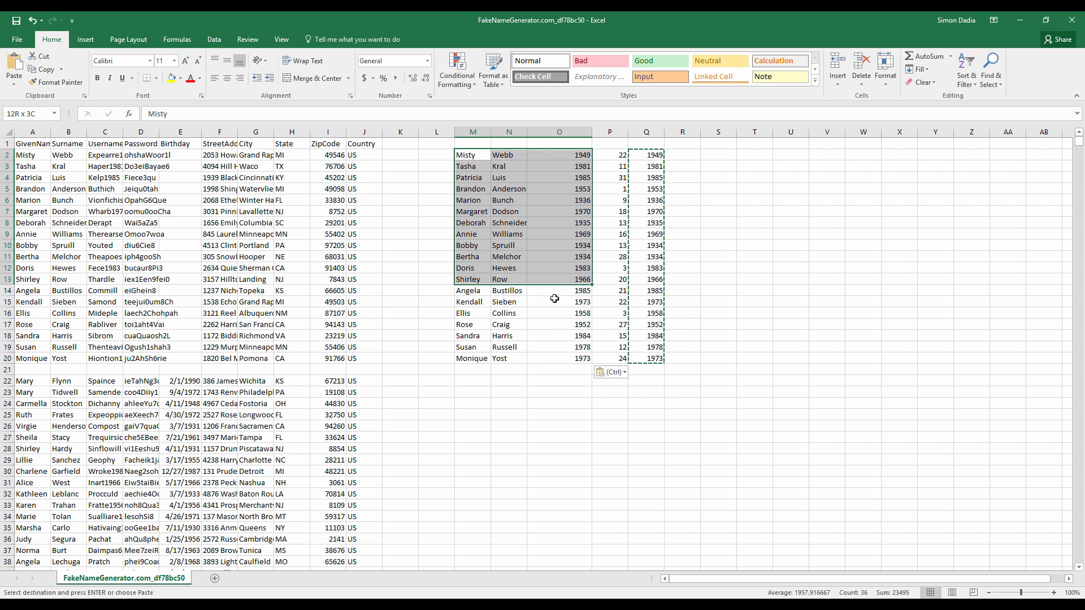
{"action": "left_click", "coordinate": [611, 372]}
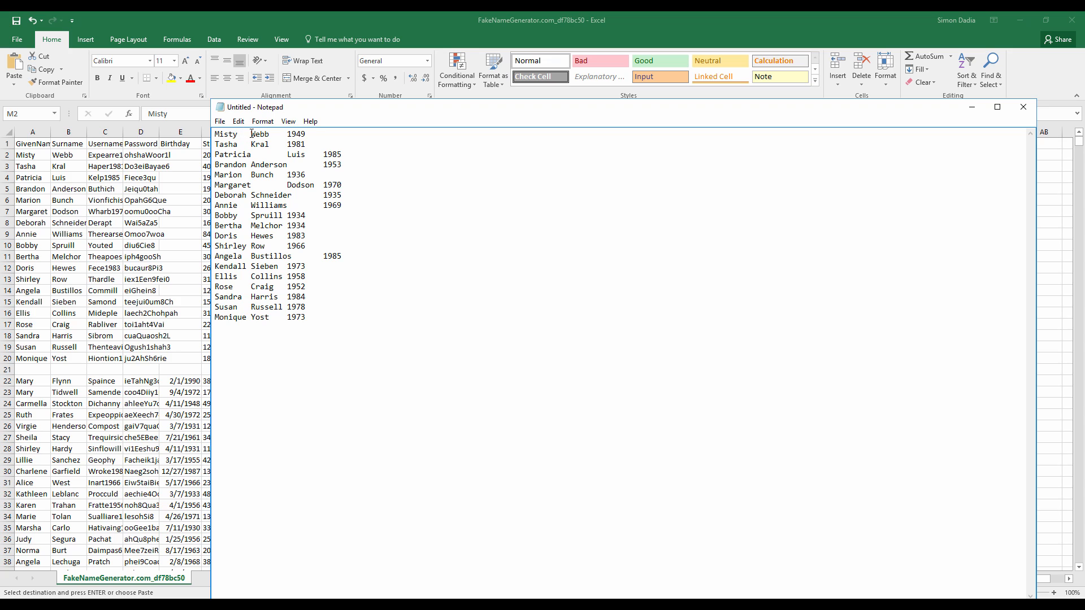
{"action": "double_click", "coordinate": [225, 134]}
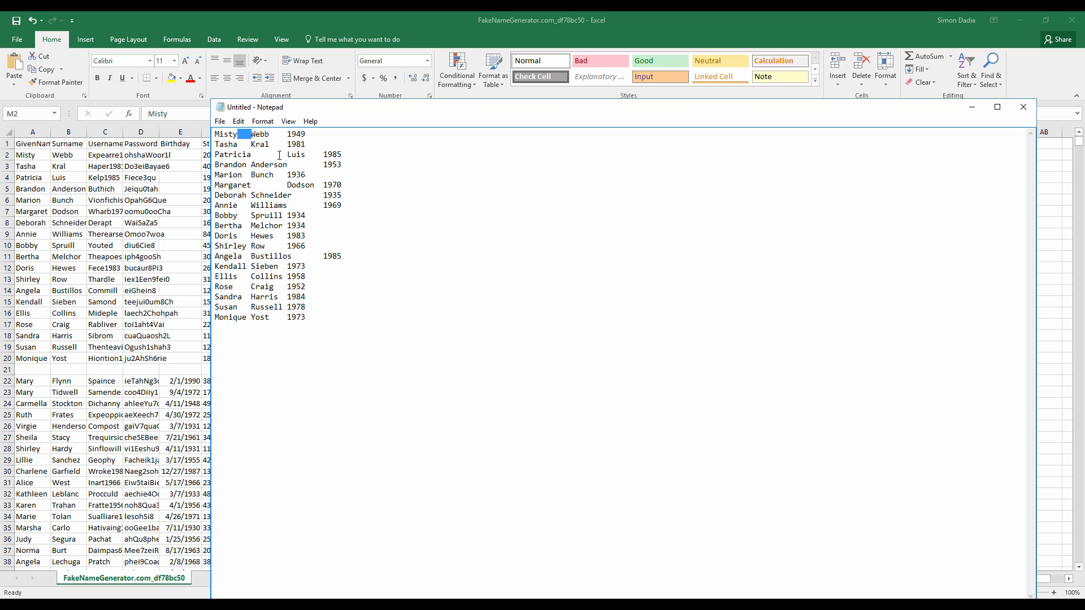
{"action": "key", "text": "ctrl+h"}
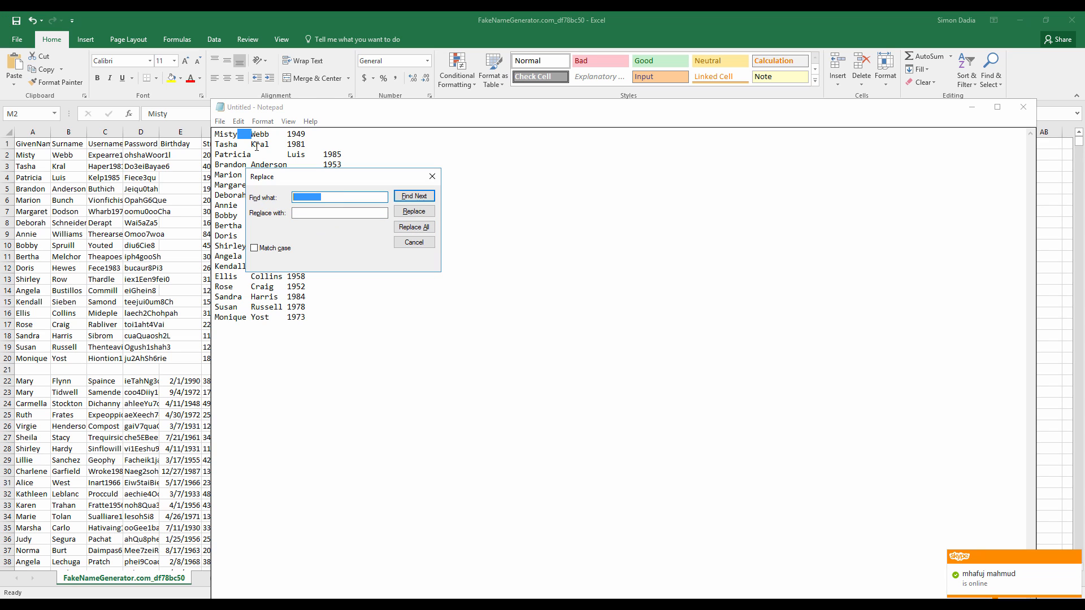
{"action": "left_click", "coordinate": [338, 213]}
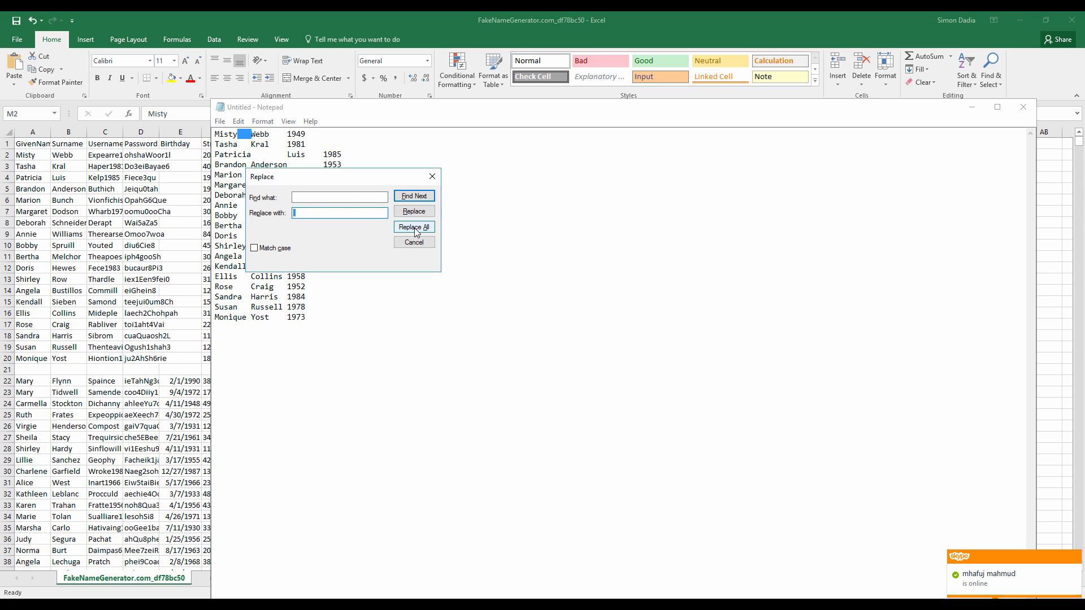
{"action": "left_click", "coordinate": [414, 243]}
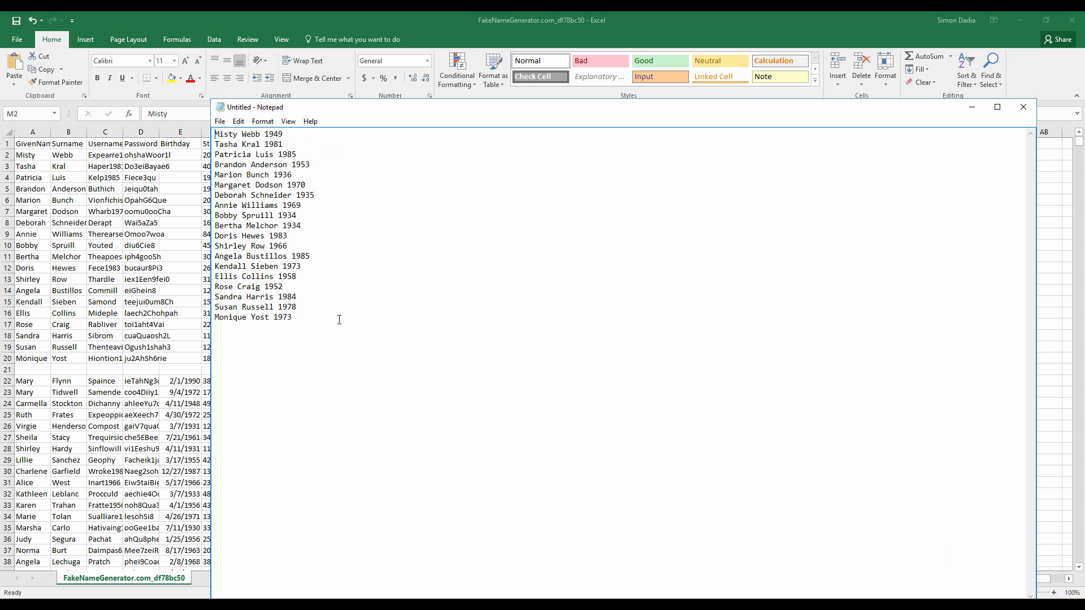
Insert two blank columns at the left and paste the 19 name-and-year lines into A2.
{"action": "key", "text": "ctrl+a"}
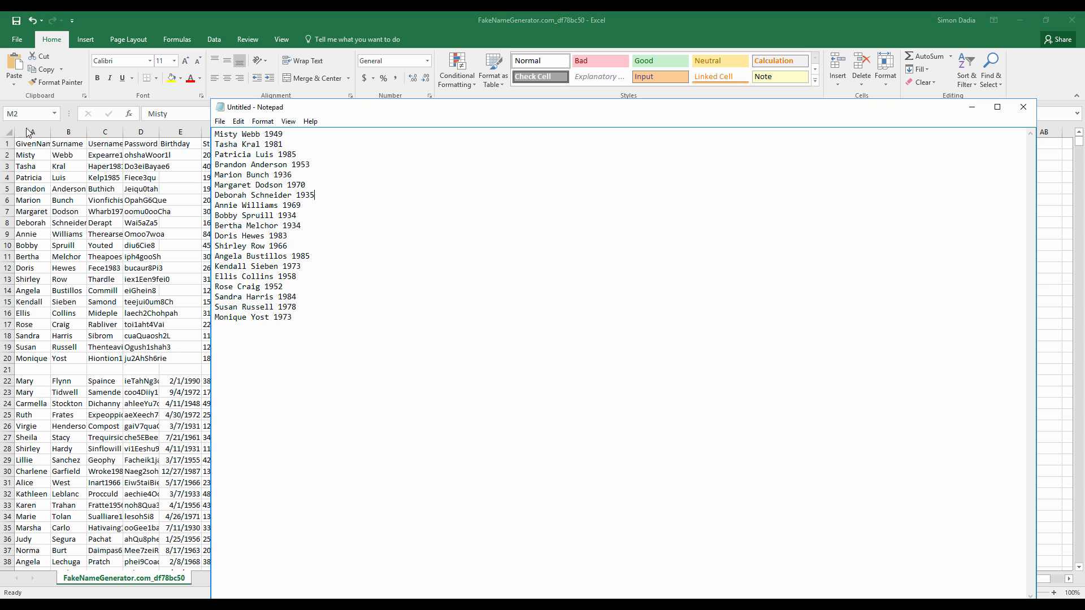
{"action": "right_click", "coordinate": [33, 132]}
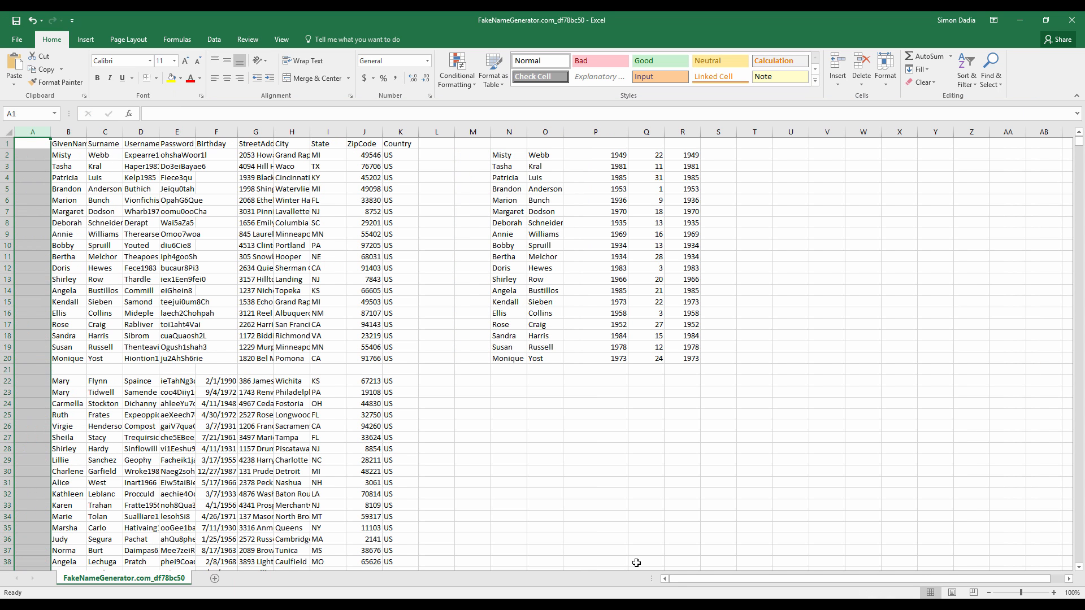
{"action": "right_click", "coordinate": [32, 143]}
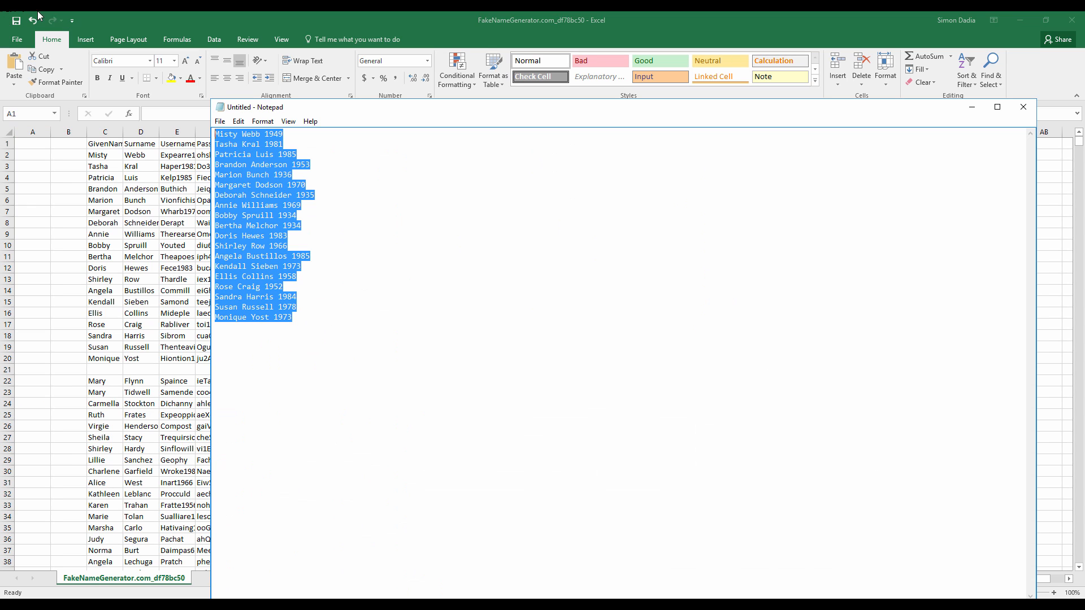
{"action": "left_click", "coordinate": [1023, 107]}
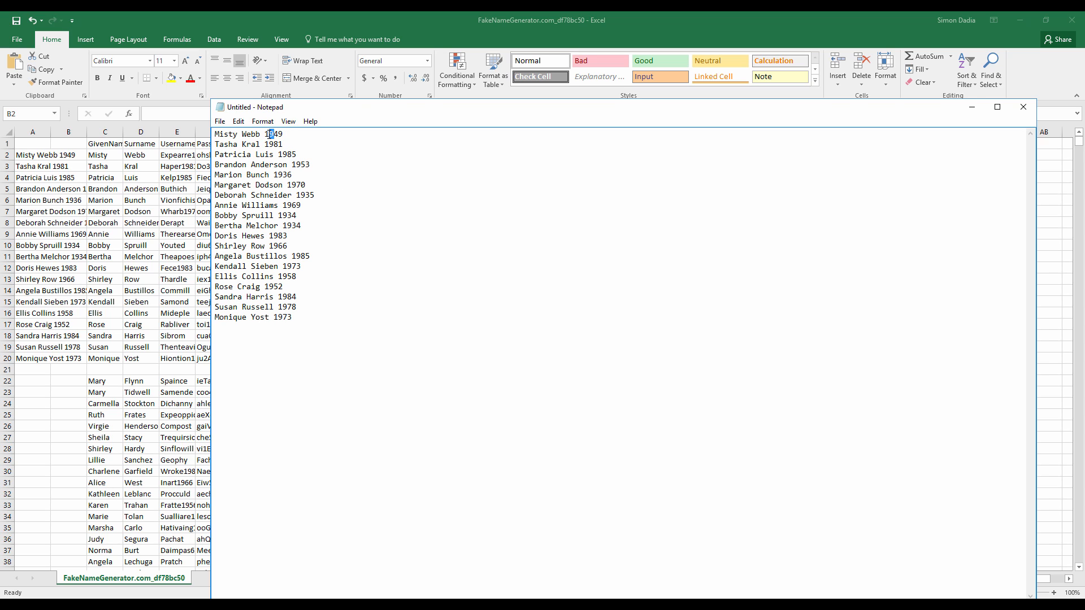
Remove every '19' from the birth years in Notepad.
{"action": "double_click", "coordinate": [268, 133]}
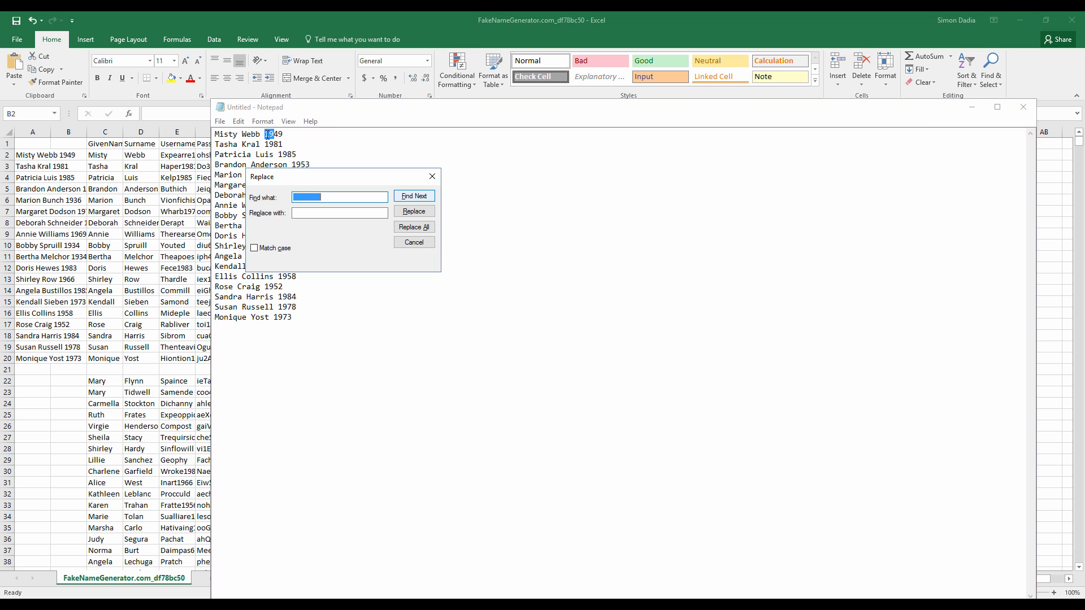
{"action": "type", "text": "19"}
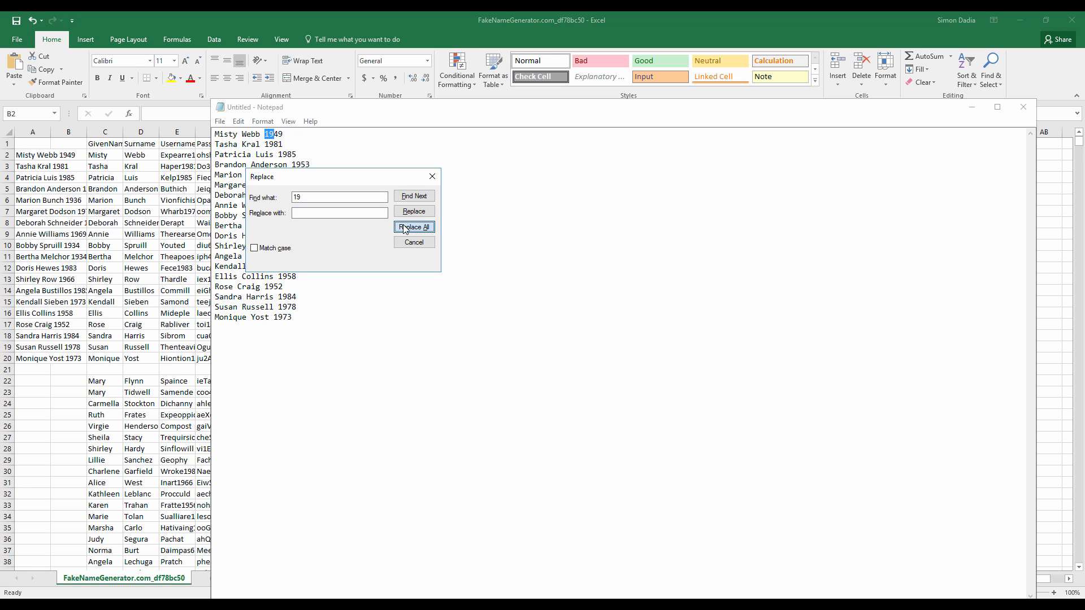
{"action": "left_click", "coordinate": [413, 228]}
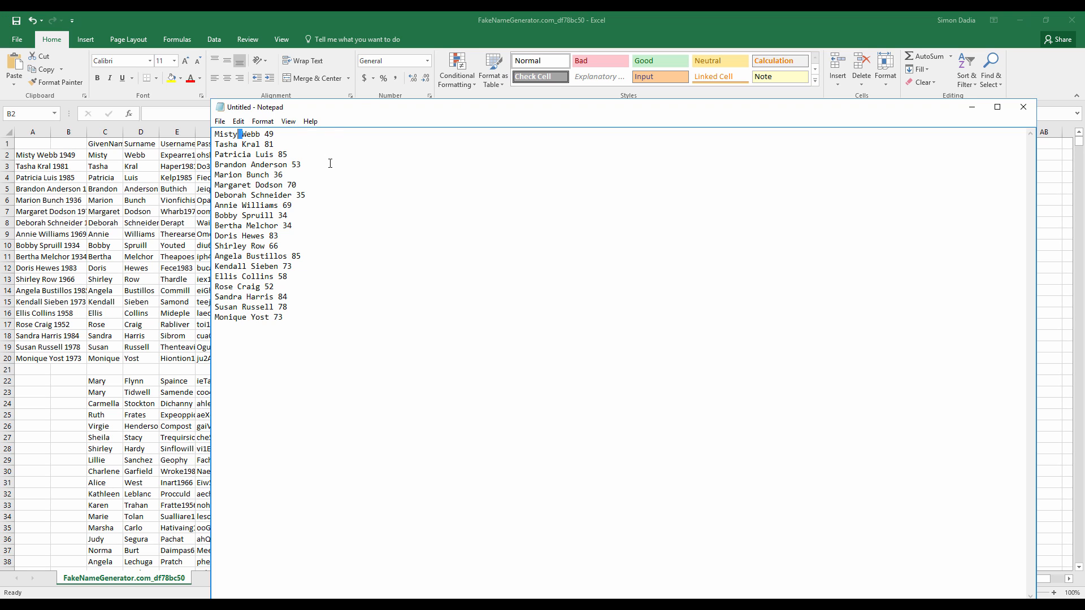
Delete all spaces and paste the compact usernames like 'MistyWebb49' into B2.
{"action": "key", "text": "ctrl+h"}
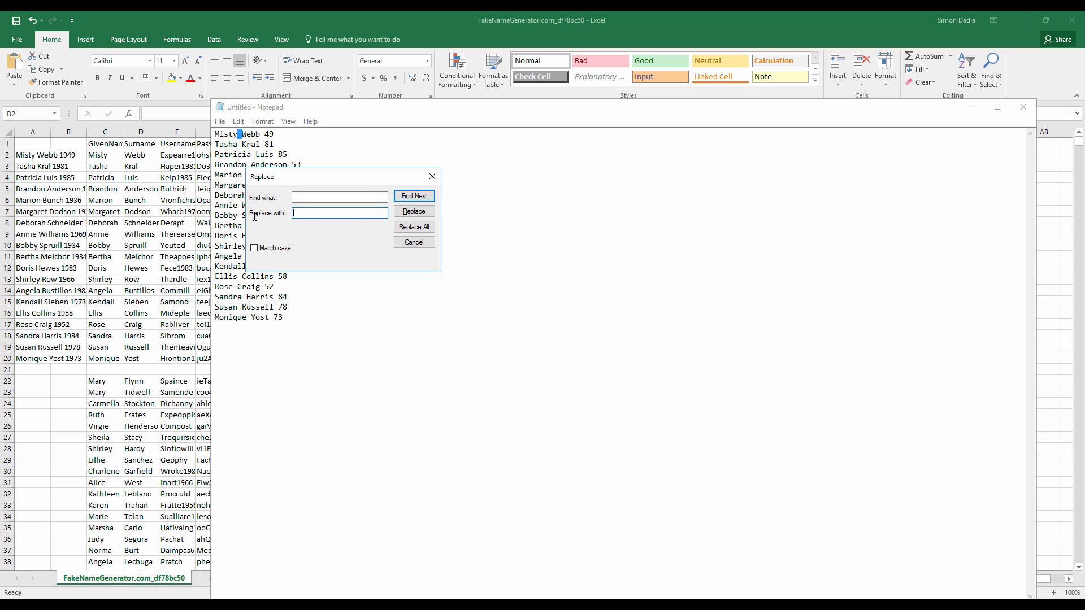
{"action": "left_click", "coordinate": [413, 227]}
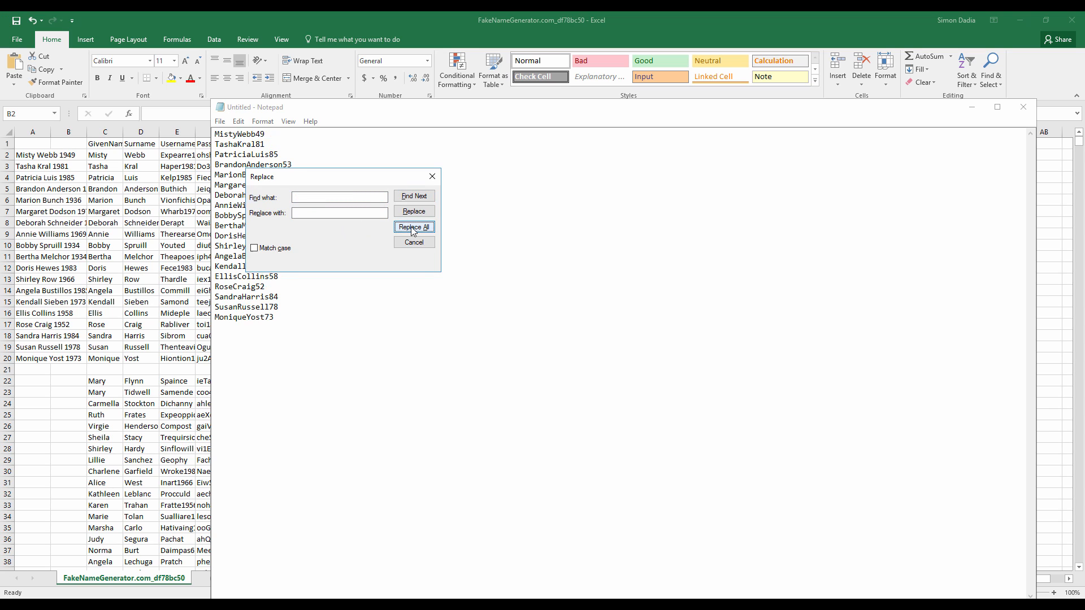
{"action": "left_click", "coordinate": [413, 228]}
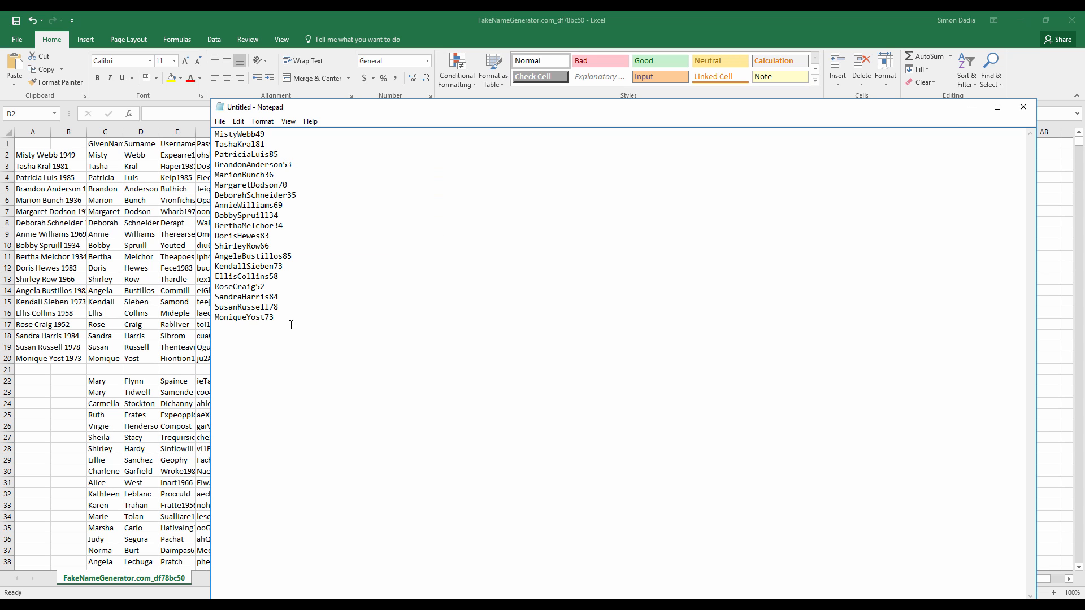
{"action": "key", "text": "ctrl+a"}
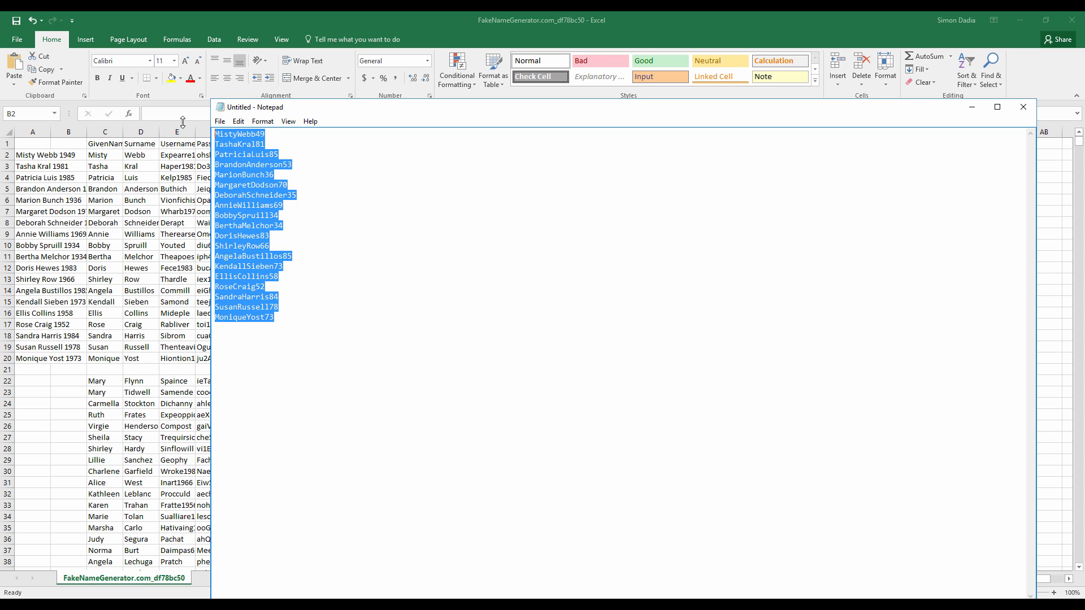
{"action": "left_click", "coordinate": [1023, 107]}
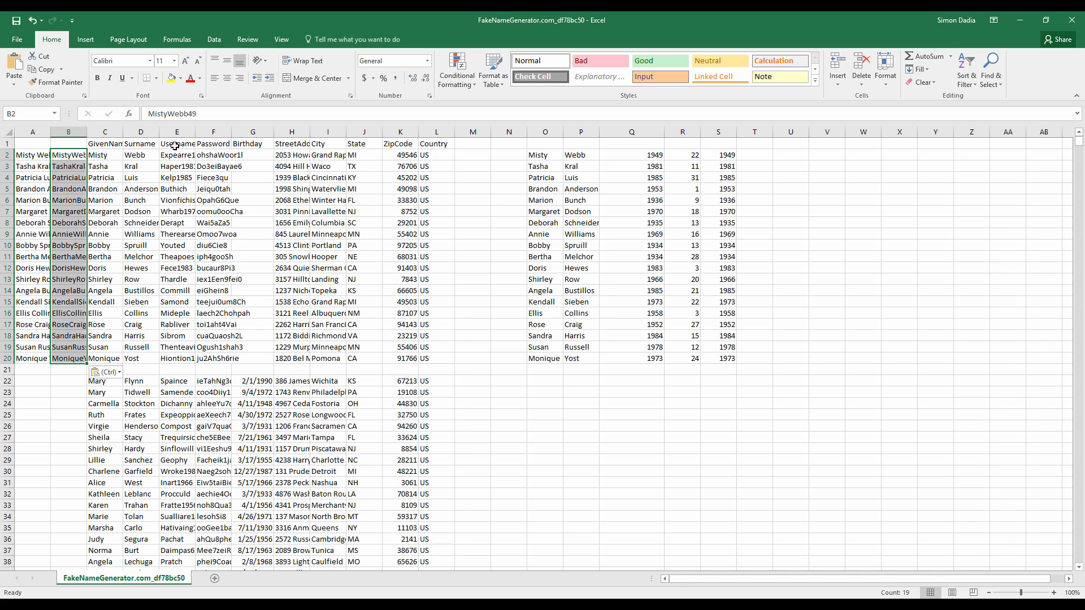
Delete the original Username column and copy the birth dates in rows 22 to 41.
{"action": "left_click", "coordinate": [176, 132]}
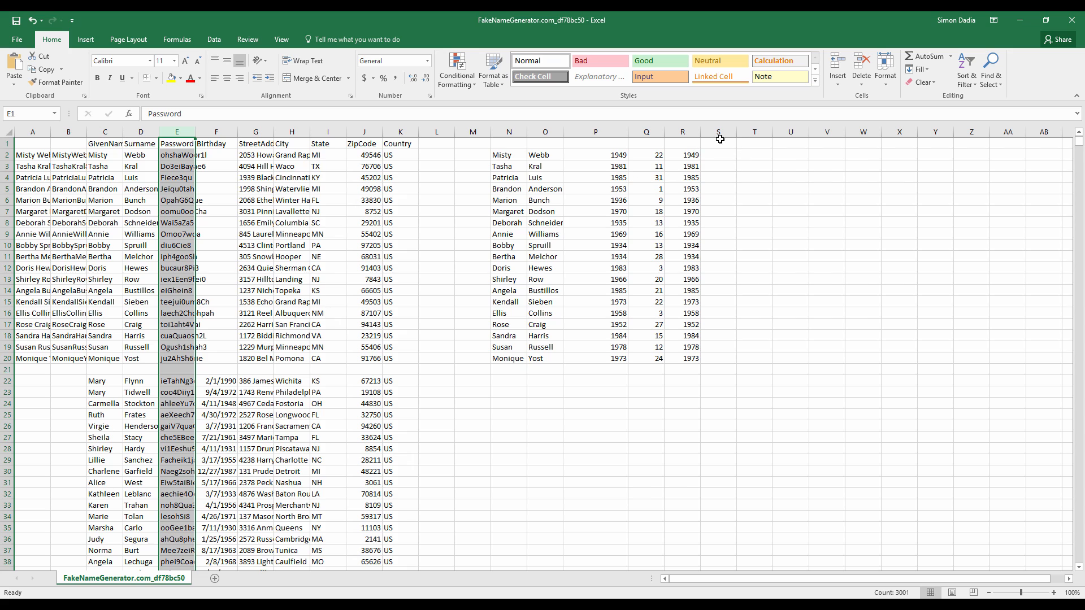
{"action": "mouse_move", "coordinate": [780, 251]}
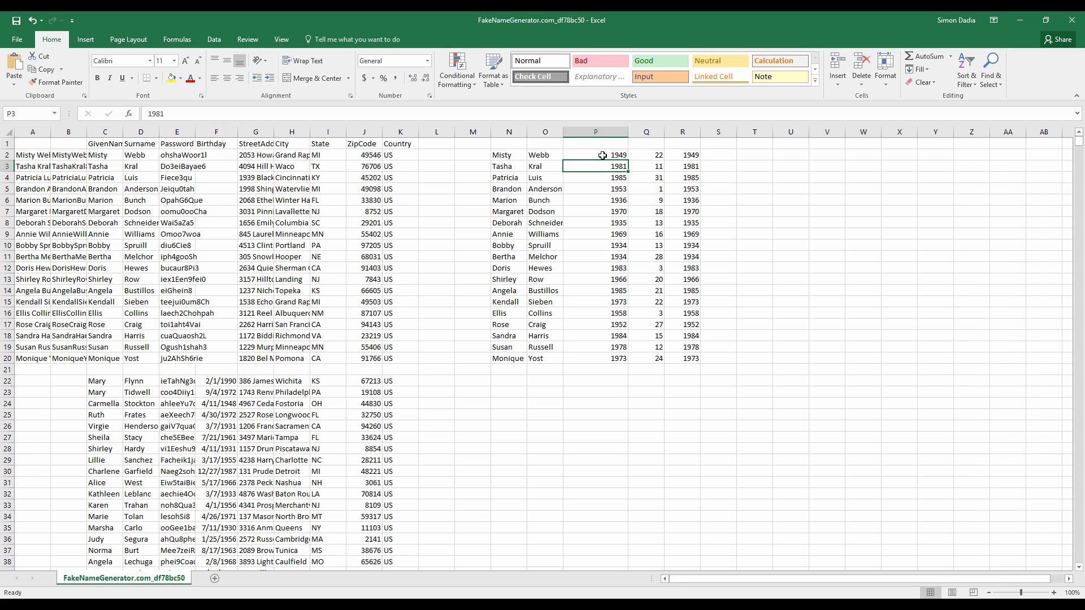
{"action": "left_click", "coordinate": [594, 155]}
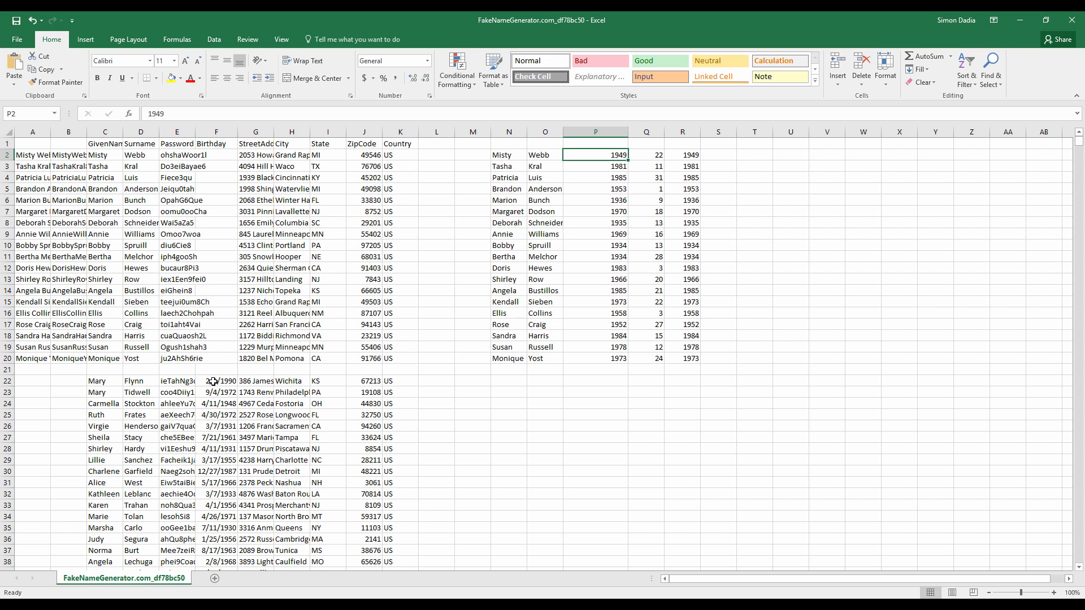
{"action": "left_click_drag", "start_coordinate": [216, 381], "coordinate": [216, 528]}
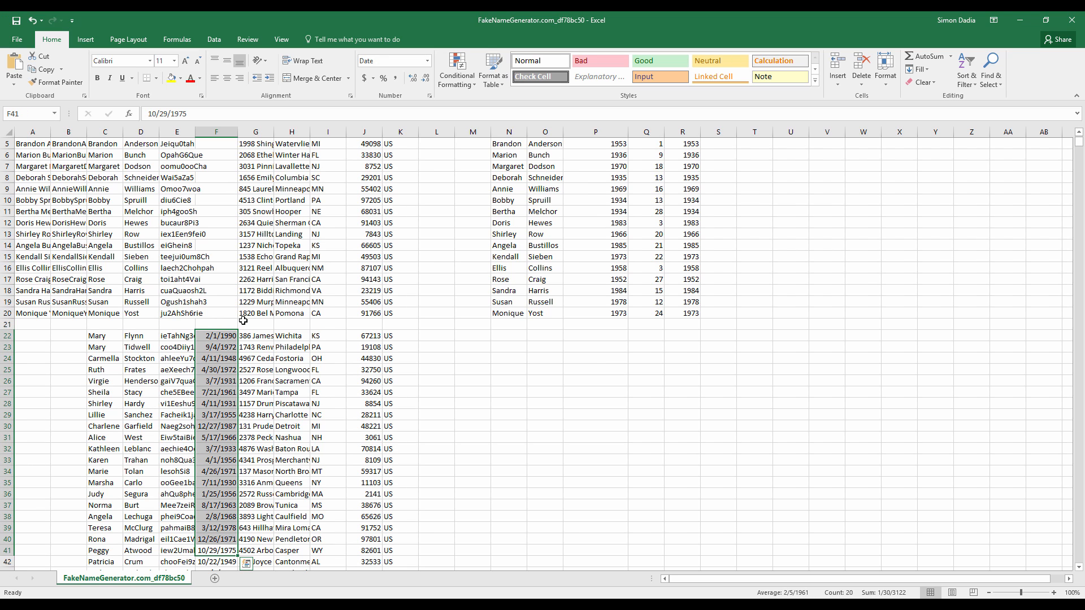
Convert the second group's date slashes to commas in Notepad and paste them into Excel as delimited text.
{"action": "key", "text": "ctrl+c"}
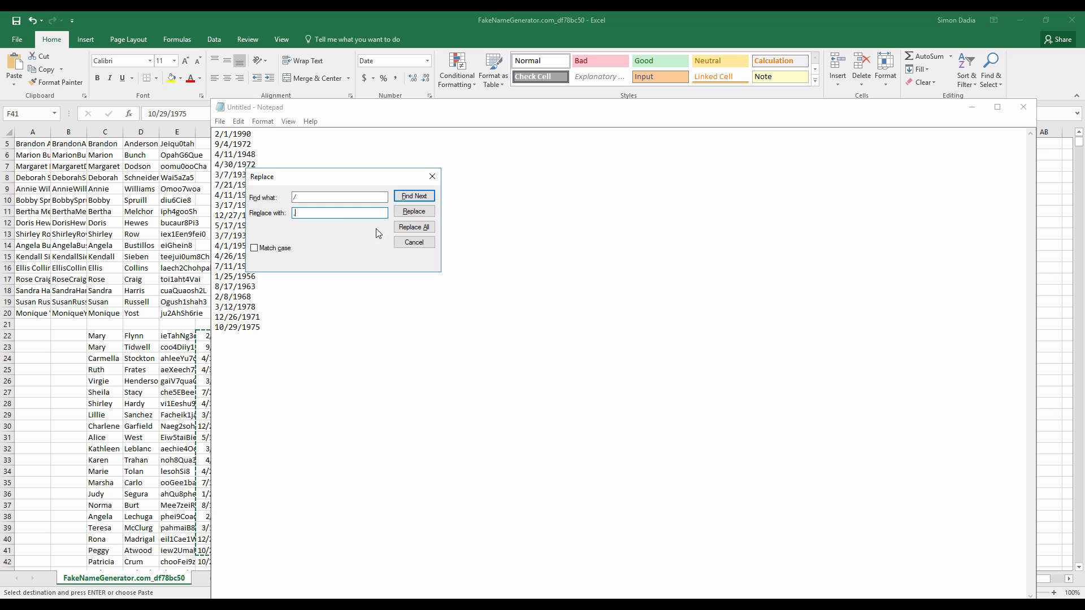
{"action": "left_click", "coordinate": [413, 227]}
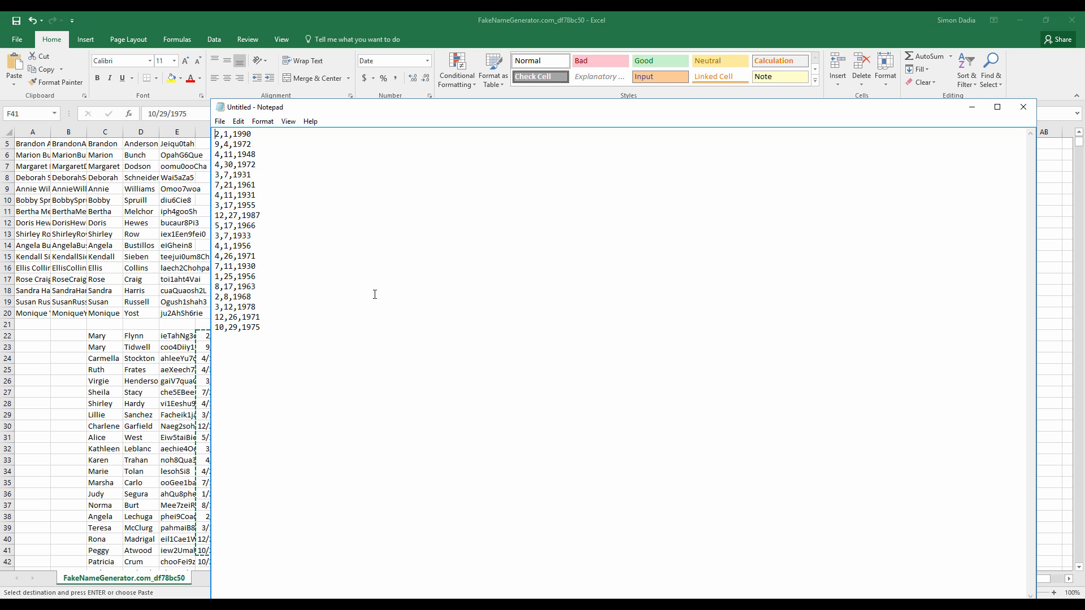
{"action": "key", "text": "ctrl+a"}
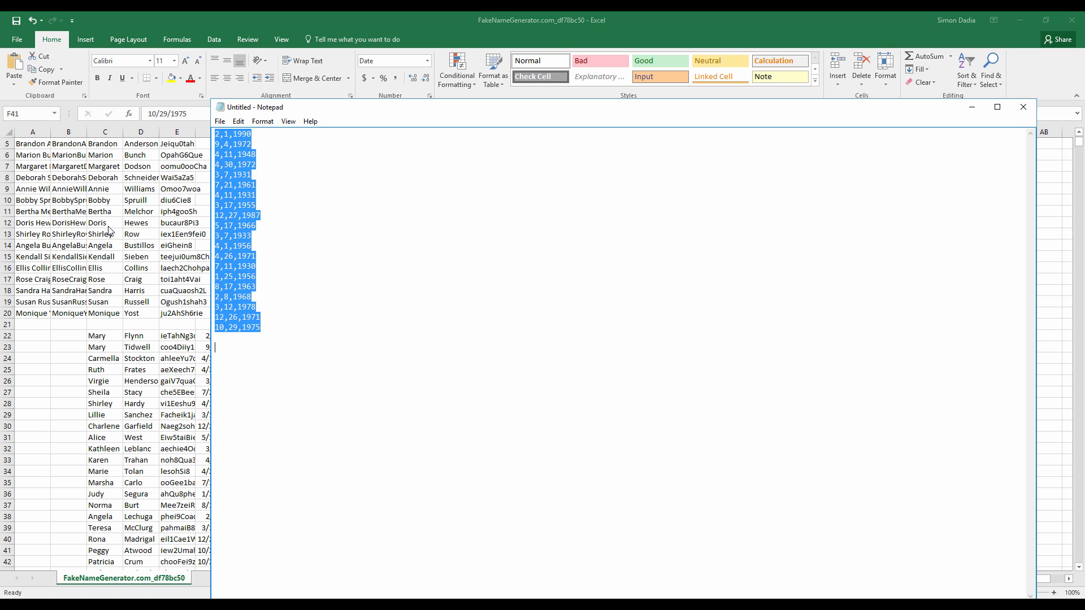
{"action": "left_click", "coordinate": [1023, 107]}
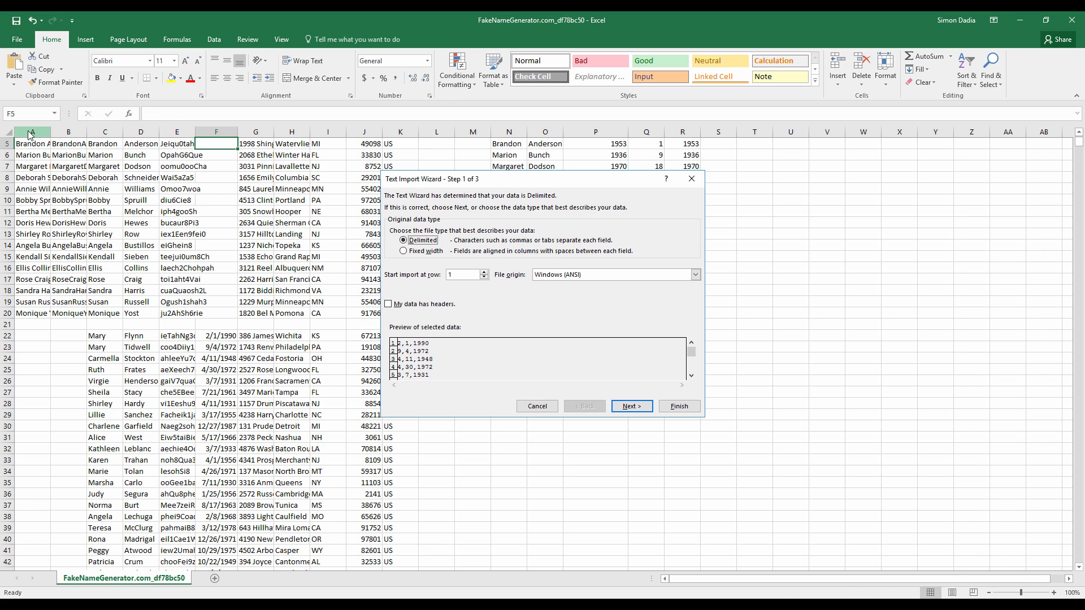
Split the date numbers at commas with Text to Columns, overwriting the existing cells.
{"action": "left_click", "coordinate": [631, 406]}
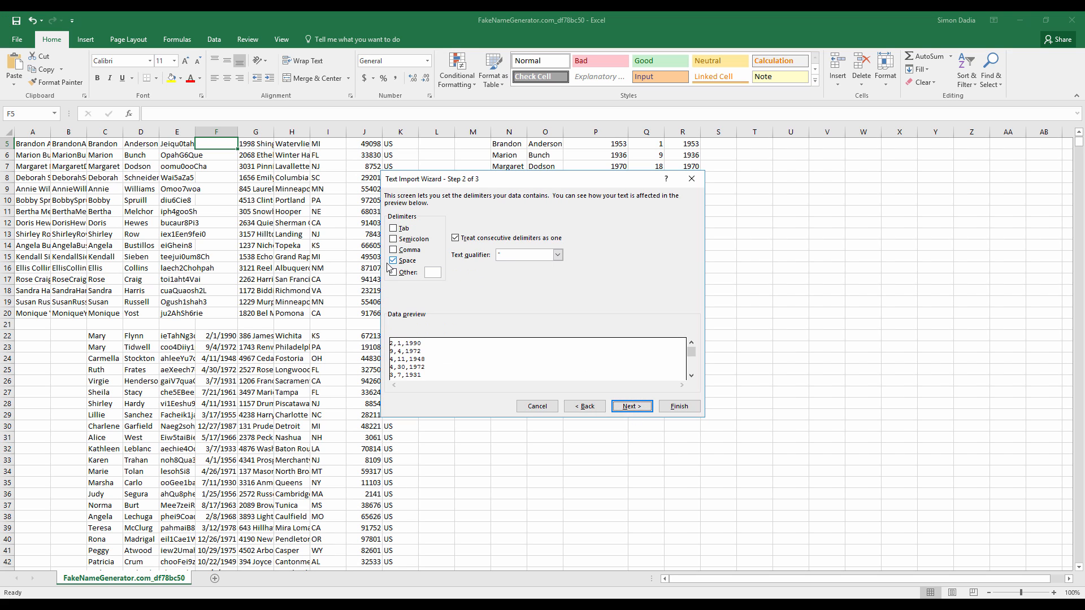
{"action": "left_click", "coordinate": [394, 250]}
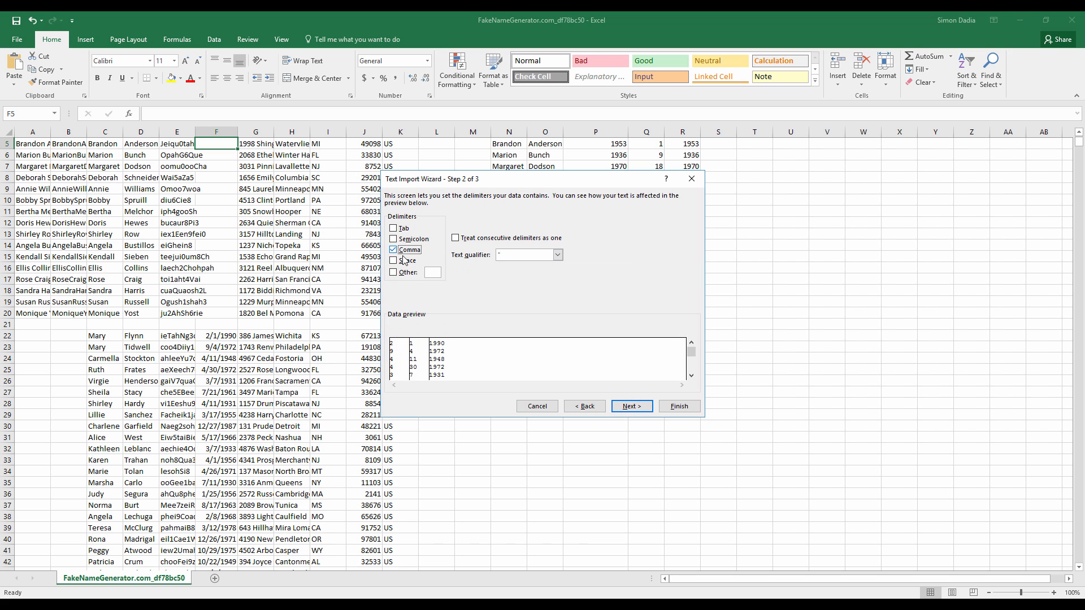
{"action": "left_click", "coordinate": [629, 407]}
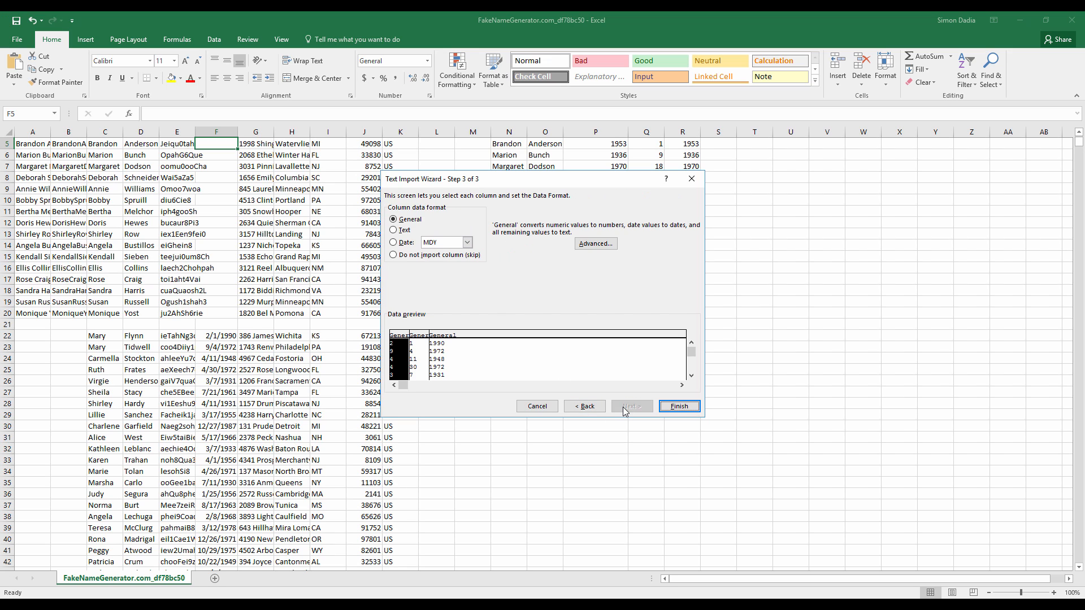
{"action": "left_click", "coordinate": [411, 359]}
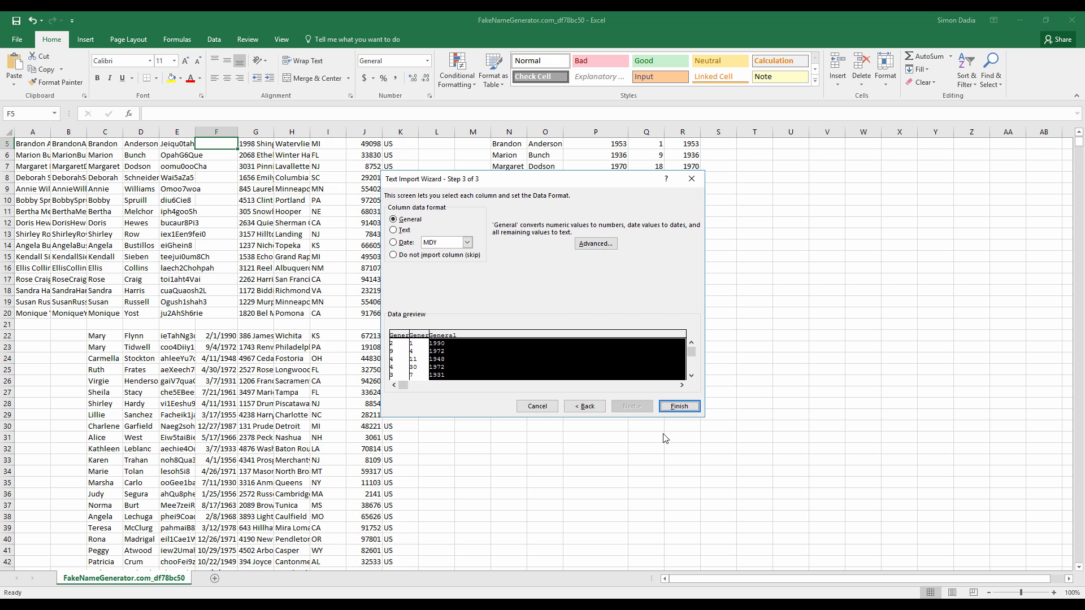
{"action": "left_click", "coordinate": [677, 407]}
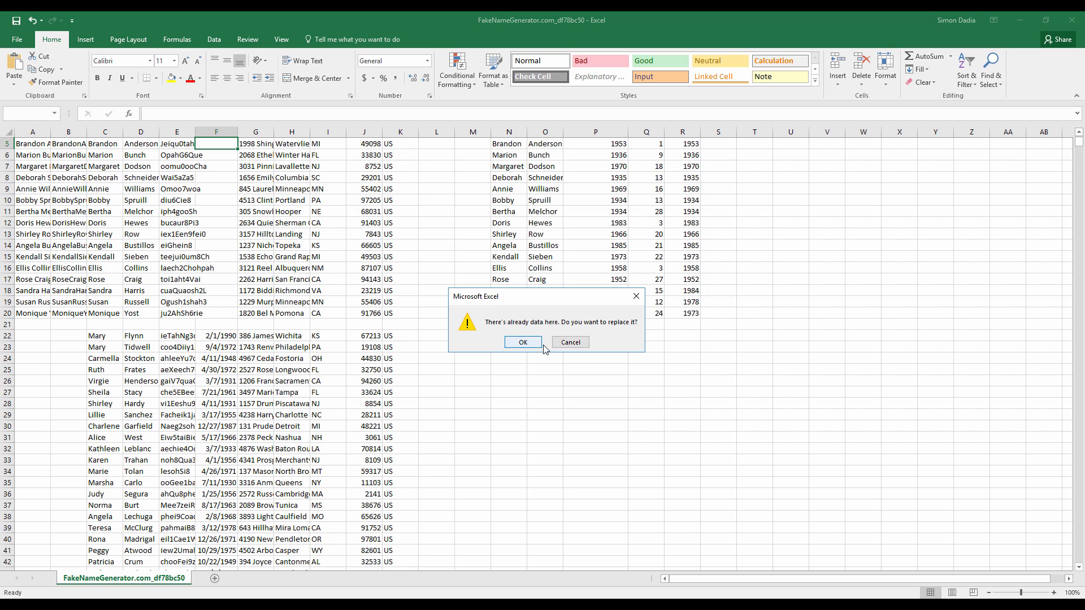
{"action": "left_click", "coordinate": [522, 342]}
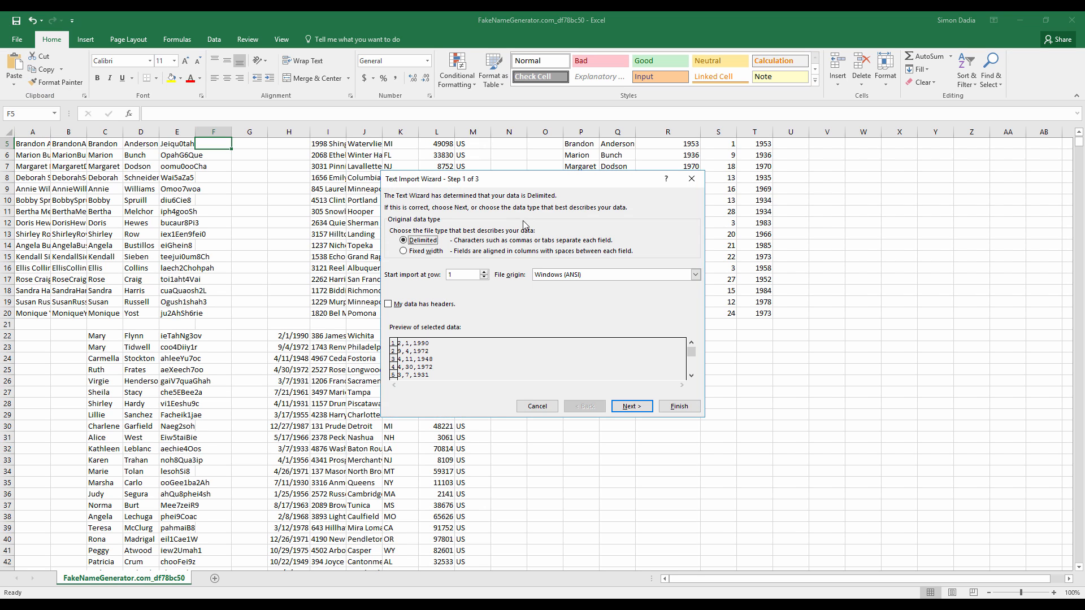
Rerun Text to Columns with the Comma delimiter and confirm replacing the cell contents.
{"action": "left_click", "coordinate": [630, 407]}
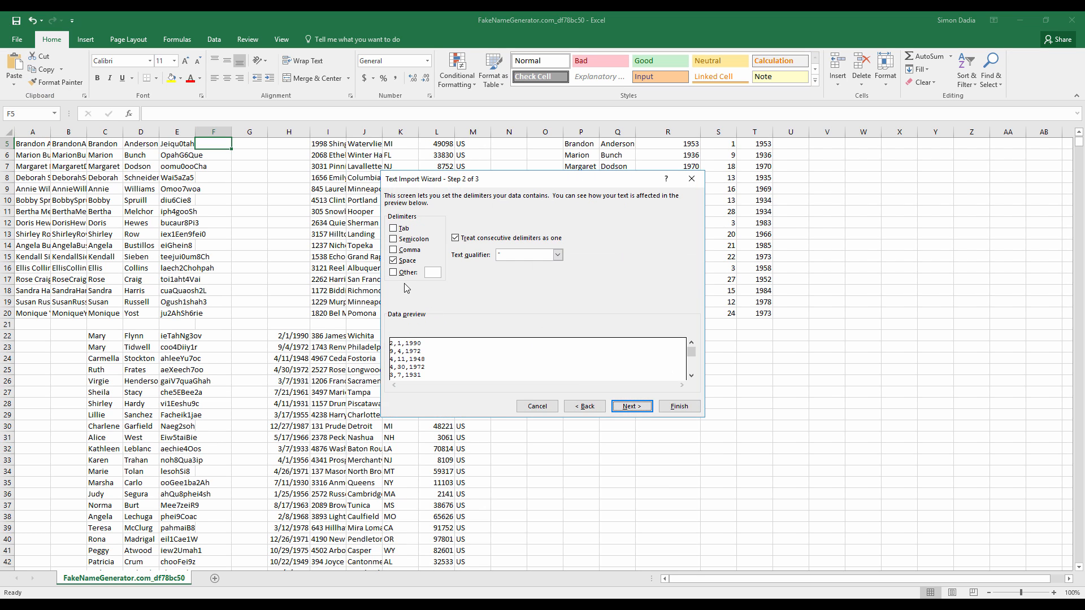
{"action": "left_click", "coordinate": [394, 250]}
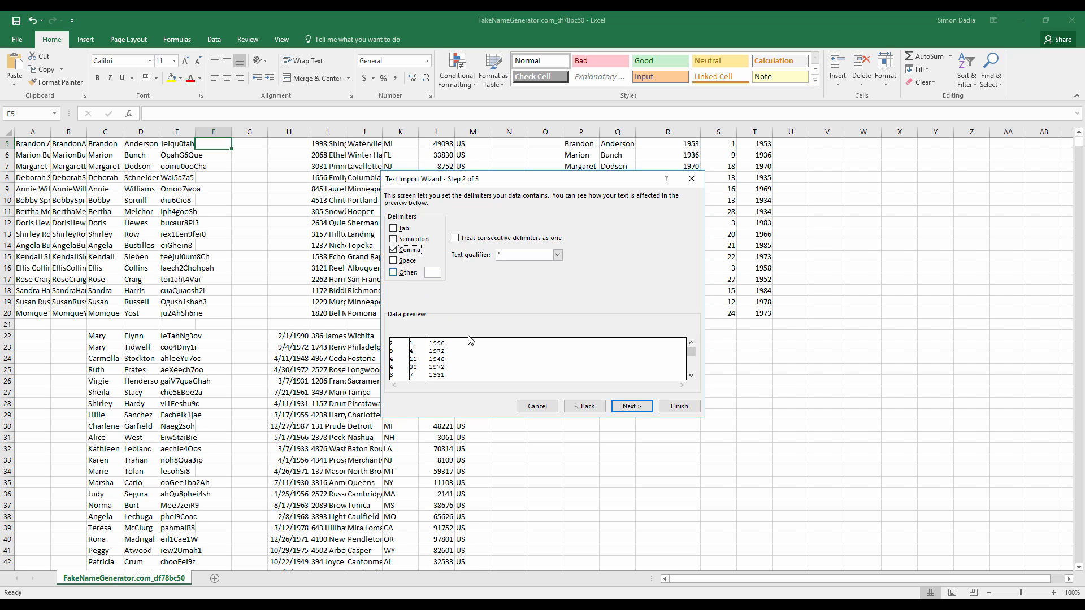
{"action": "left_click", "coordinate": [629, 406]}
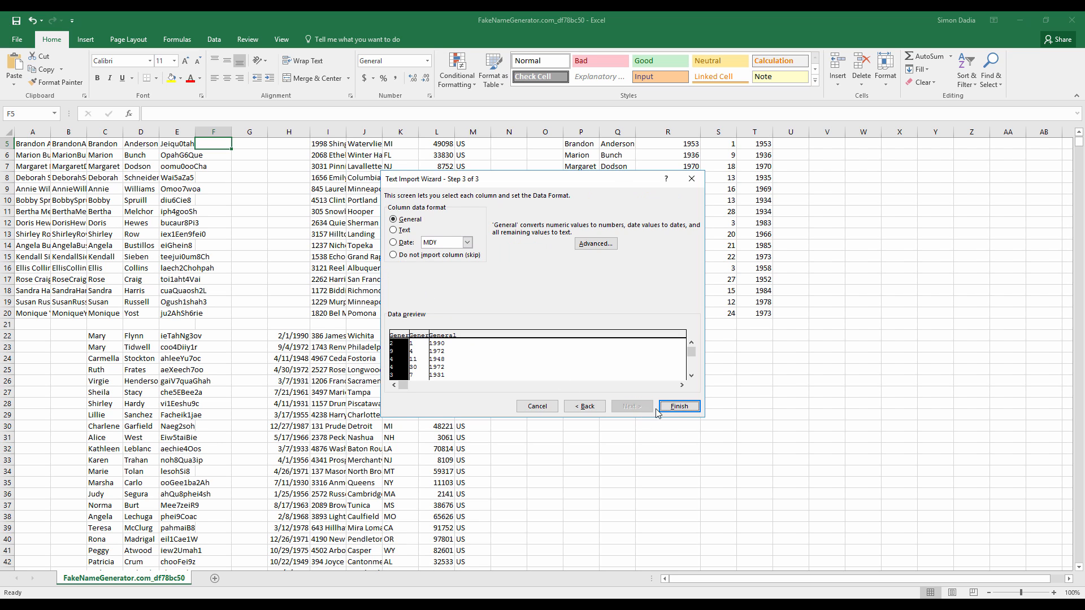
{"action": "left_click", "coordinate": [678, 406]}
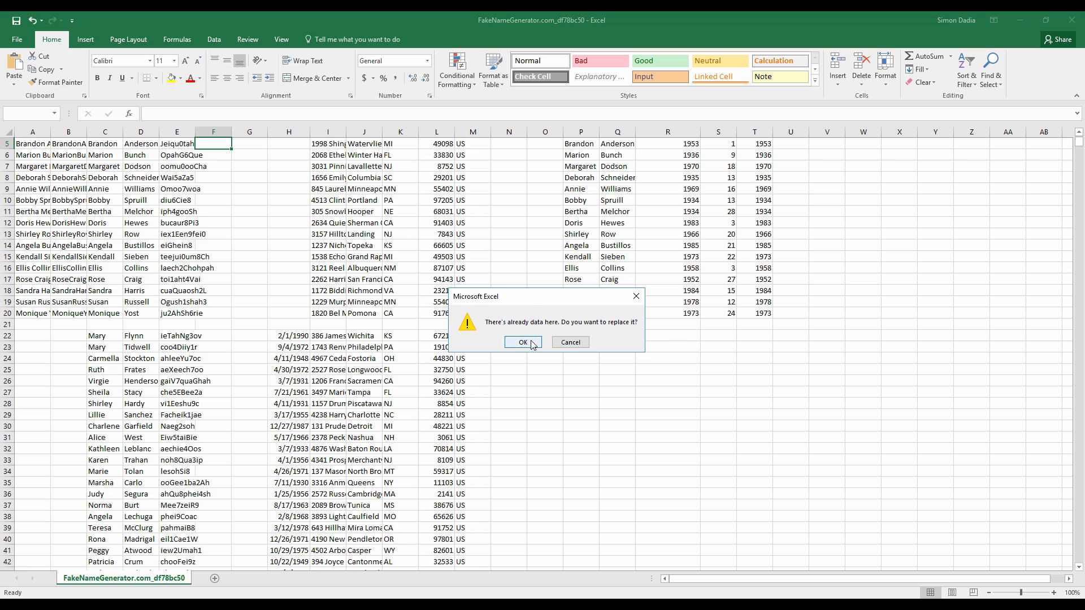
{"action": "left_click", "coordinate": [522, 342]}
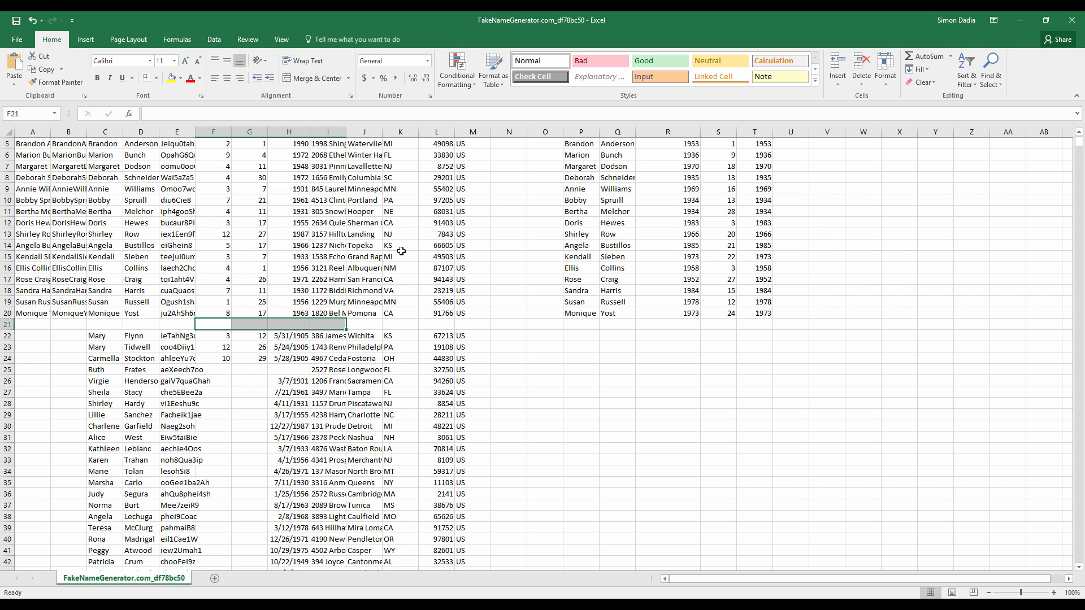
Start selecting the 16 profile rows in the spreadsheet for copying.
{"action": "left_click", "coordinate": [472, 312]}
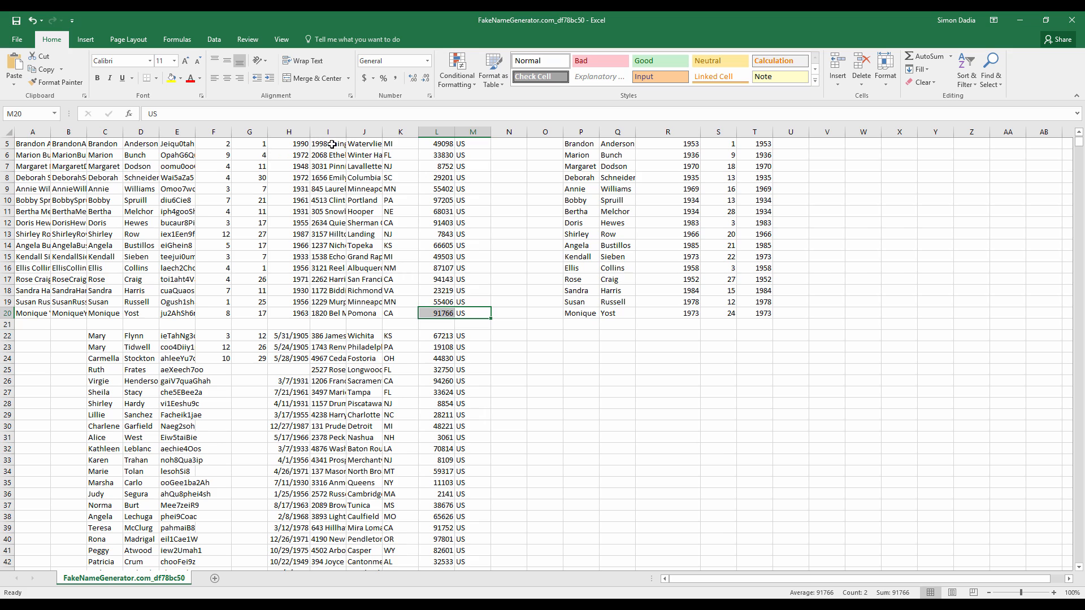
{"action": "mouse_move", "coordinate": [397, 149]}
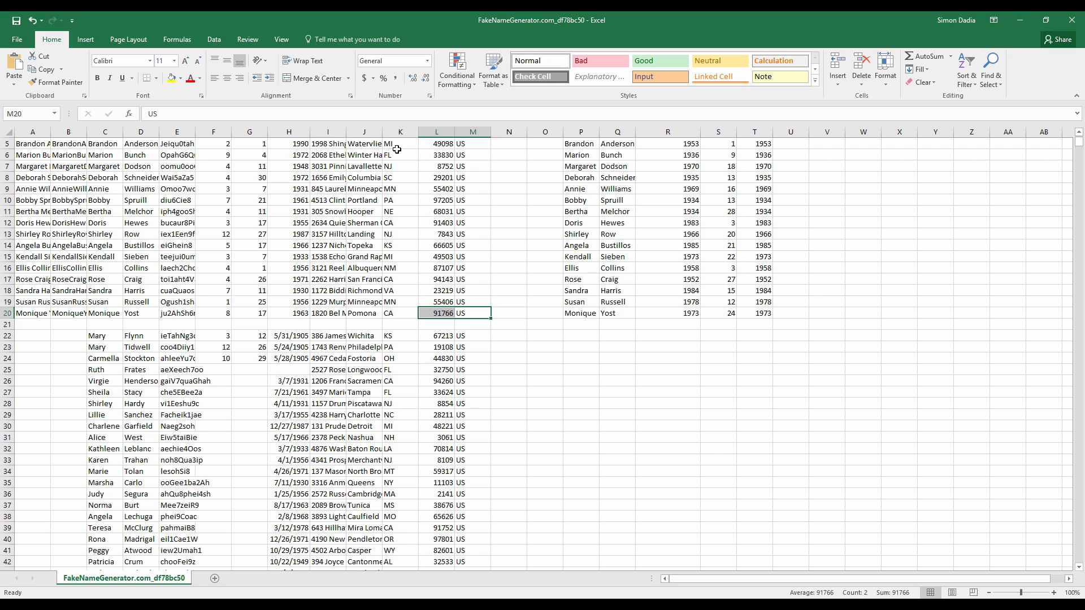
{"action": "mouse_move", "coordinate": [437, 149]}
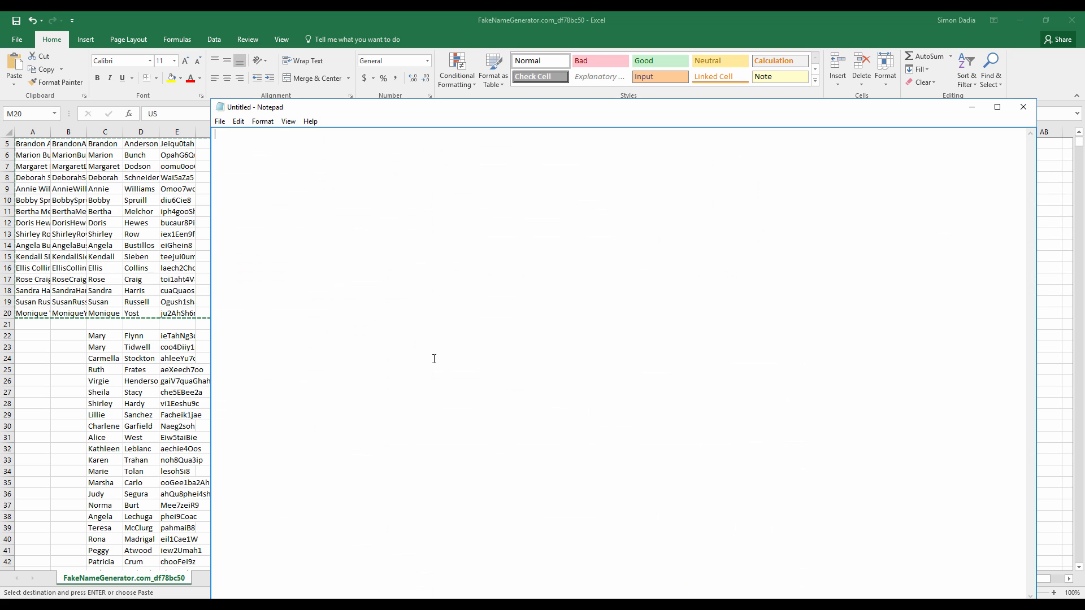
Paste the copied 16 profile rows into Notepad with Ctrl+V.
{"action": "key", "text": "ctrl+v"}
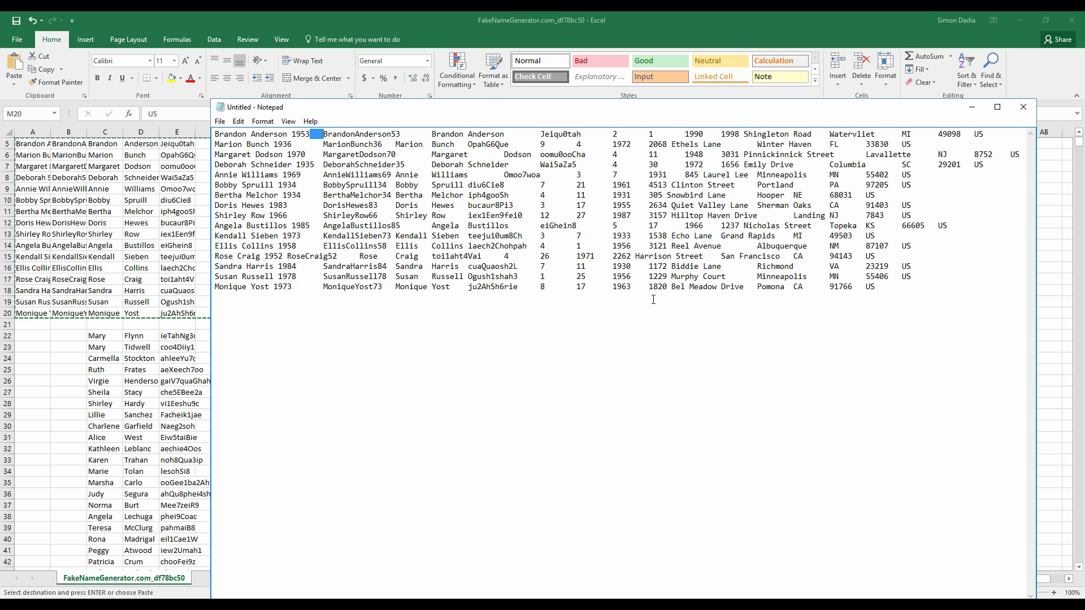
{"action": "mouse_move", "coordinate": [608, 272]}
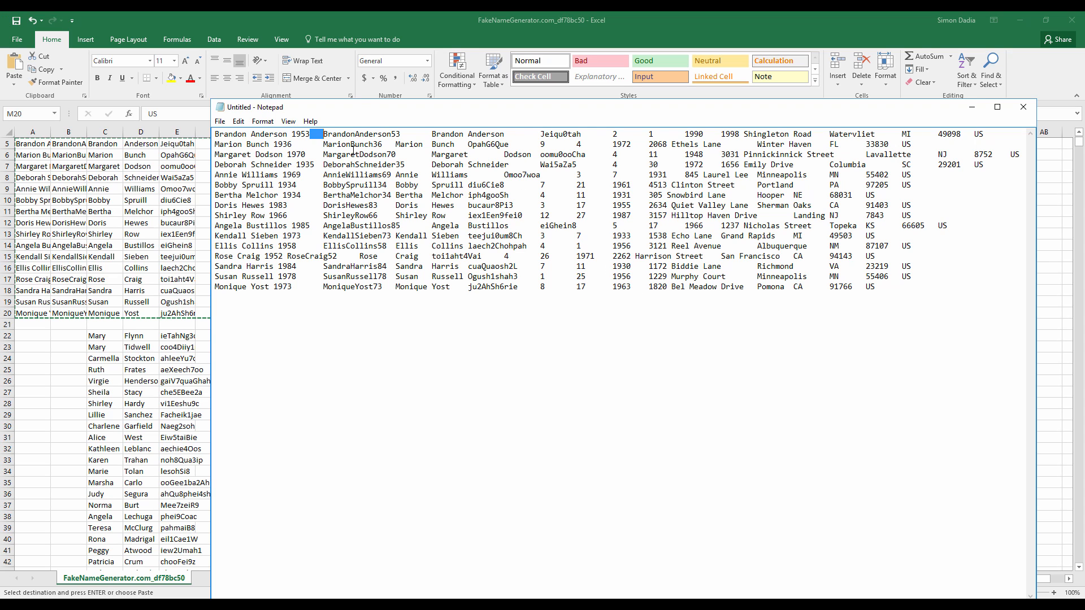
Replace all tab characters between profile fields with commas using Notepad's Replace All.
{"action": "double_click", "coordinate": [300, 133]}
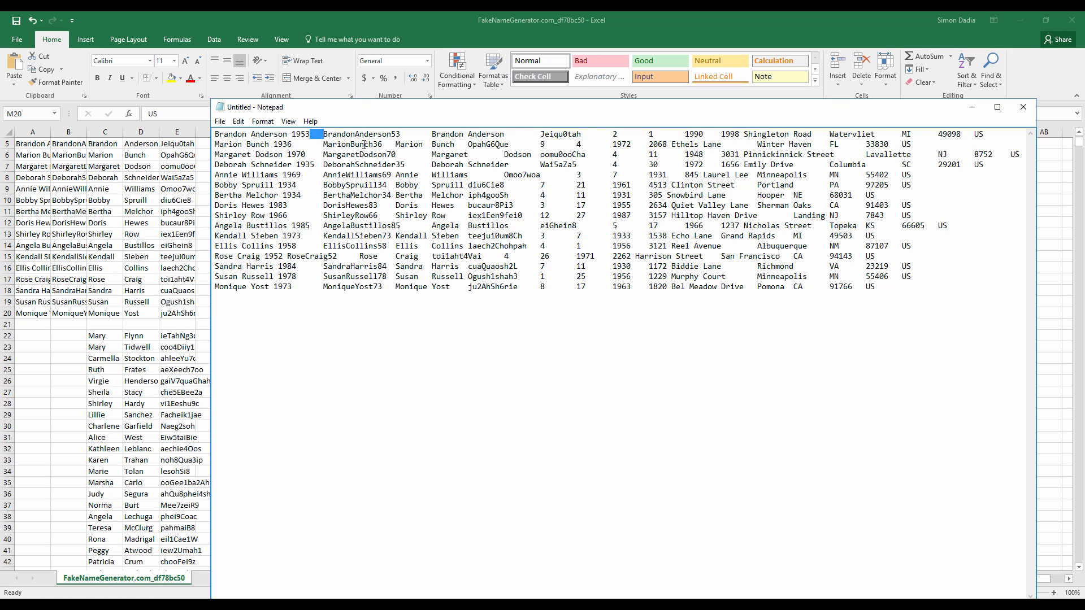
{"action": "key", "text": "ctrl+h"}
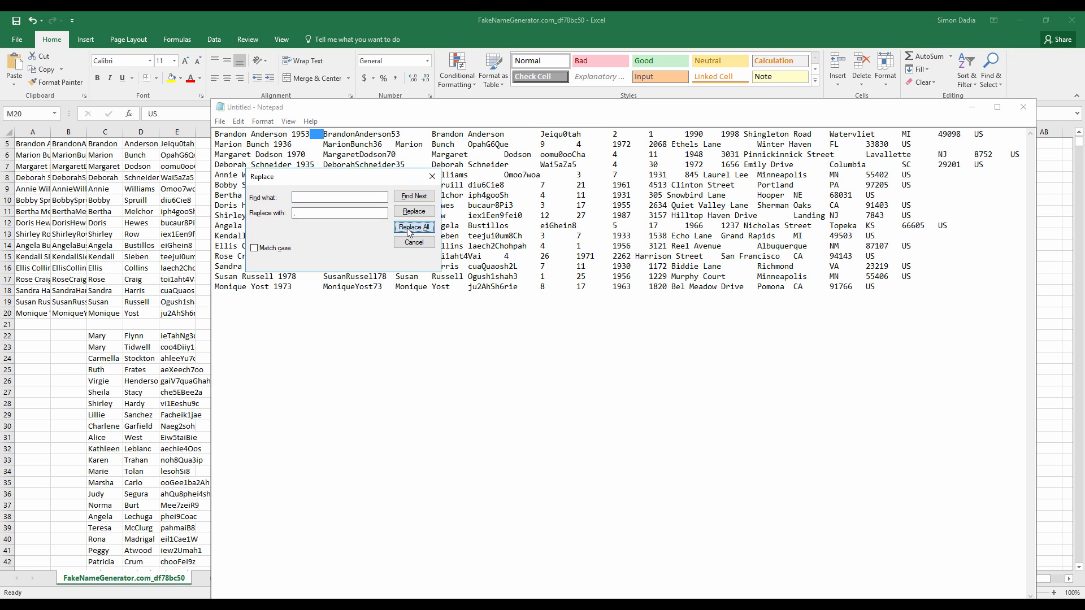
{"action": "left_click", "coordinate": [413, 228]}
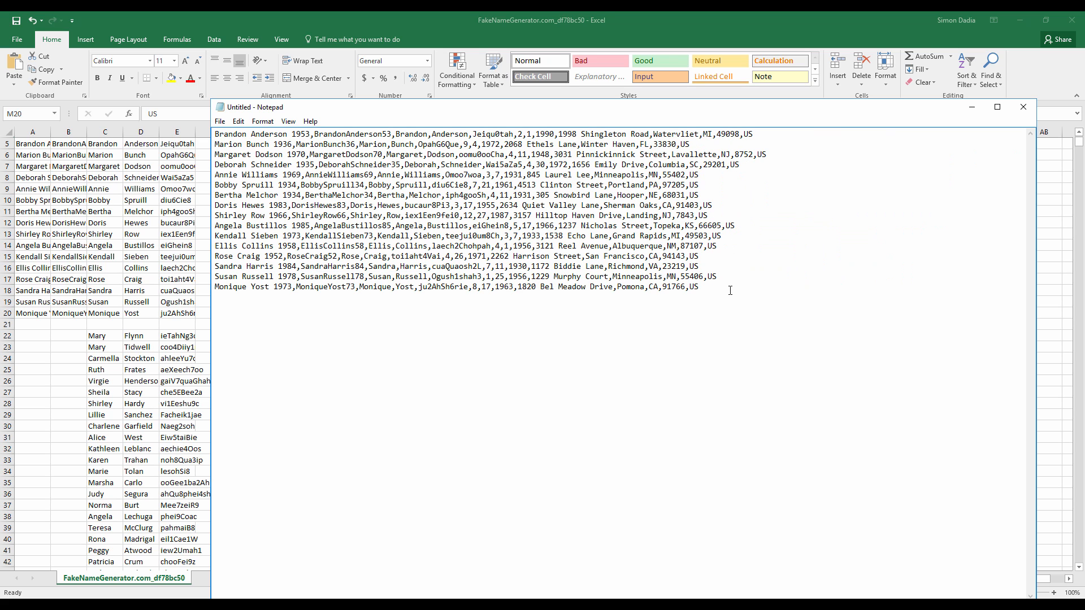
Select all text and save it as '16 demo emails' in the Gmail Creator Browseo folder.
{"action": "key", "text": "ctrl+a"}
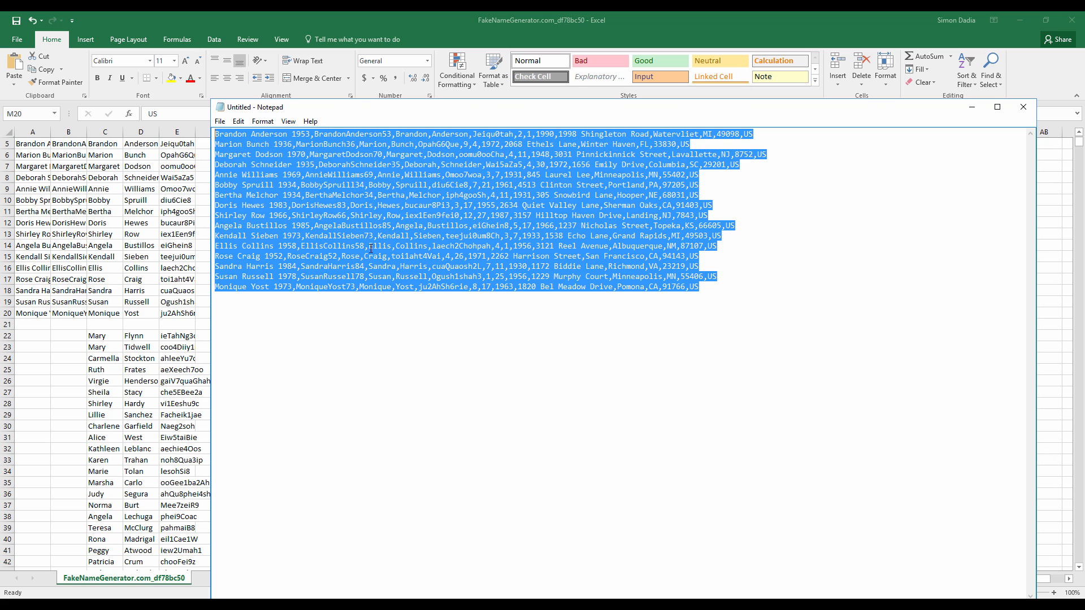
{"action": "left_click", "coordinate": [718, 287]}
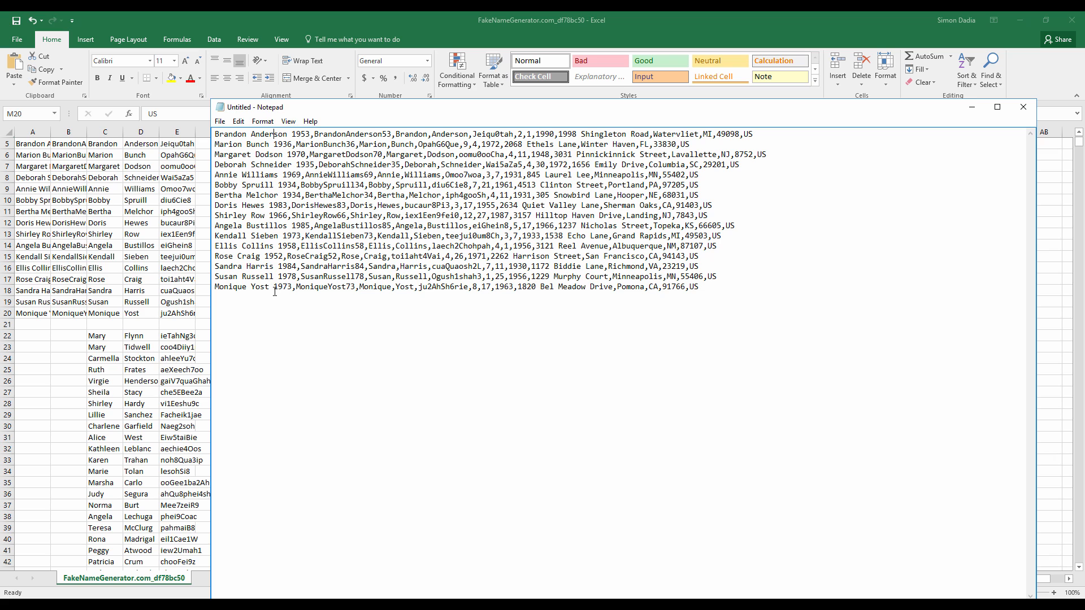
{"action": "key", "text": "ctrl+a"}
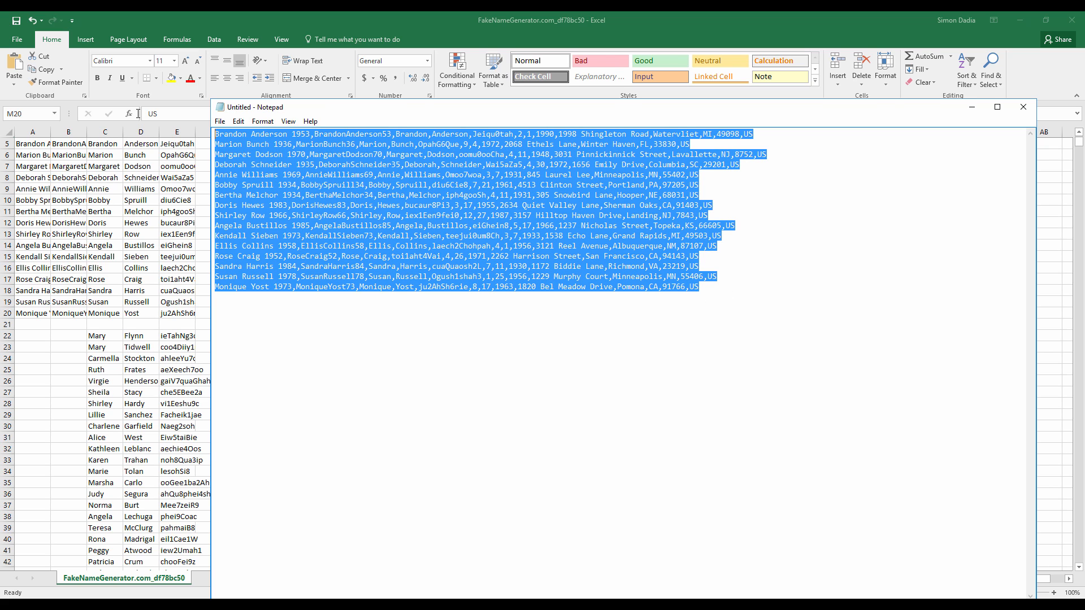
{"action": "left_click", "coordinate": [219, 121]}
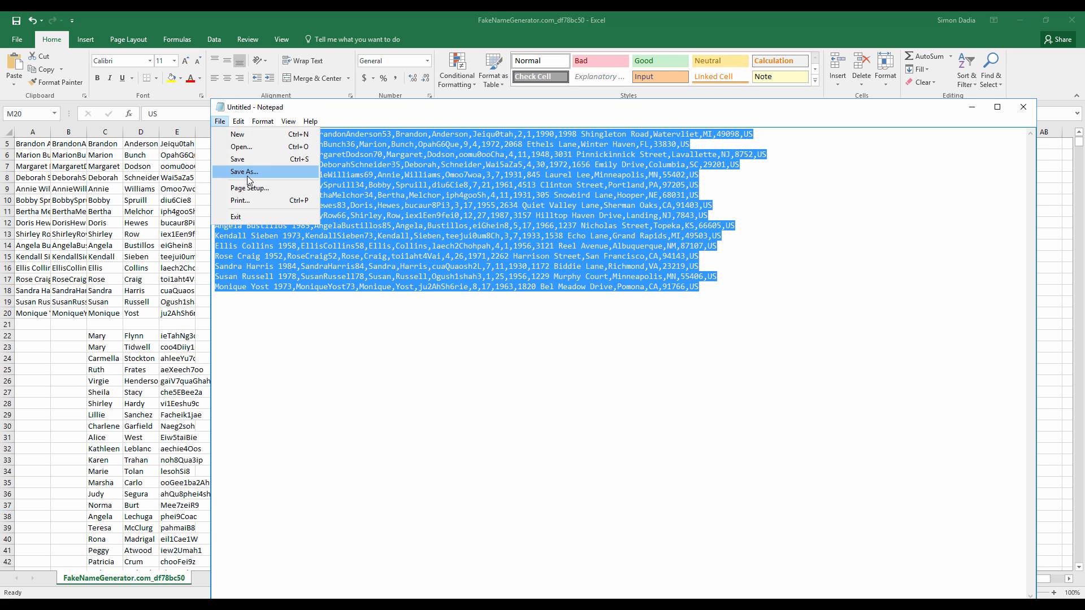
{"action": "left_click", "coordinate": [243, 172]}
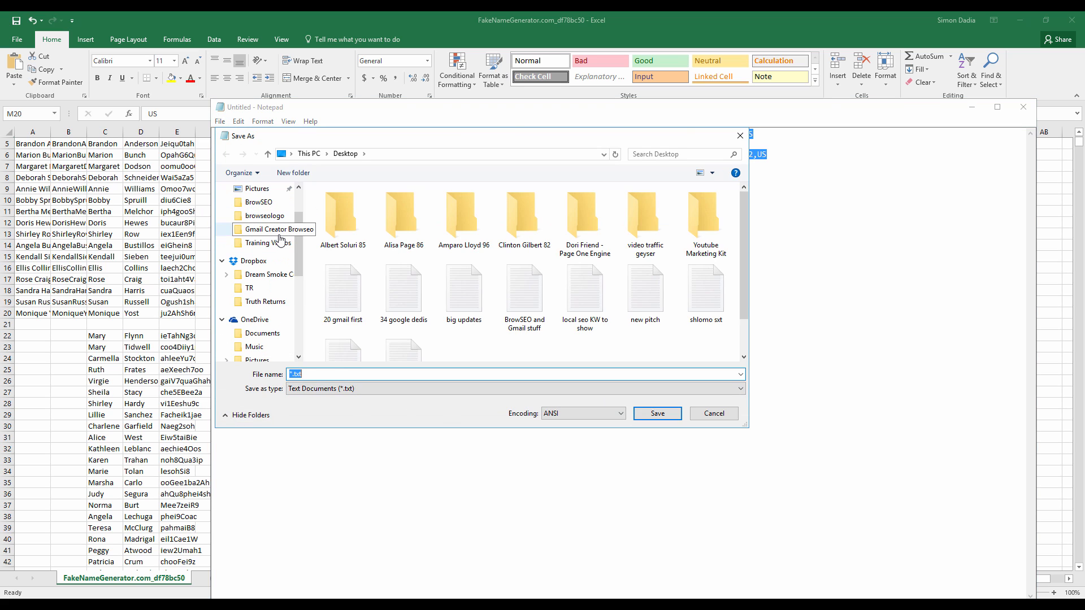
{"action": "double_click", "coordinate": [275, 228]}
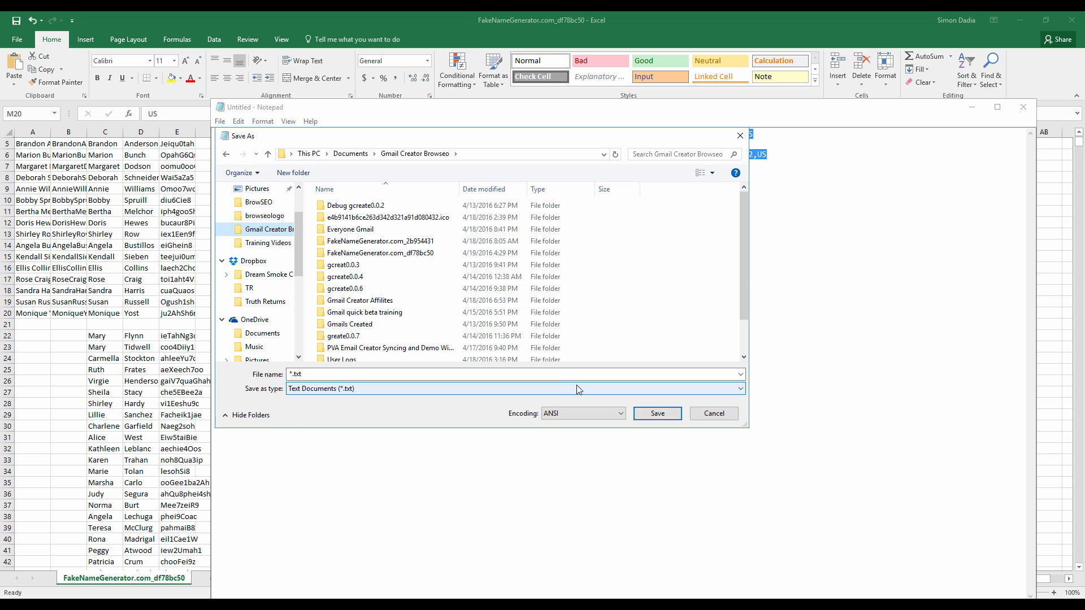
{"action": "type", "text": "16"}
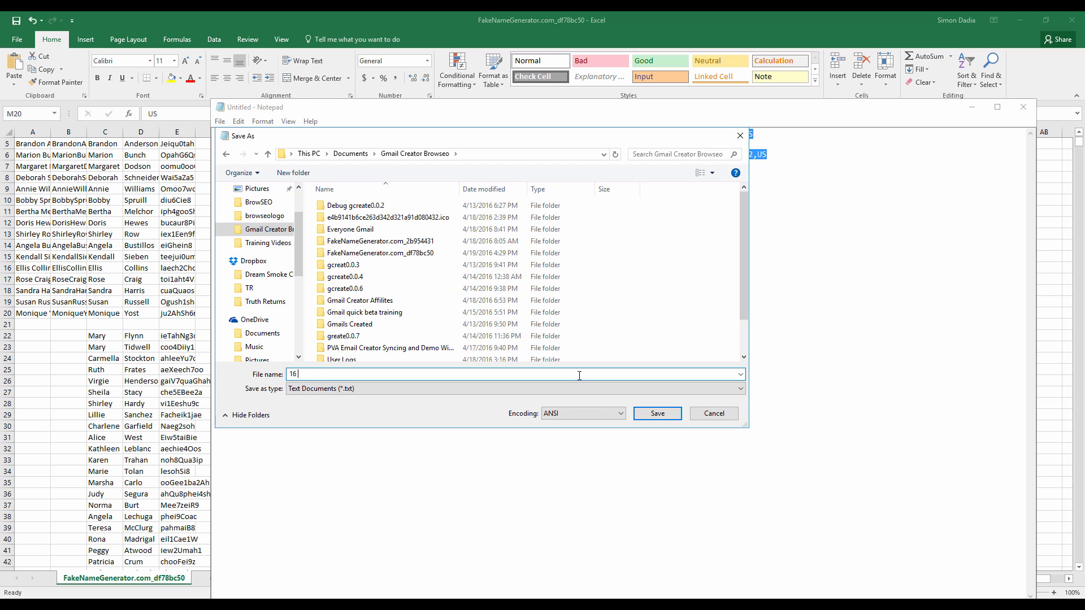
{"action": "type", "text": "demo emails"}
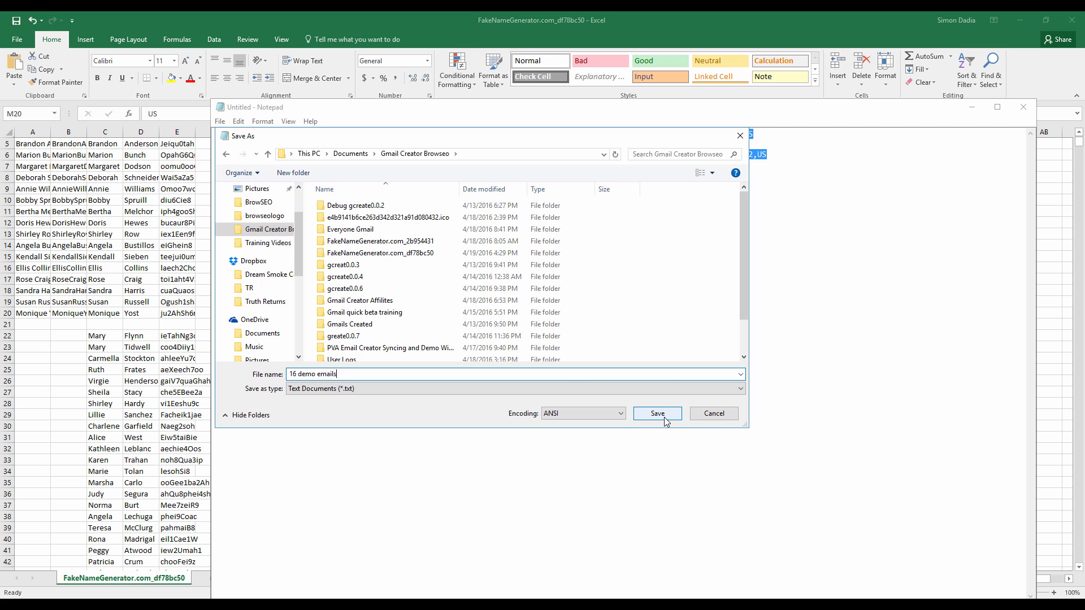
{"action": "left_click", "coordinate": [656, 414]}
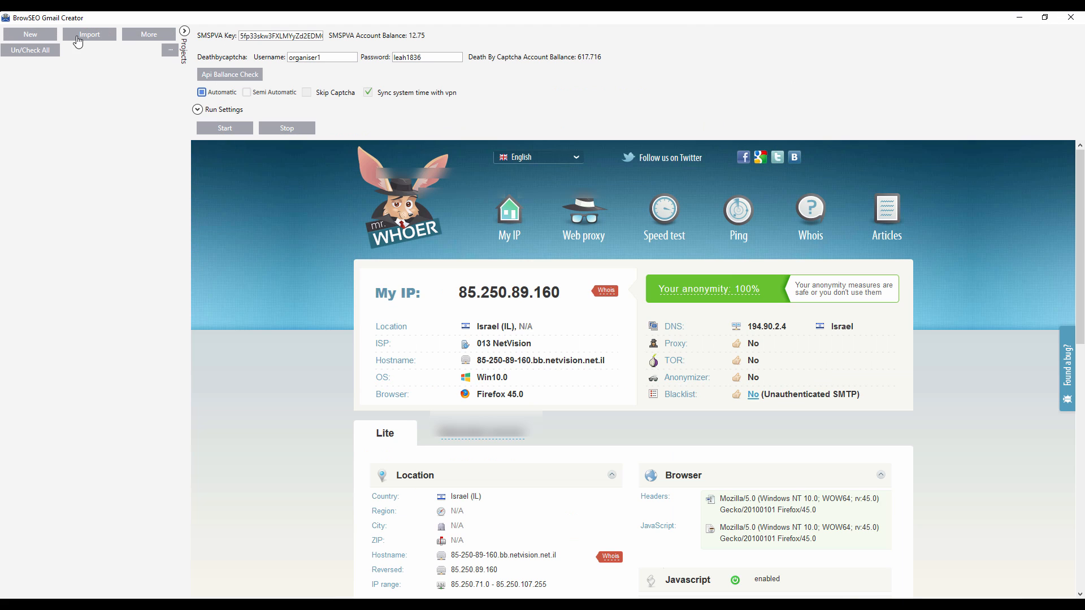
Load '16 demo emails.txt' into the Dynamic Projects Importer and maximize its window.
{"action": "left_click", "coordinate": [89, 34]}
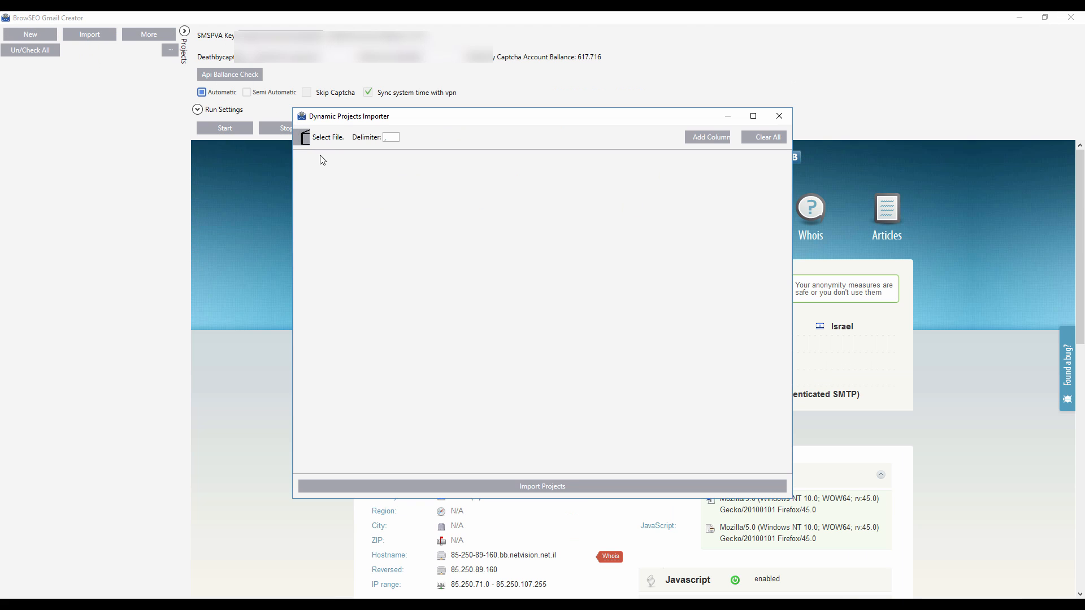
{"action": "left_click", "coordinate": [327, 137]}
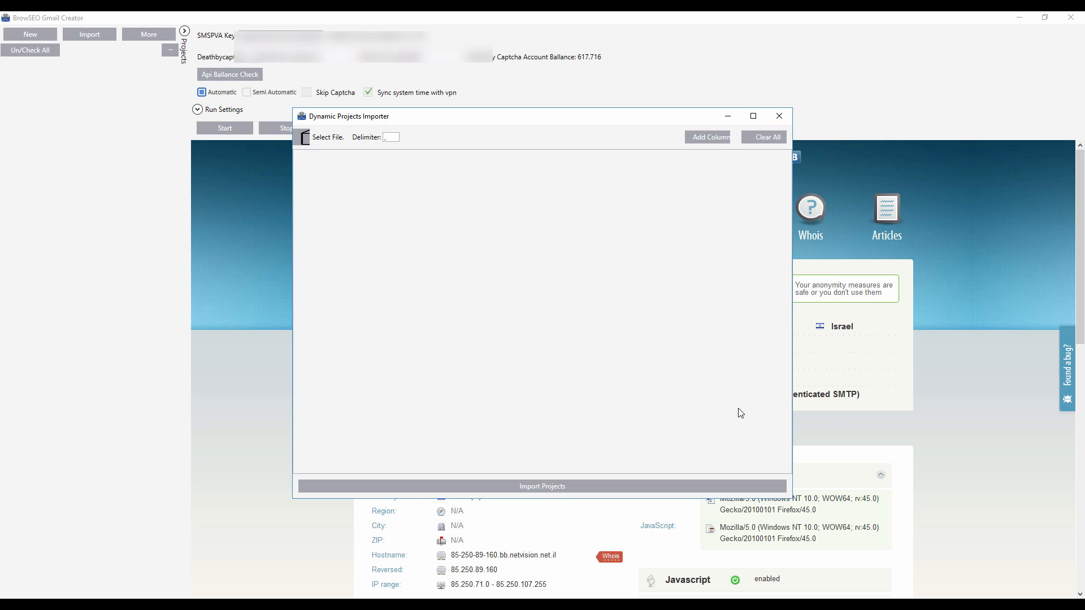
{"action": "left_click", "coordinate": [304, 136]}
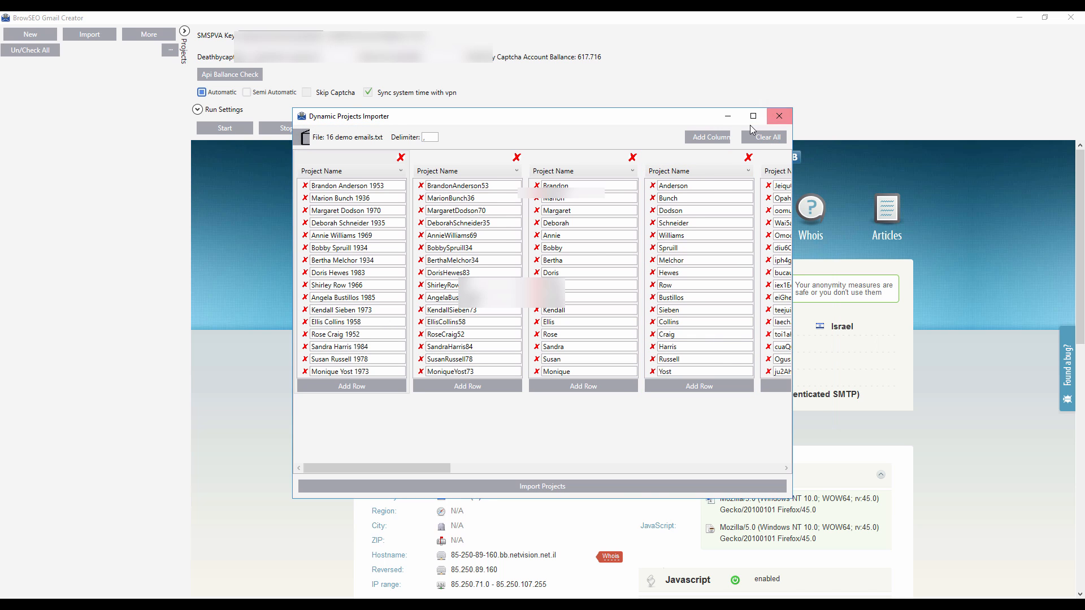
{"action": "left_click", "coordinate": [753, 116]}
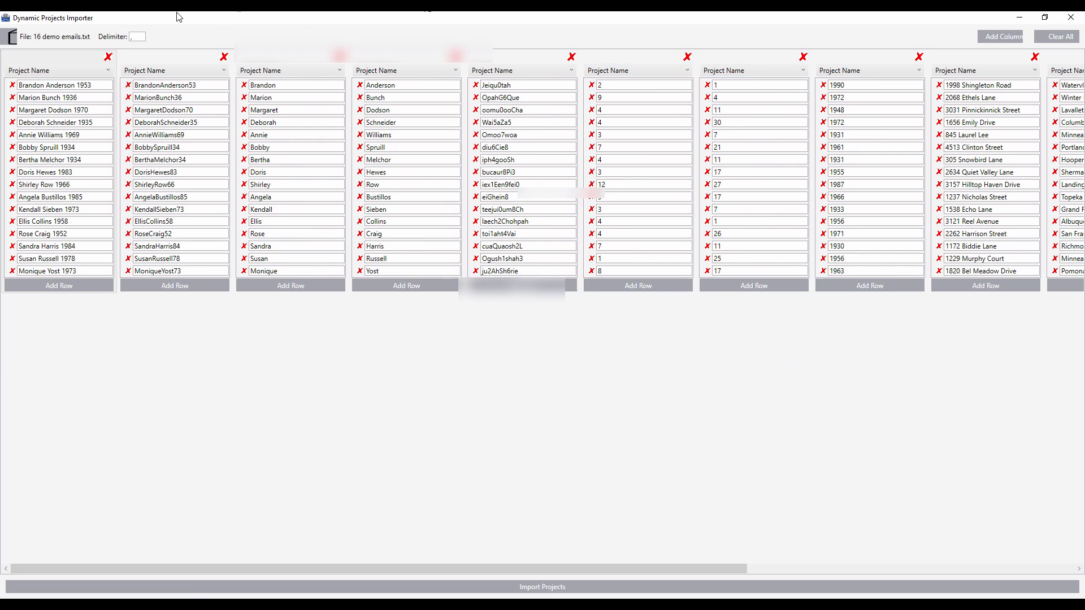
{"action": "left_click", "coordinate": [63, 96]}
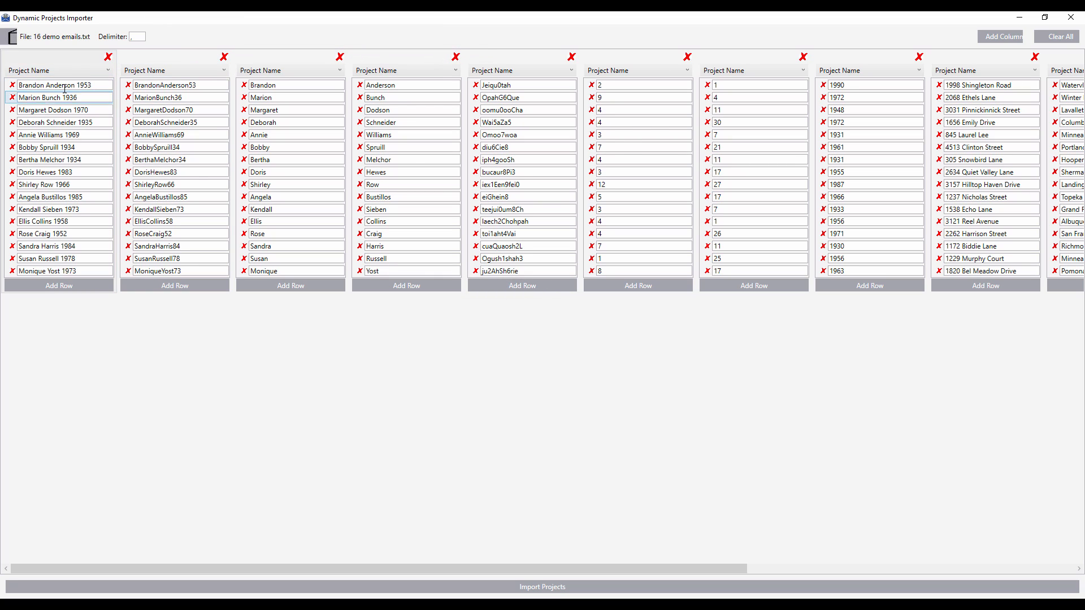
Map the importer columns to Username, Password, birth date parts, State and Country fields.
{"action": "left_click", "coordinate": [62, 84]}
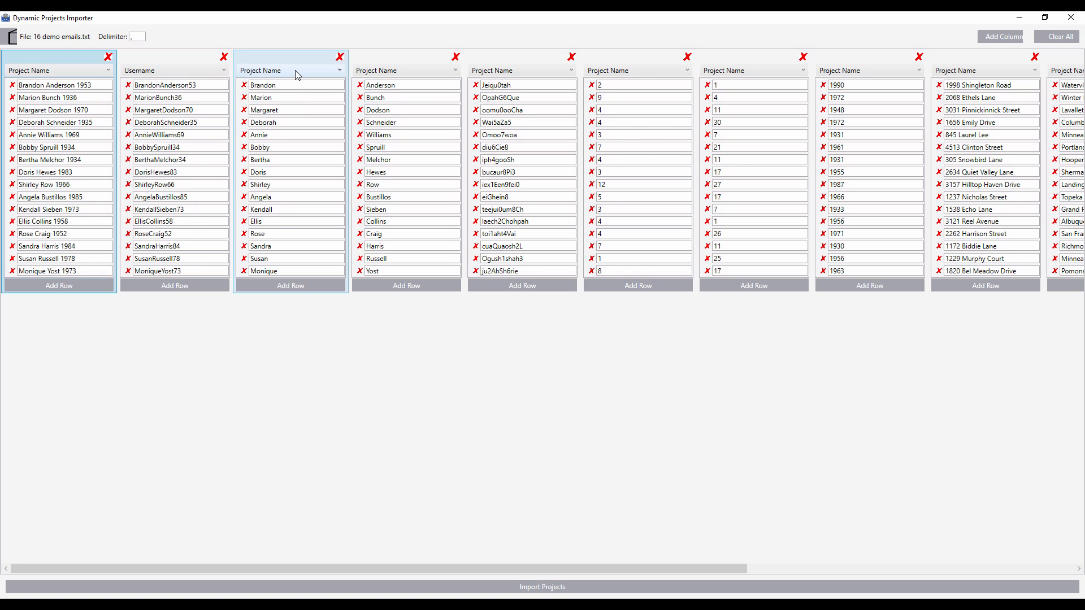
{"action": "left_click", "coordinate": [260, 70]}
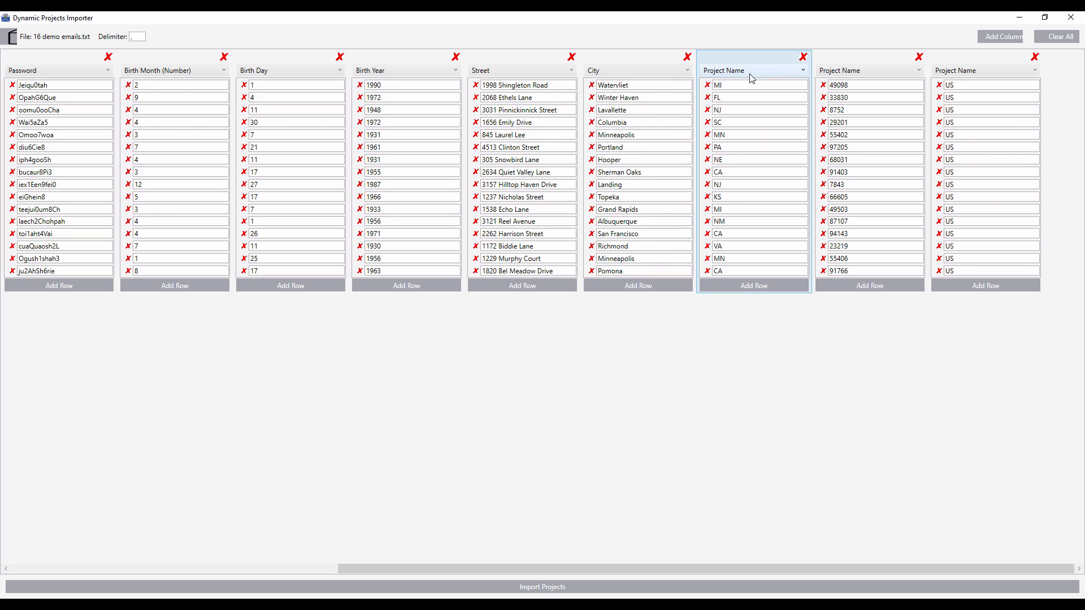
{"action": "left_click", "coordinate": [801, 71]}
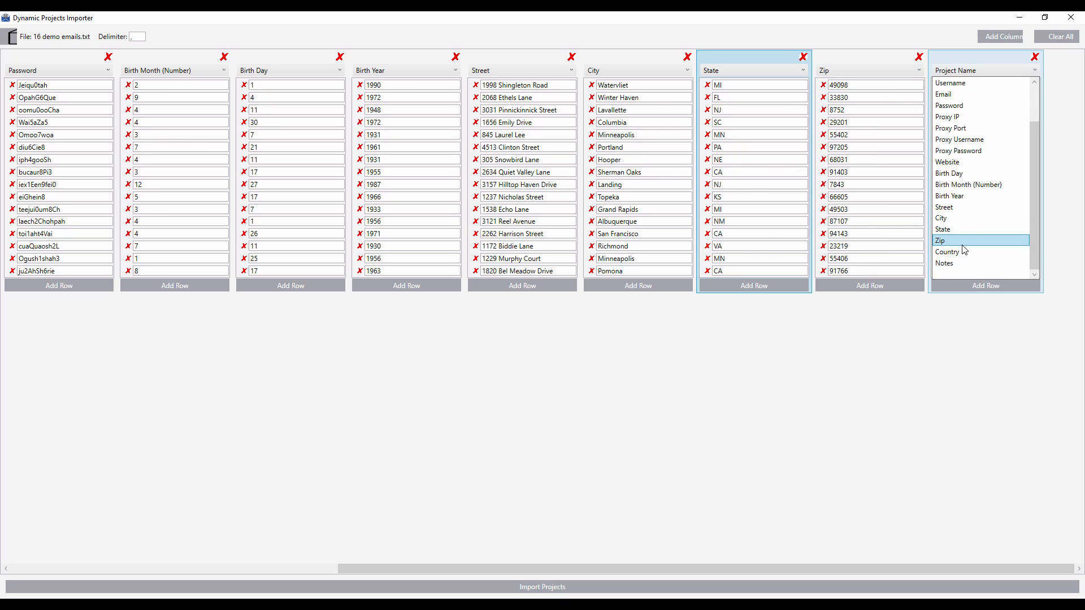
{"action": "left_click", "coordinate": [949, 251]}
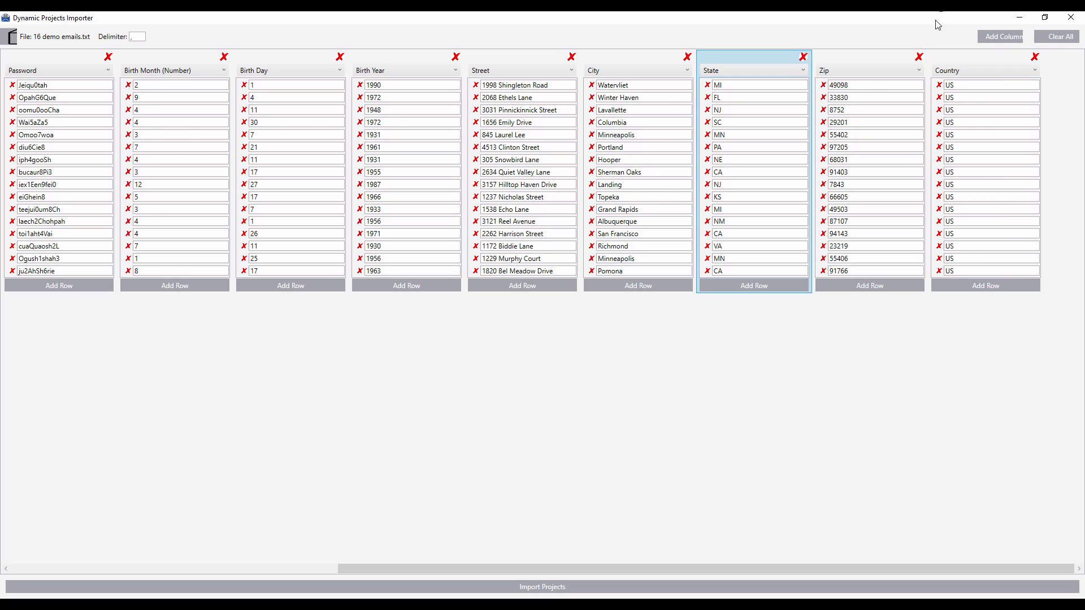
{"action": "left_click", "coordinate": [62, 147]}
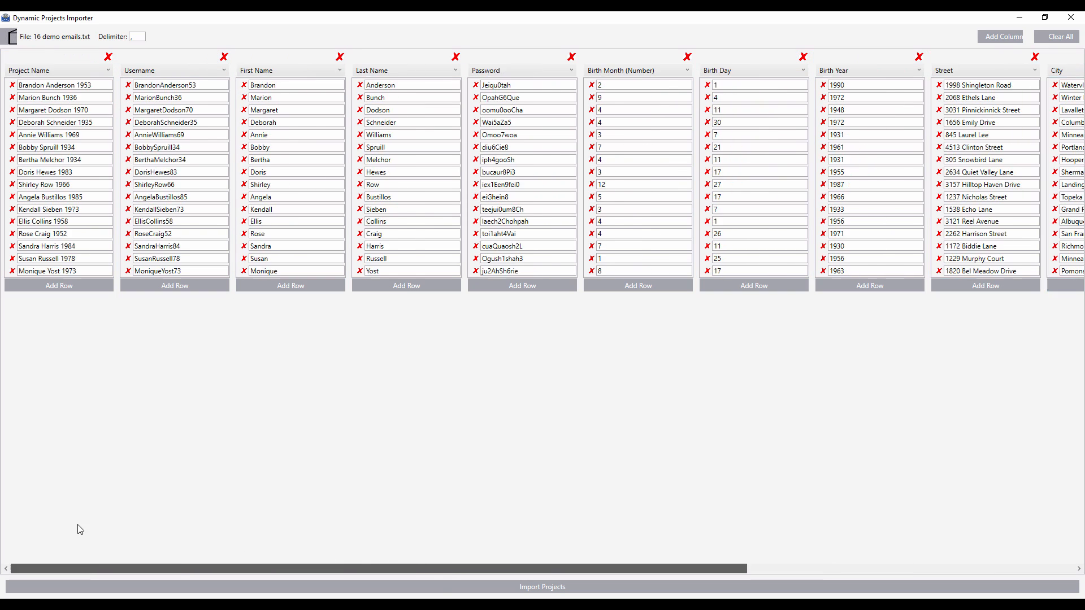
{"action": "left_click", "coordinate": [290, 97]}
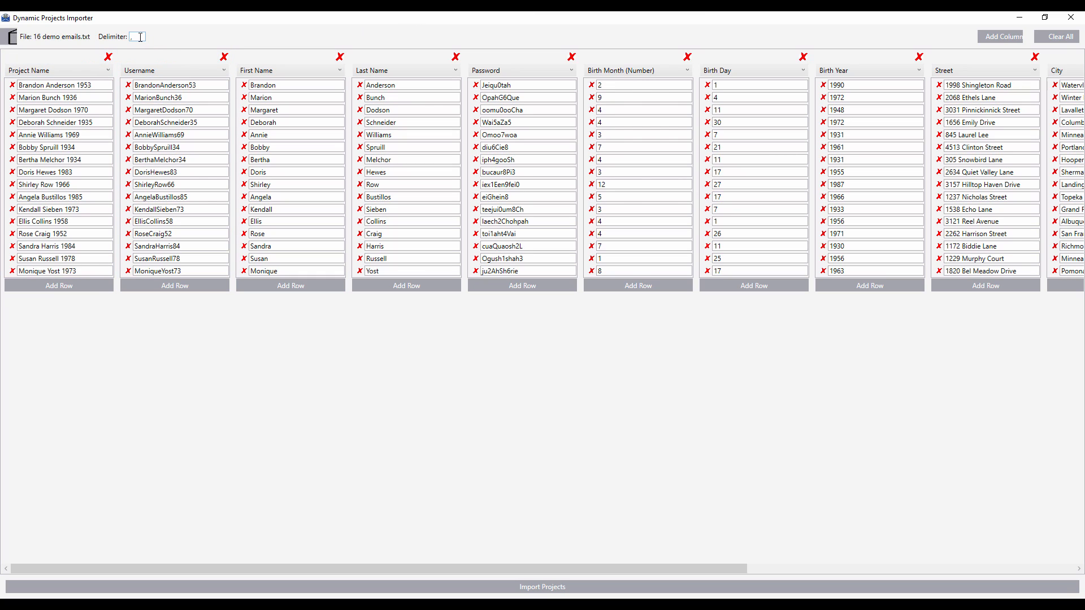
{"action": "left_click", "coordinate": [137, 37]}
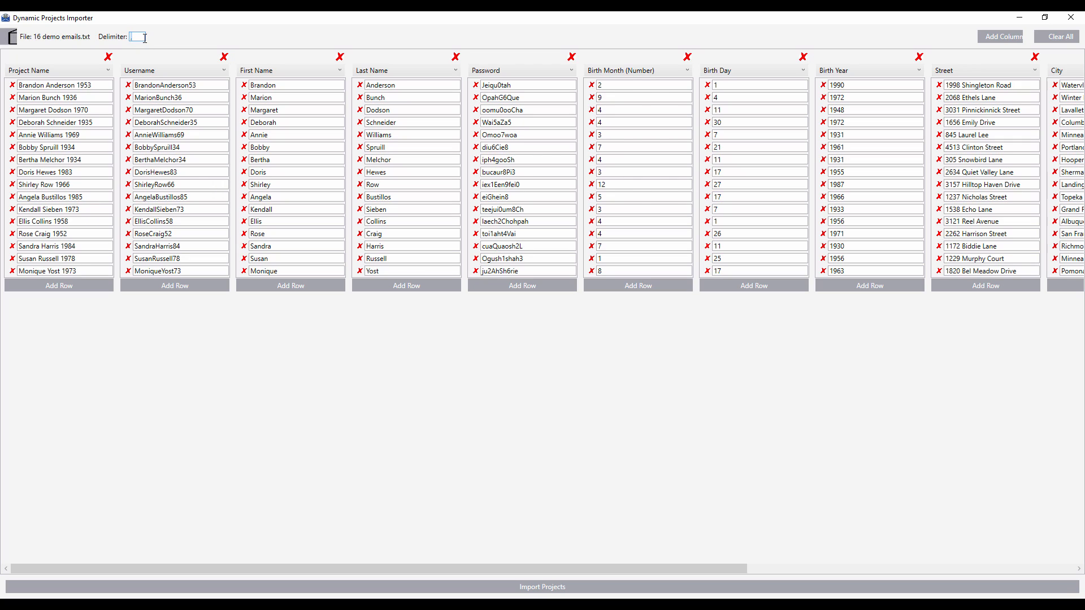
{"action": "mouse_move", "coordinate": [228, 34]}
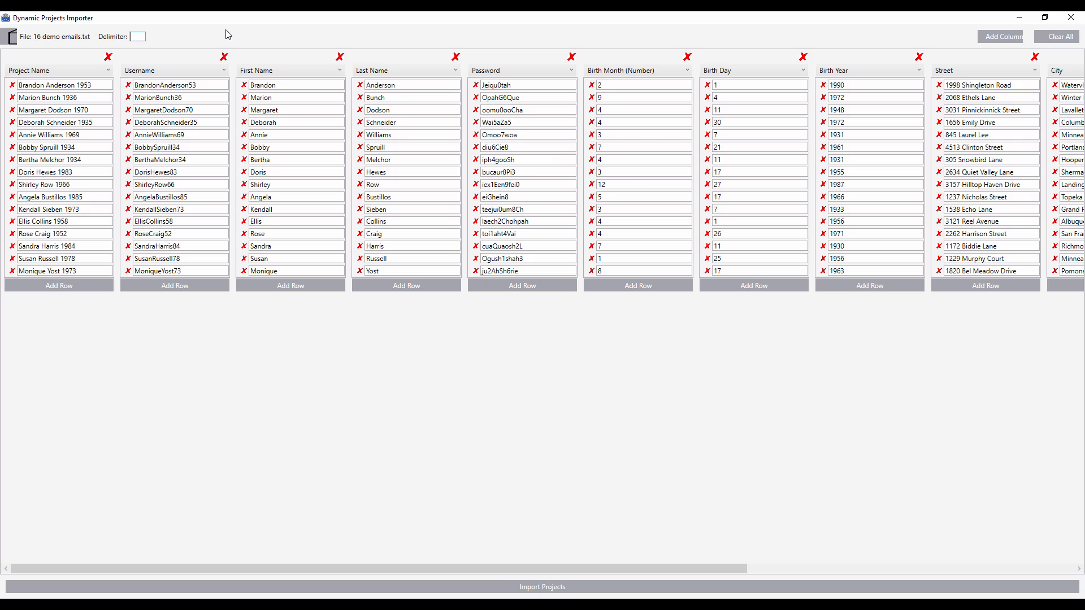
{"action": "mouse_move", "coordinate": [228, 35]}
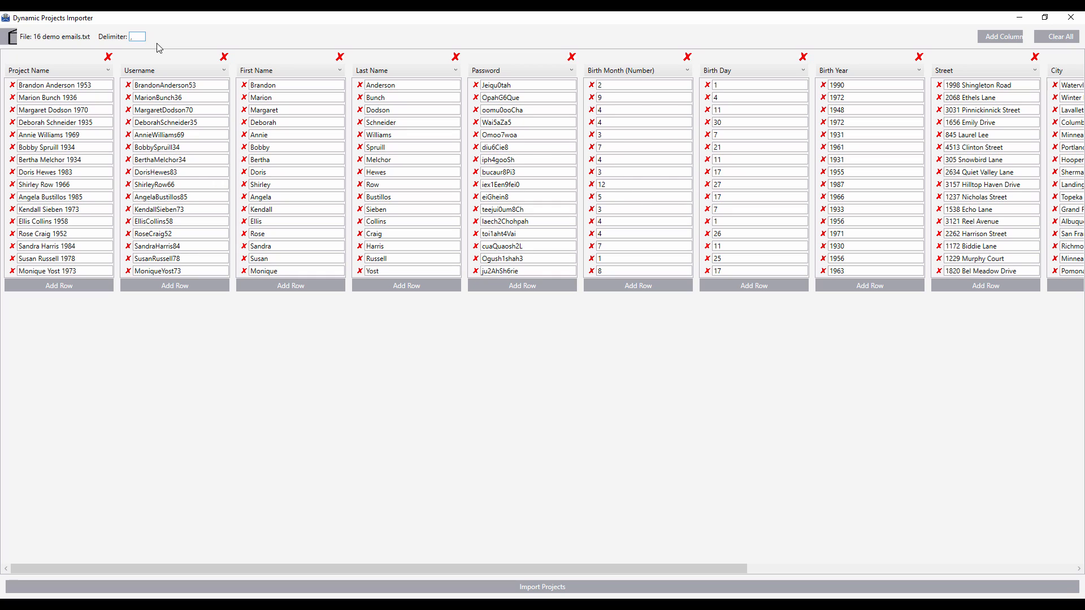
{"action": "left_click", "coordinate": [290, 56]}
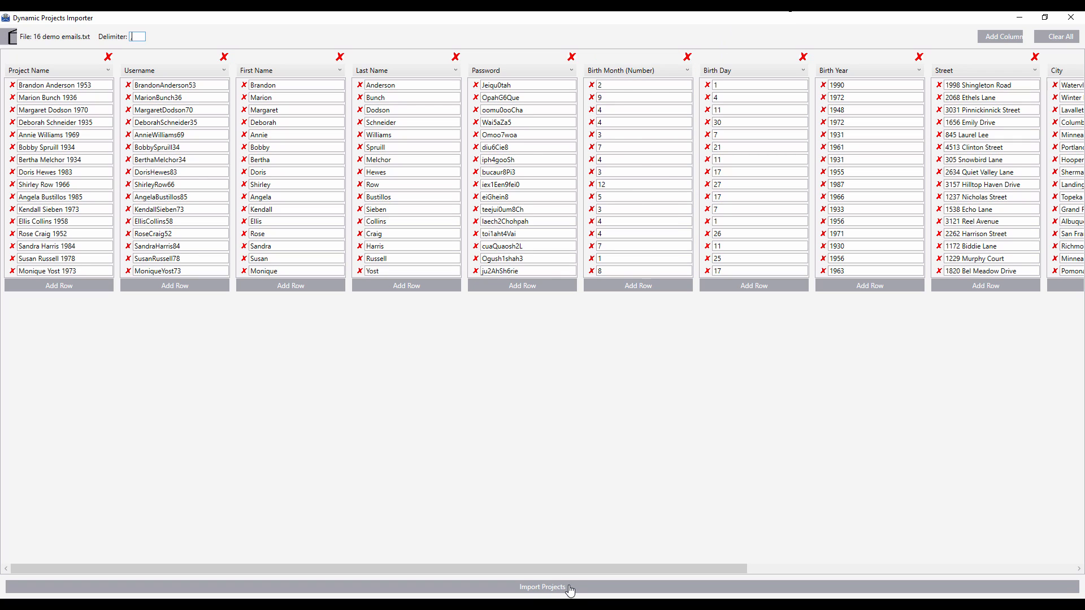
Import the mapped profiles, dismiss the success message, and tick a project checkbox.
{"action": "left_click", "coordinate": [542, 586]}
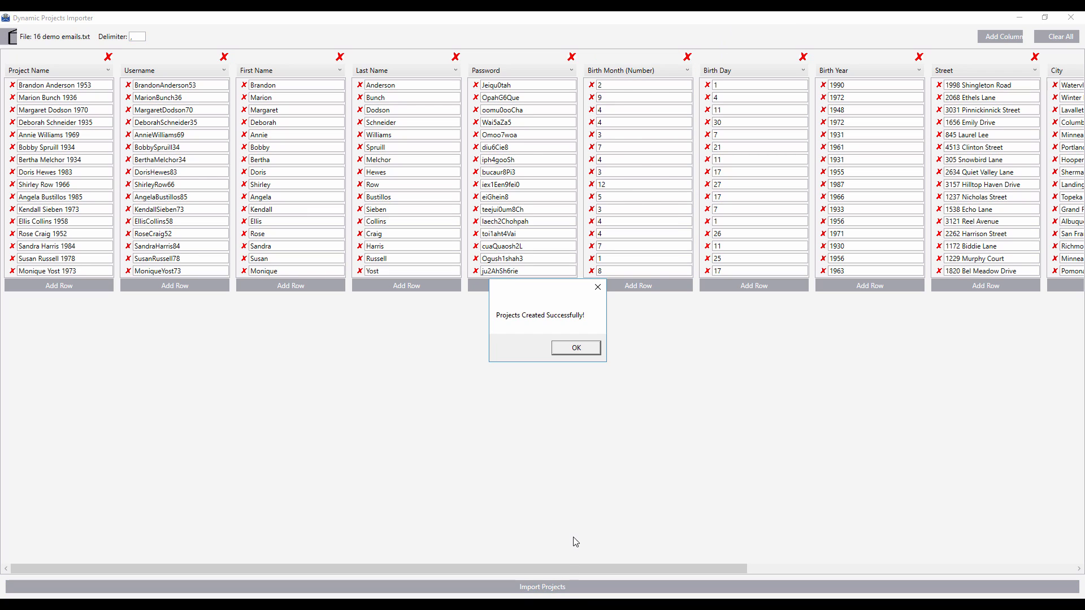
{"action": "left_click", "coordinate": [575, 348]}
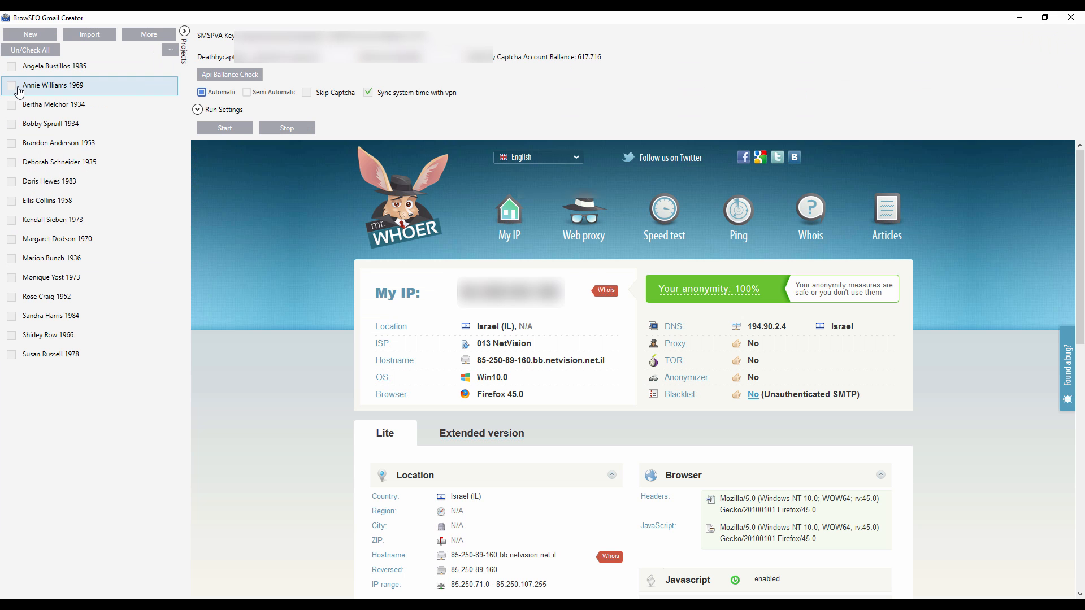
{"action": "left_click", "coordinate": [49, 354]}
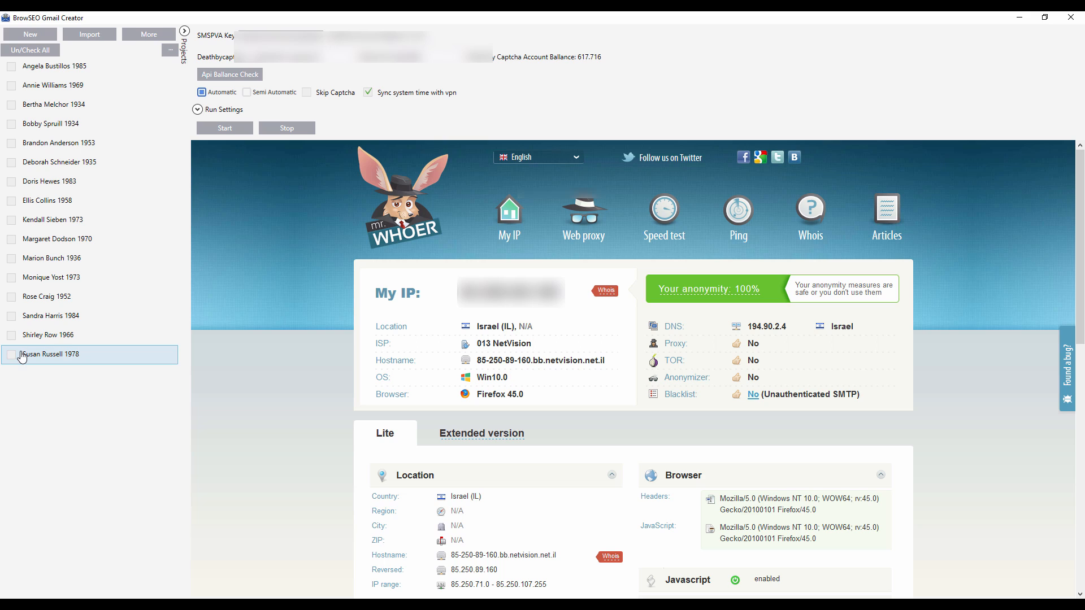
{"action": "left_click", "coordinate": [55, 65]}
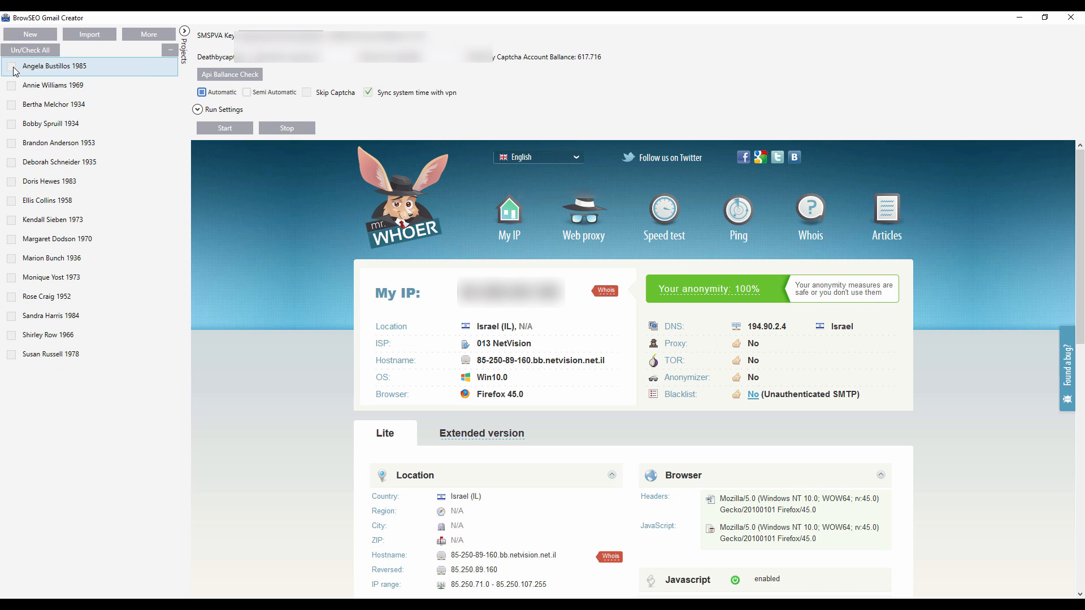
{"action": "left_click", "coordinate": [10, 66]}
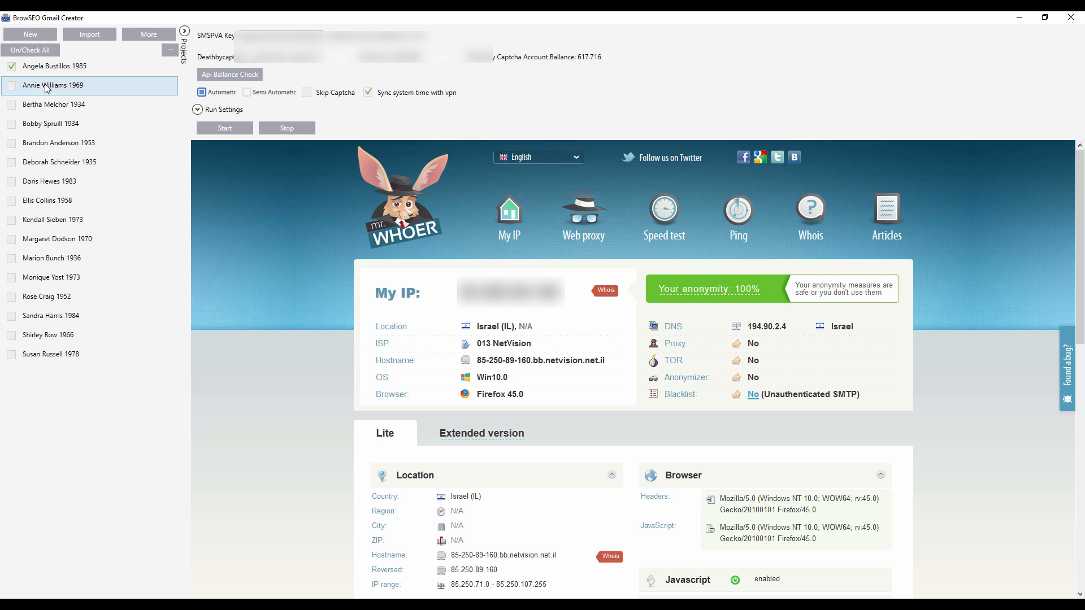
{"action": "left_click", "coordinate": [52, 104]}
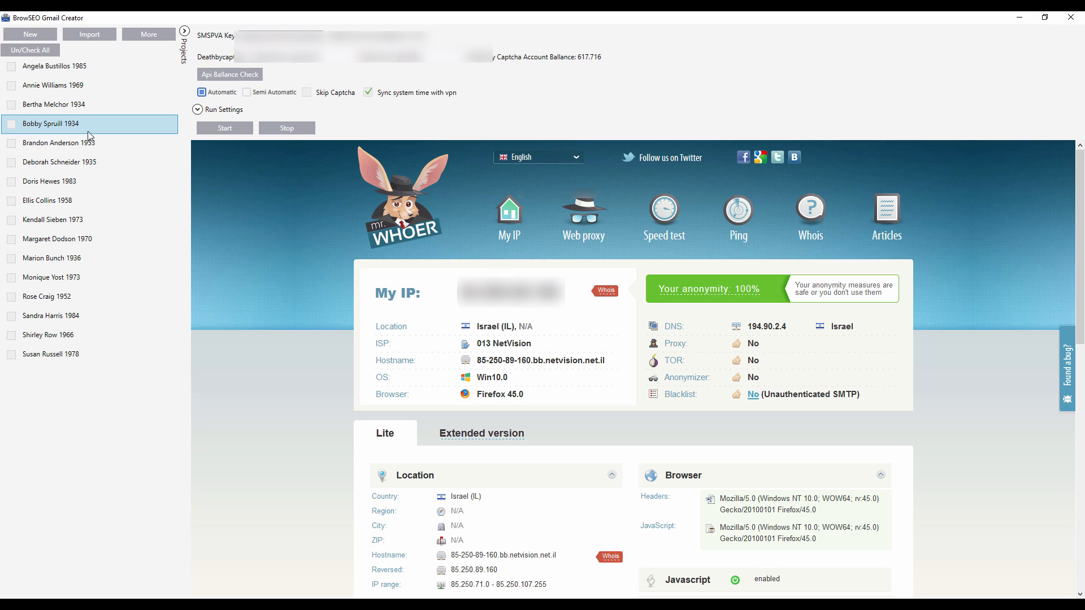
{"action": "mouse_move", "coordinate": [101, 132]}
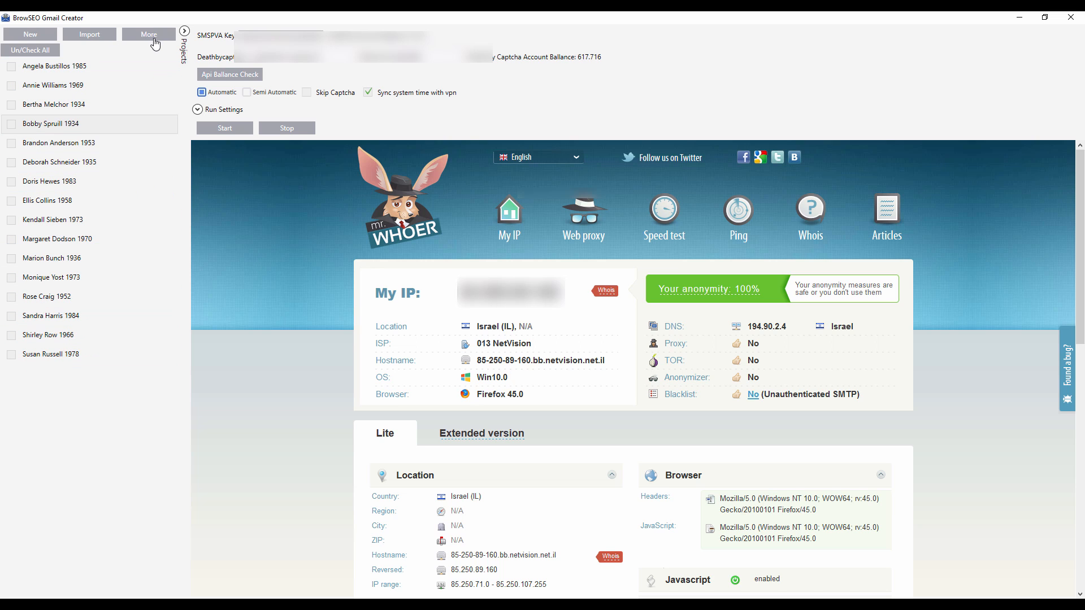
Open All Projects Proxy Settings from More, then close the One Per Line dialog.
{"action": "left_click", "coordinate": [149, 34]}
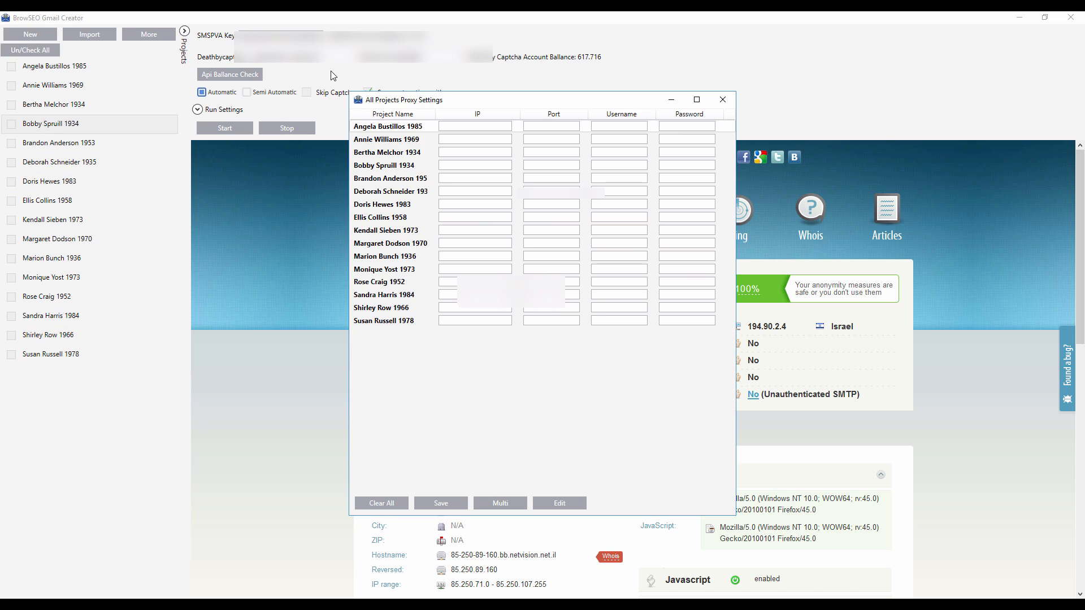
{"action": "mouse_move", "coordinate": [416, 149]}
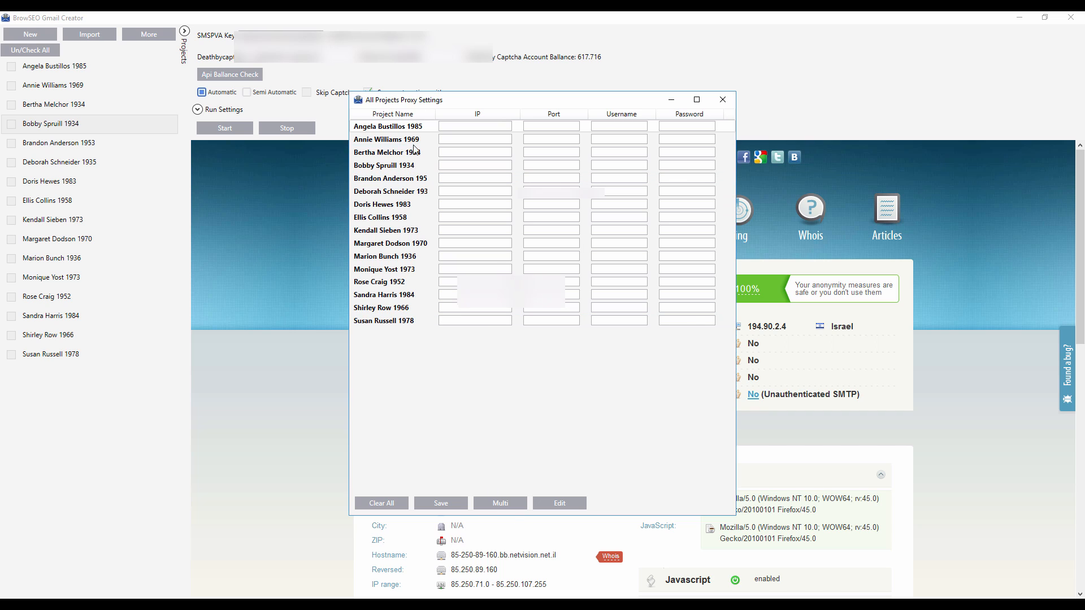
{"action": "mouse_move", "coordinate": [230, 198]}
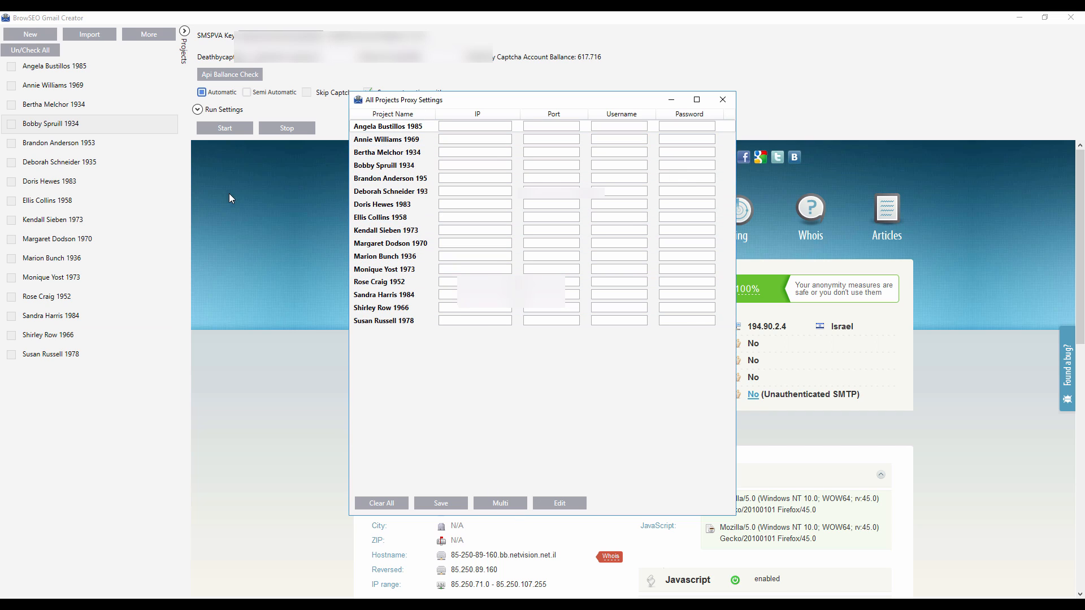
{"action": "left_click", "coordinate": [475, 217]}
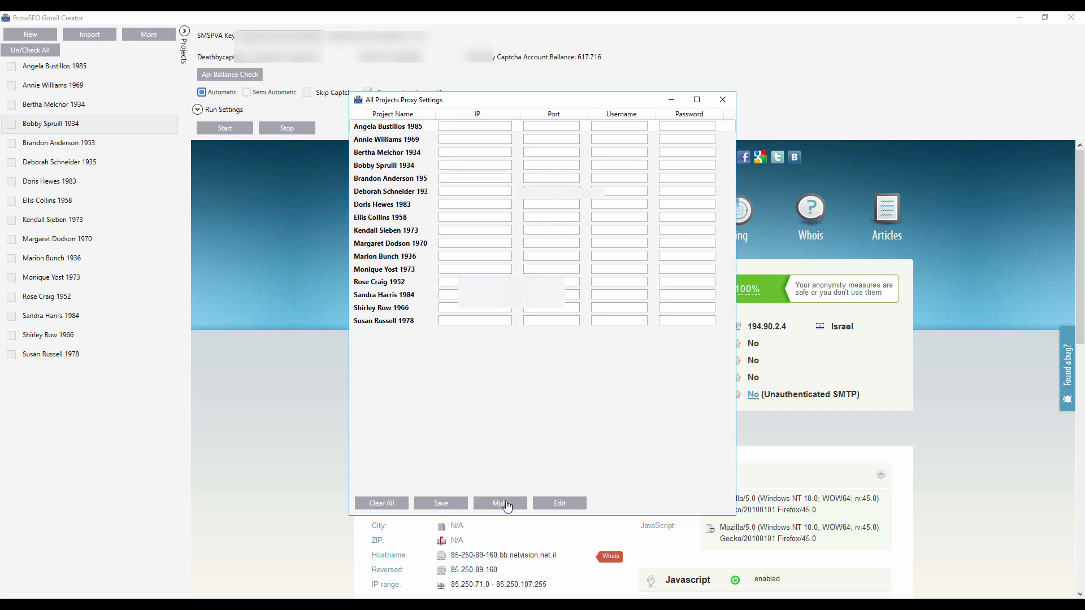
{"action": "left_click", "coordinate": [500, 503]}
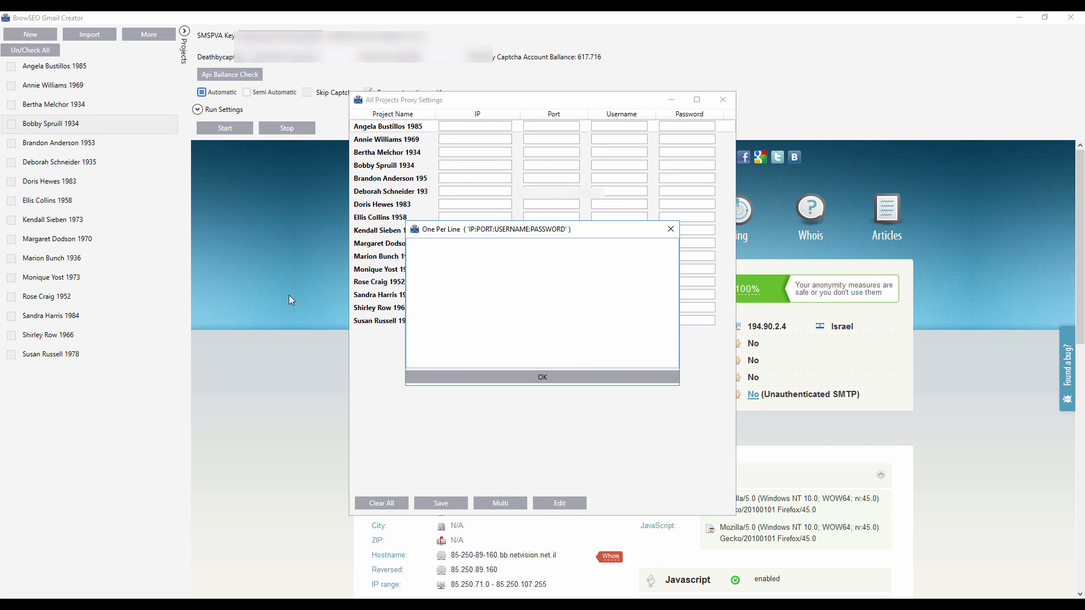
{"action": "mouse_move", "coordinate": [600, 225]}
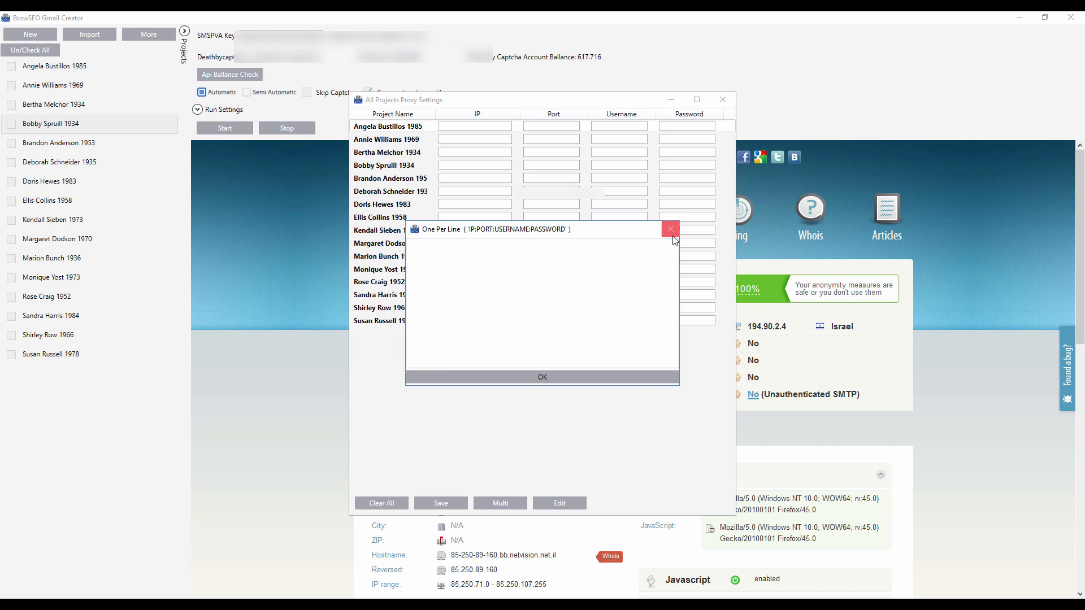
{"action": "left_click", "coordinate": [670, 229]}
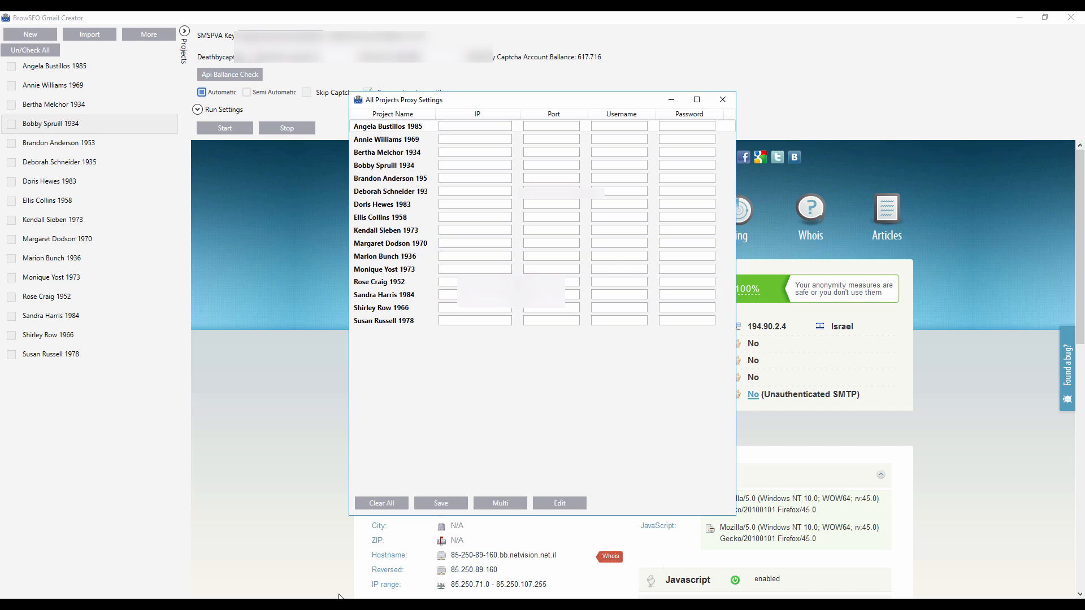